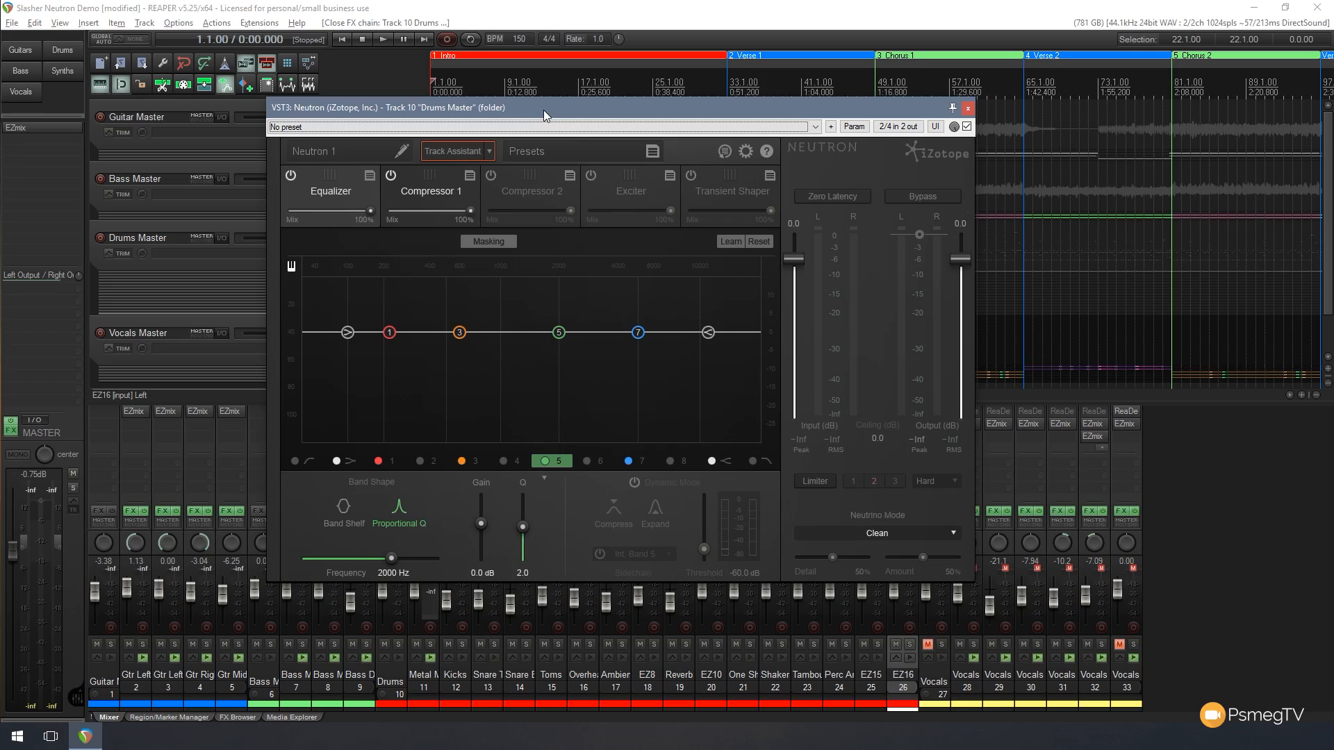
{"action": "mouse_move", "coordinate": [484, 185]}
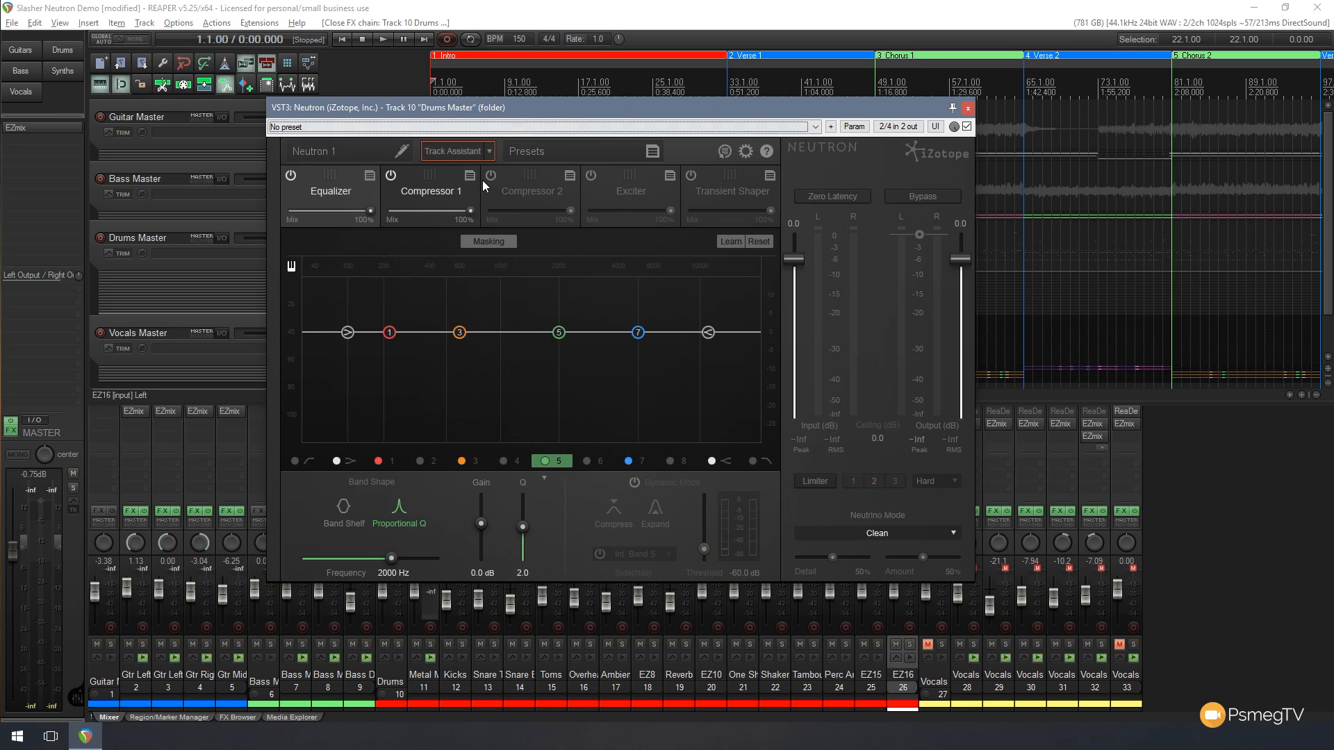
{"action": "mouse_move", "coordinate": [585, 287]}
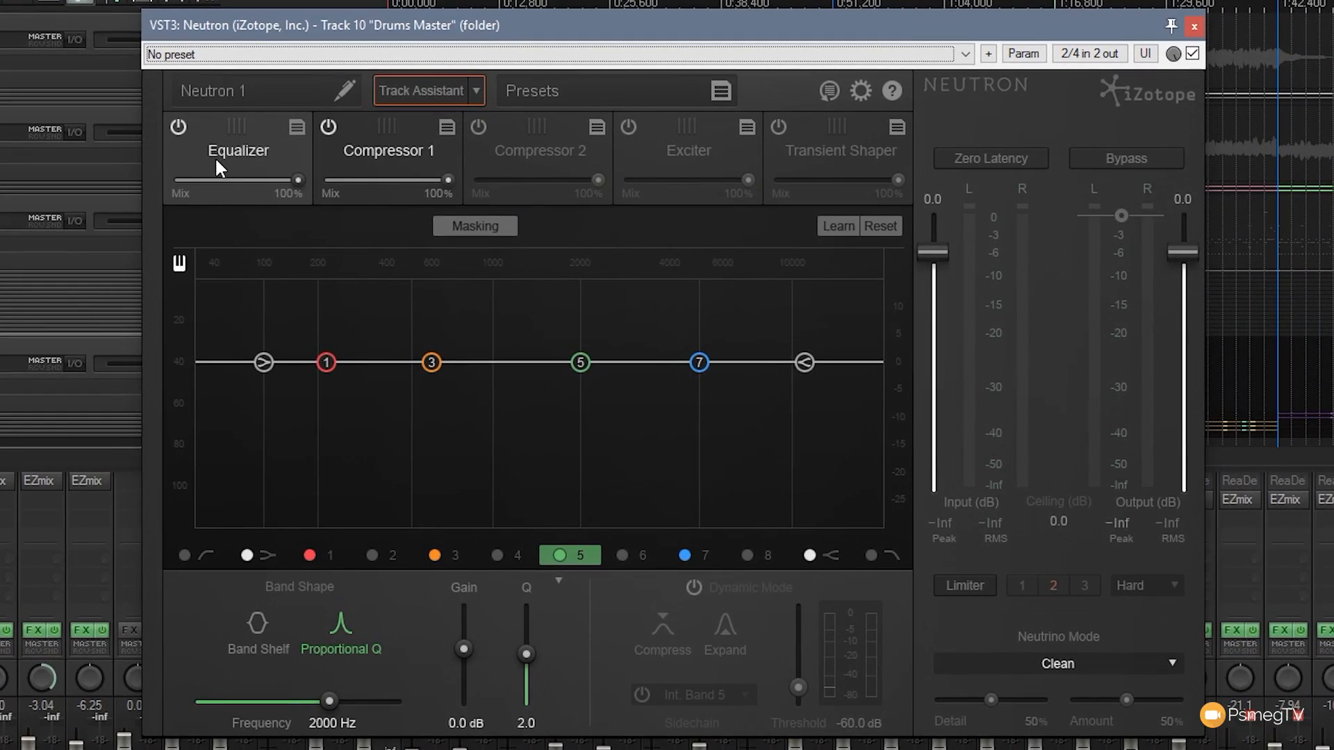
{"action": "mouse_move", "coordinate": [615, 186]}
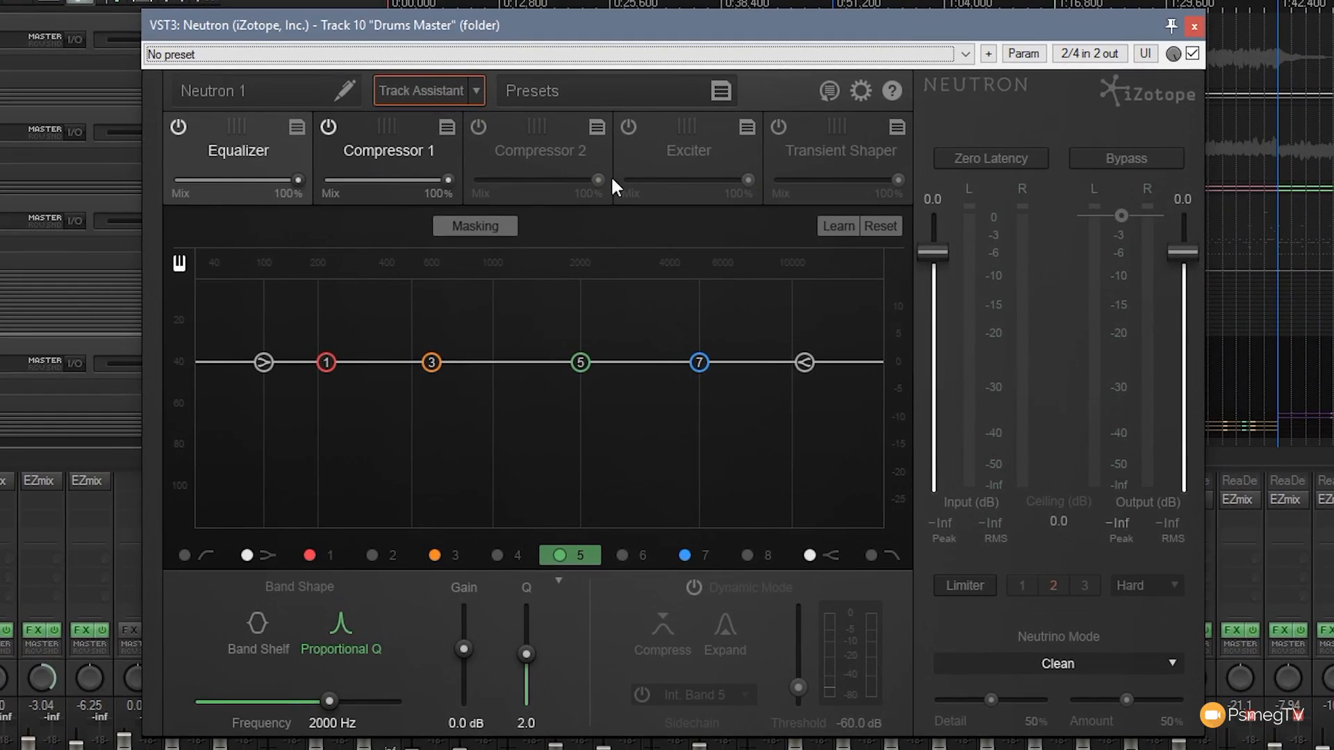
{"action": "mouse_move", "coordinate": [440, 285]}
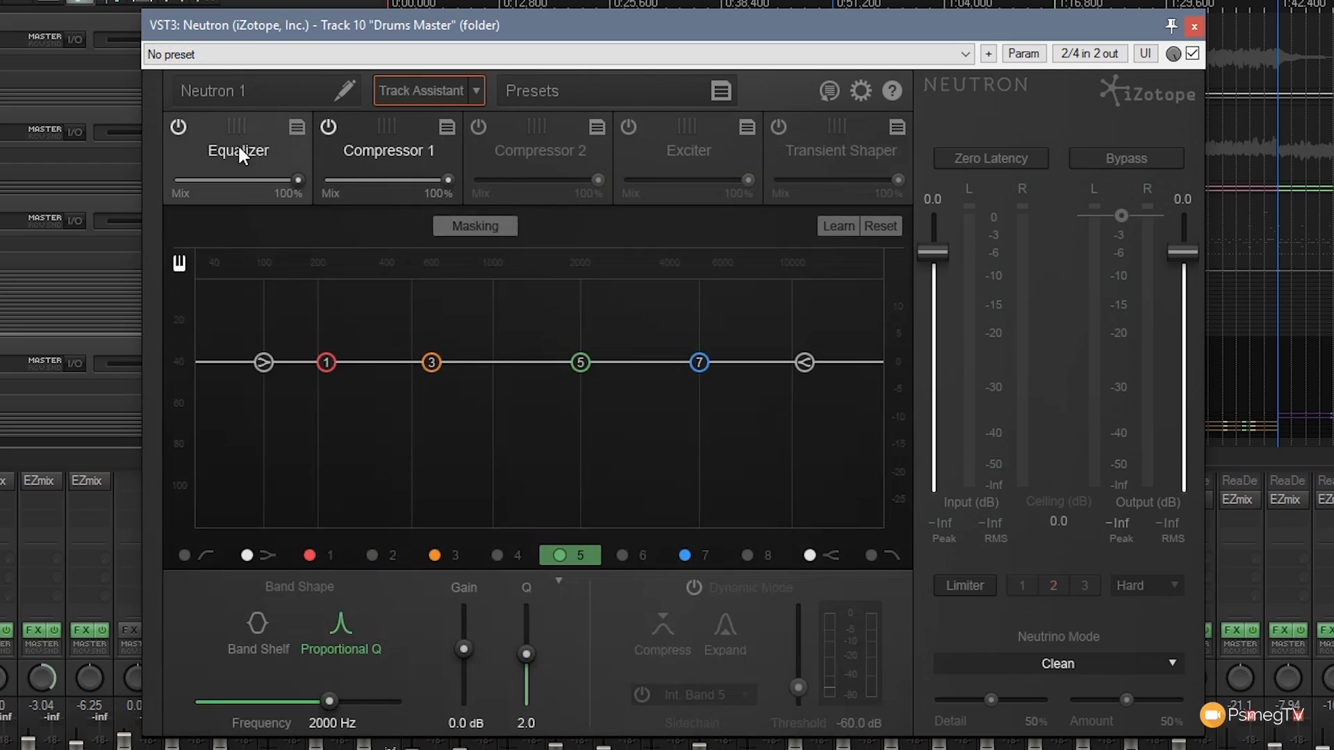
{"action": "mouse_move", "coordinate": [178, 126]}
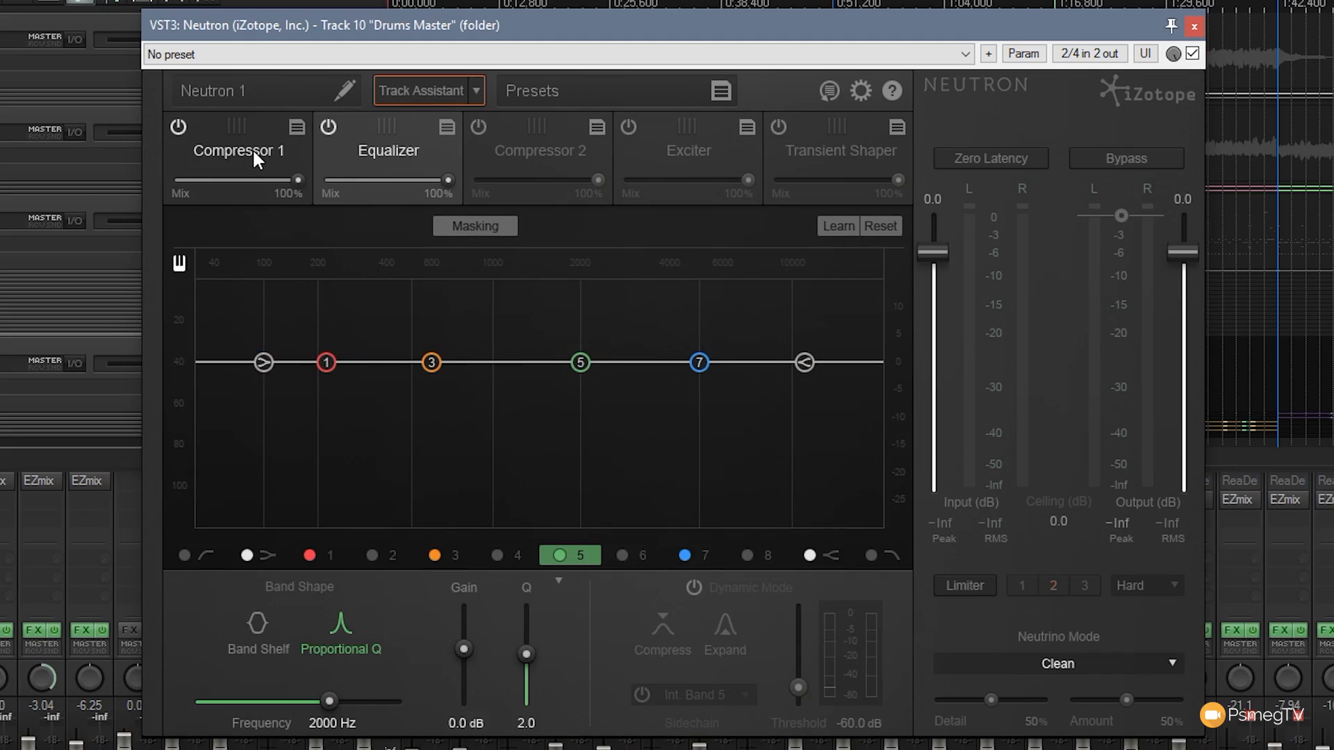
{"action": "mouse_move", "coordinate": [202, 562]}
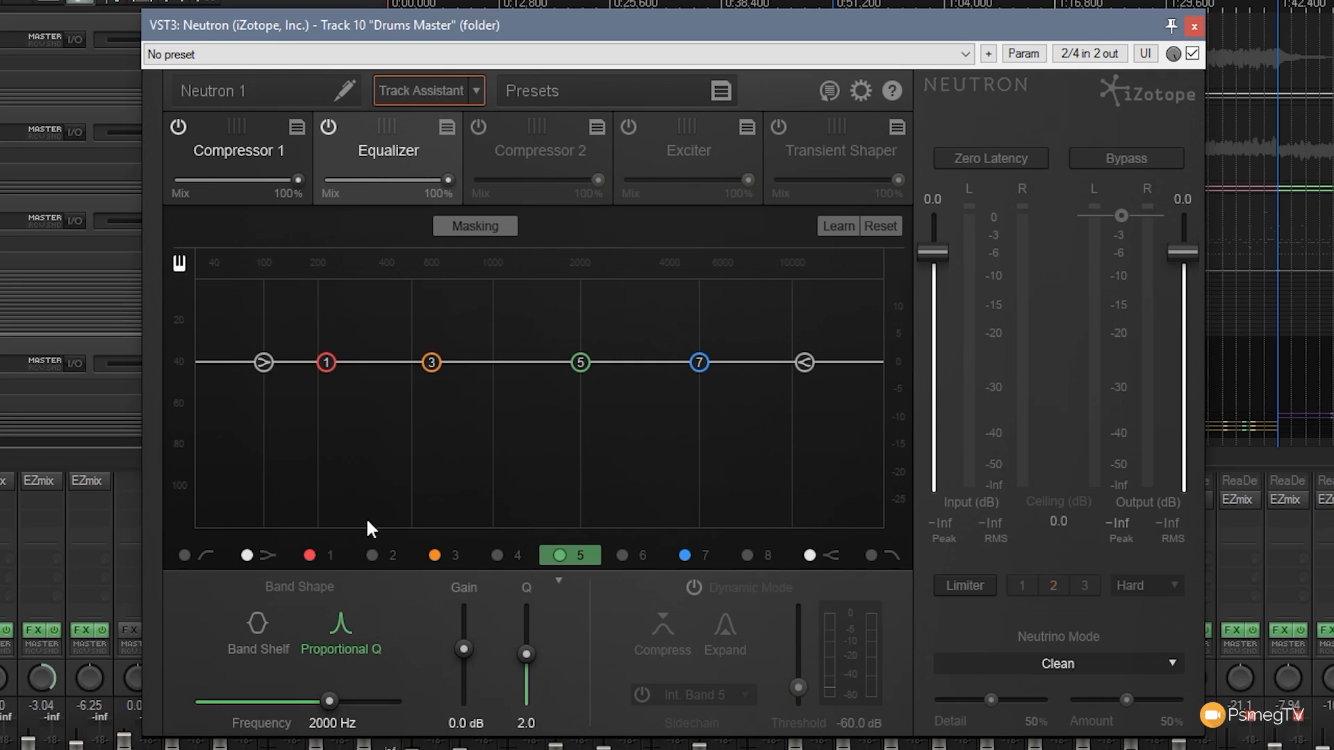
Sweep EQ band 1 with a boost, then make it an 8.2 dB cut near 261 Hz
{"action": "left_click", "coordinate": [325, 362]}
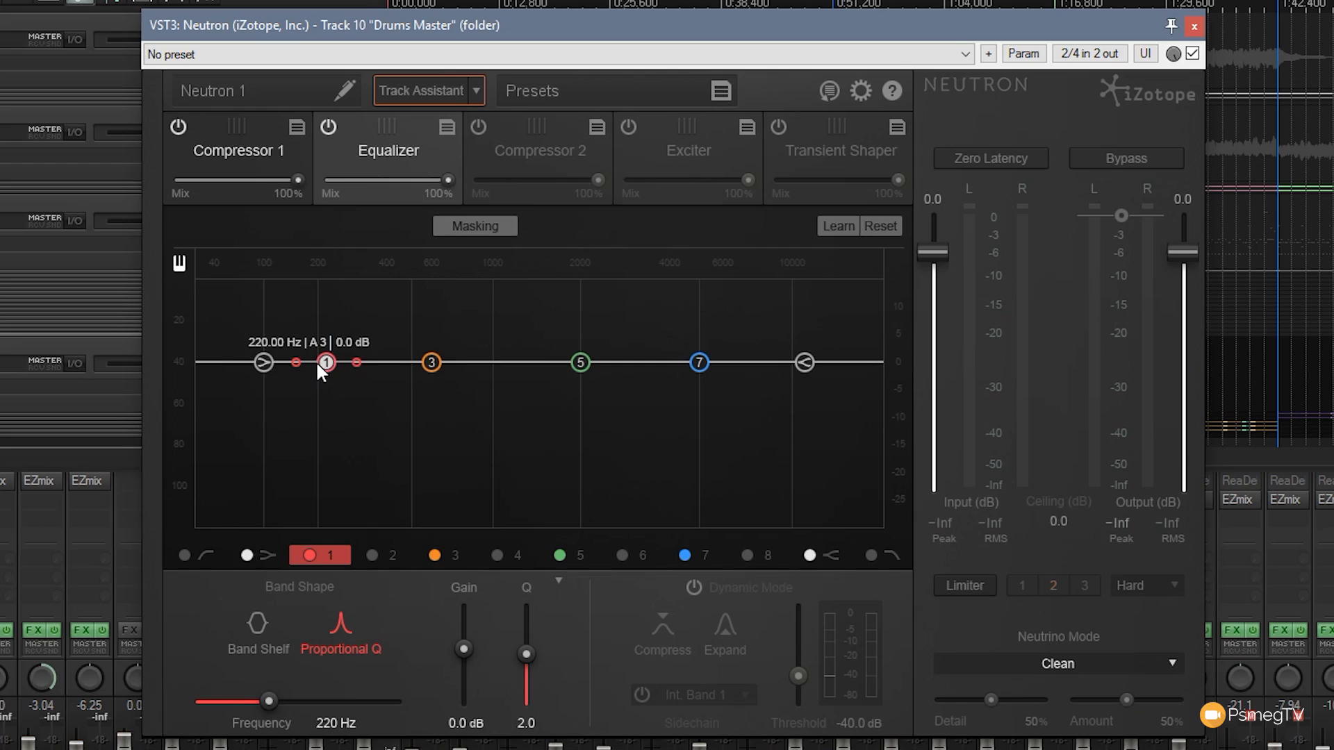
{"action": "left_click_drag", "start_coordinate": [325, 361], "coordinate": [349, 308]}
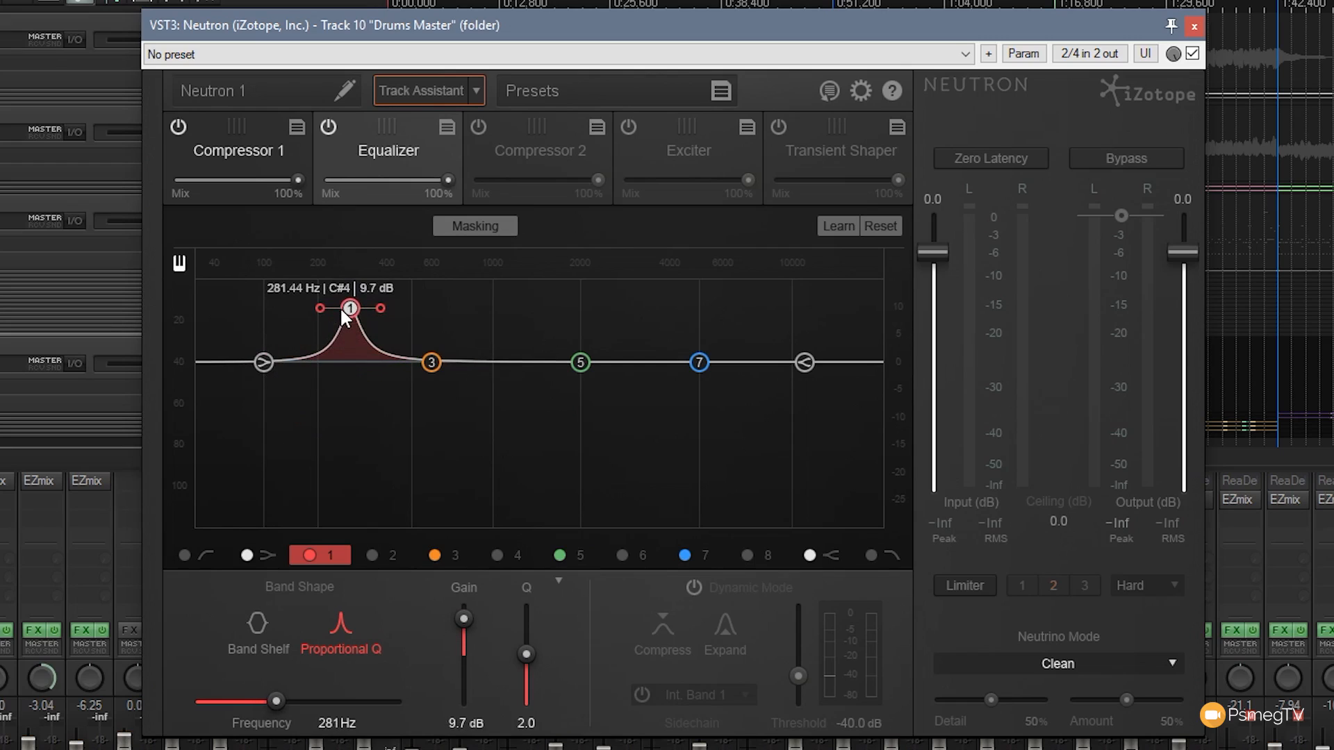
{"action": "left_click_drag", "start_coordinate": [350, 307], "coordinate": [335, 382]}
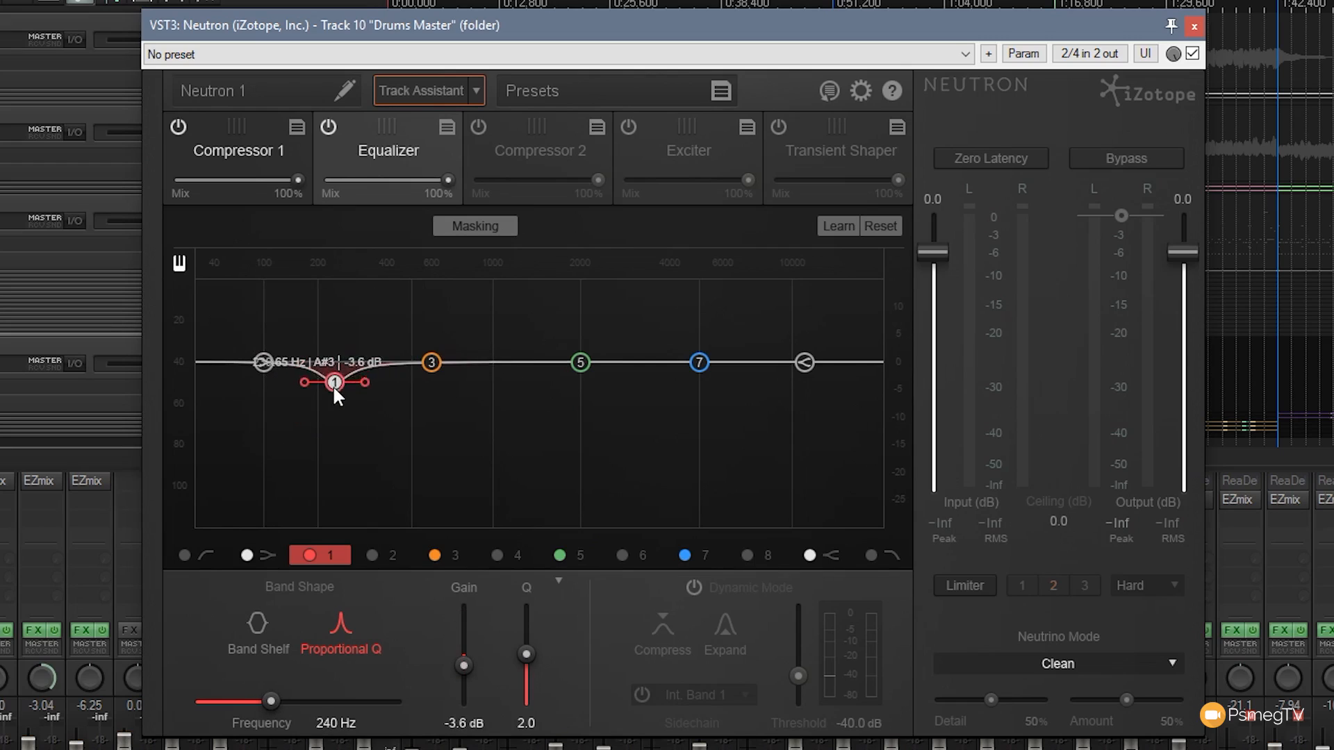
{"action": "left_click_drag", "start_coordinate": [334, 381], "coordinate": [338, 321]}
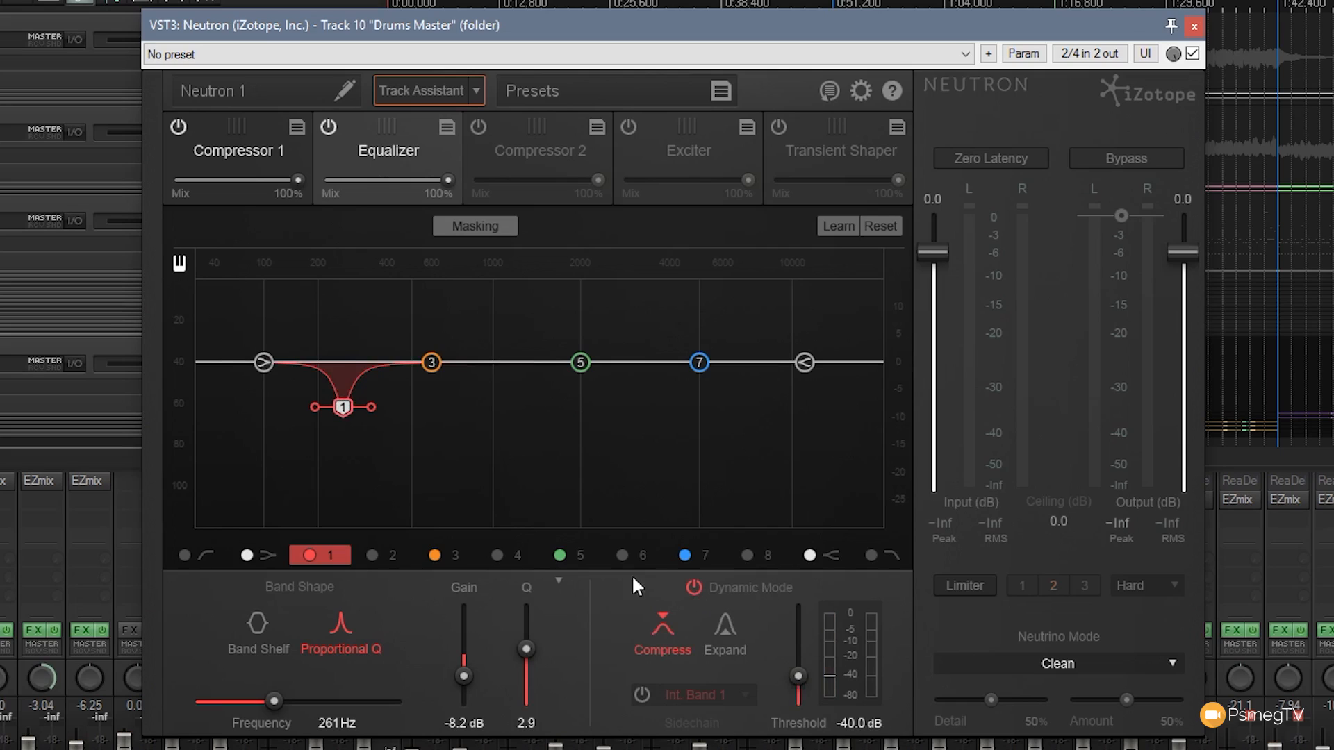
{"action": "mouse_move", "coordinate": [710, 648]}
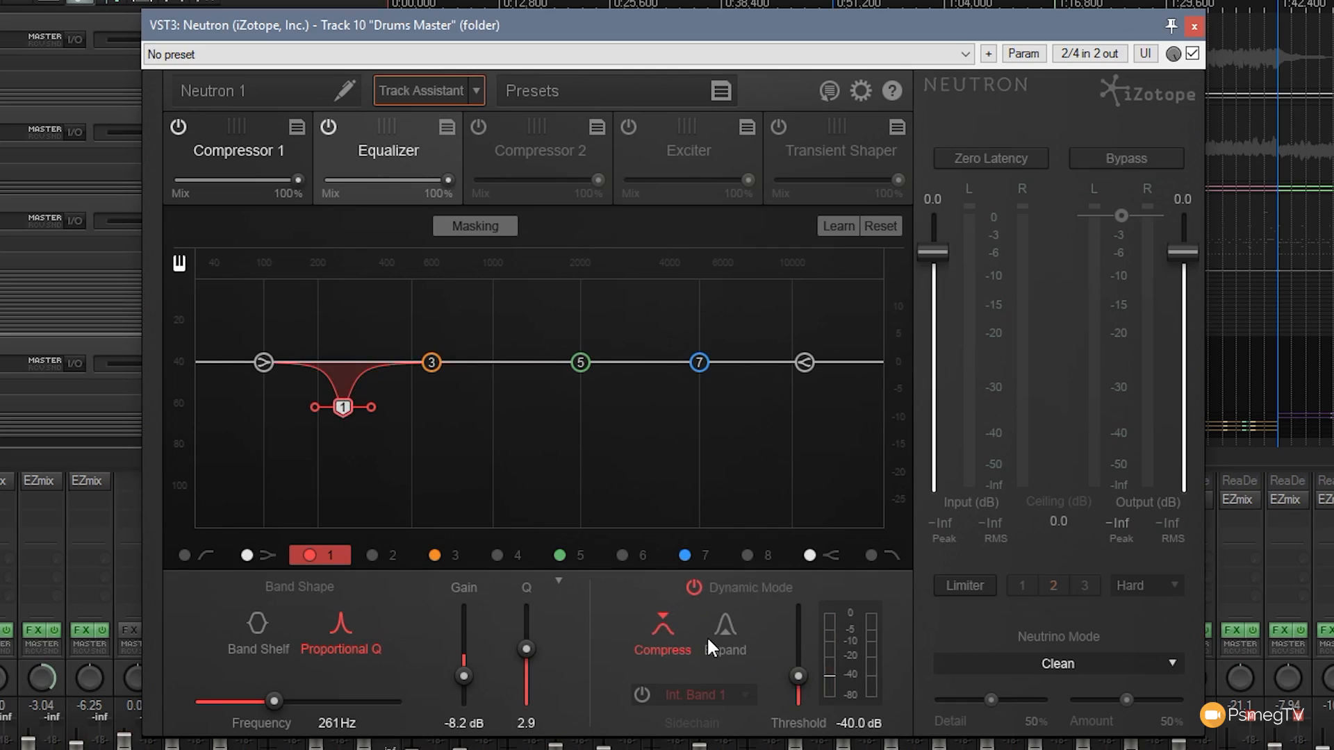
{"action": "mouse_move", "coordinate": [798, 678]}
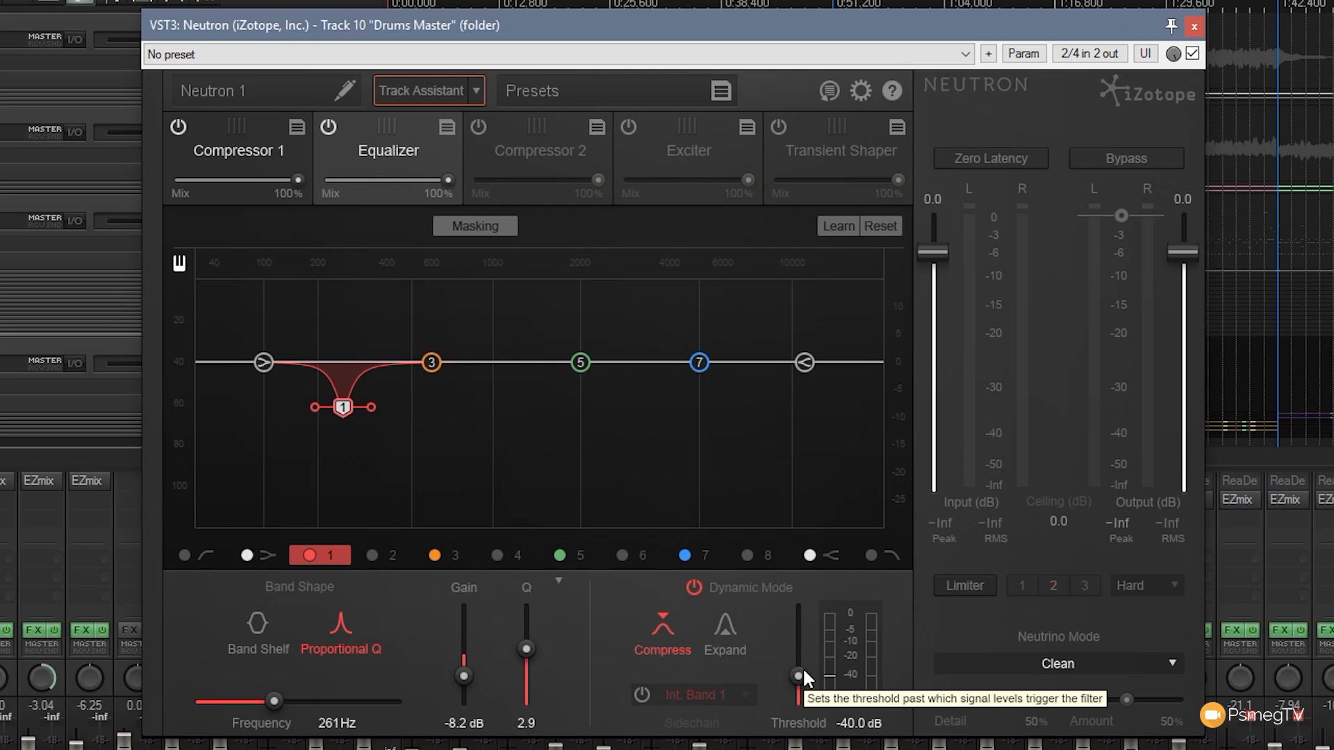
{"action": "mouse_move", "coordinate": [368, 583]}
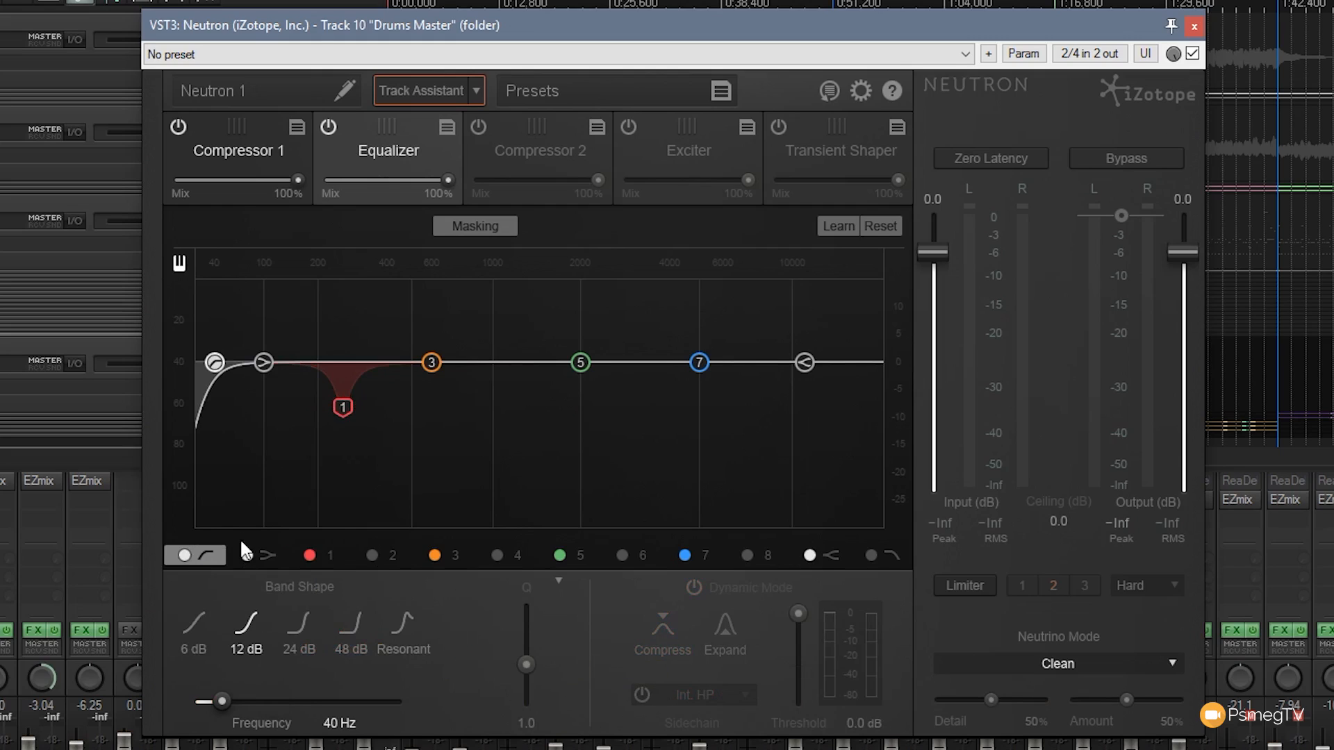
{"action": "mouse_move", "coordinate": [307, 640]}
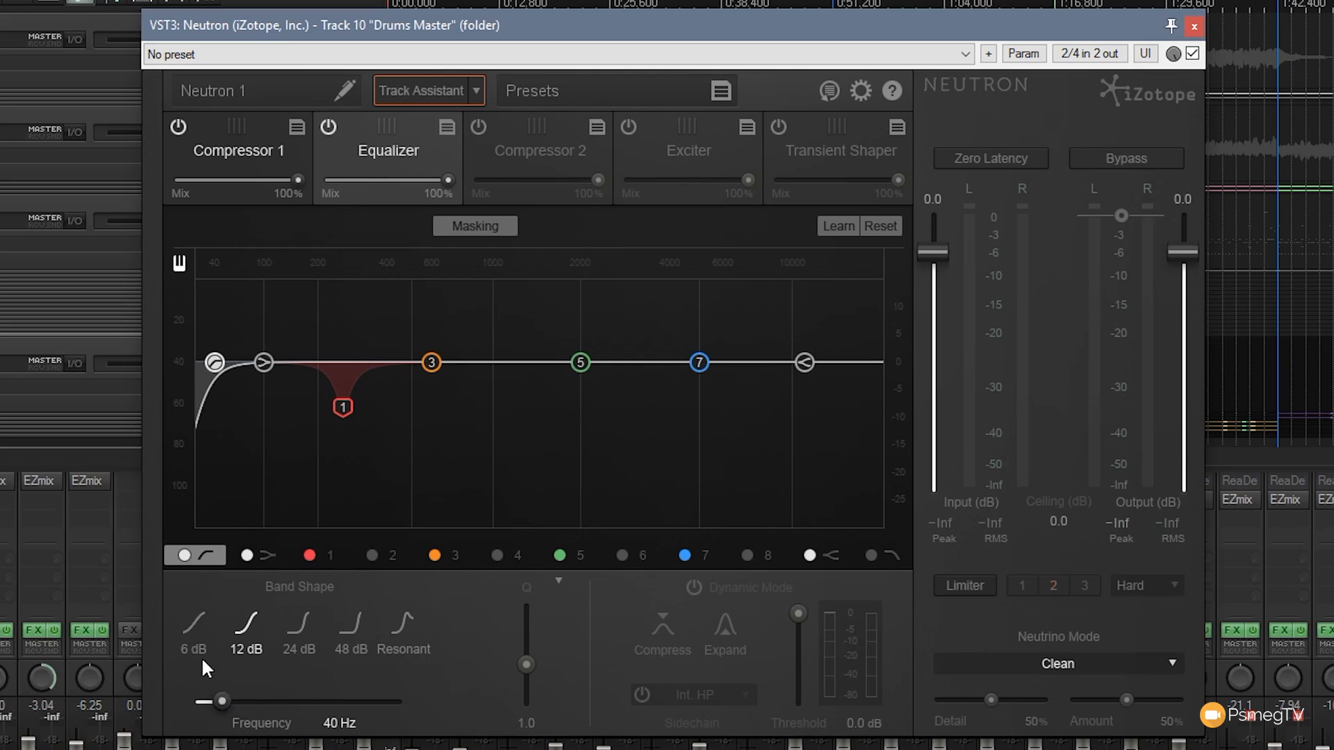
Give the high-pass filter a 48 dB slope at about 44 Hz
{"action": "left_click", "coordinate": [349, 621]}
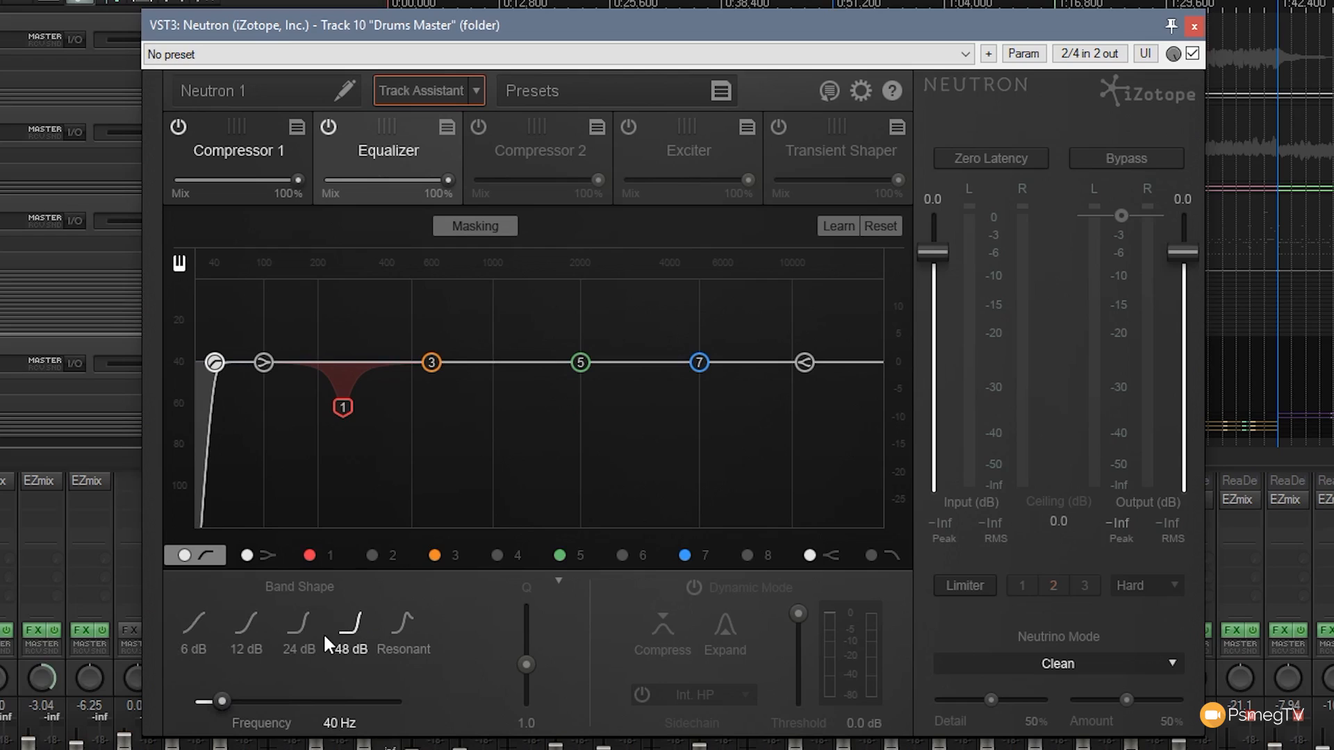
{"action": "left_click_drag", "start_coordinate": [215, 701], "coordinate": [236, 701]}
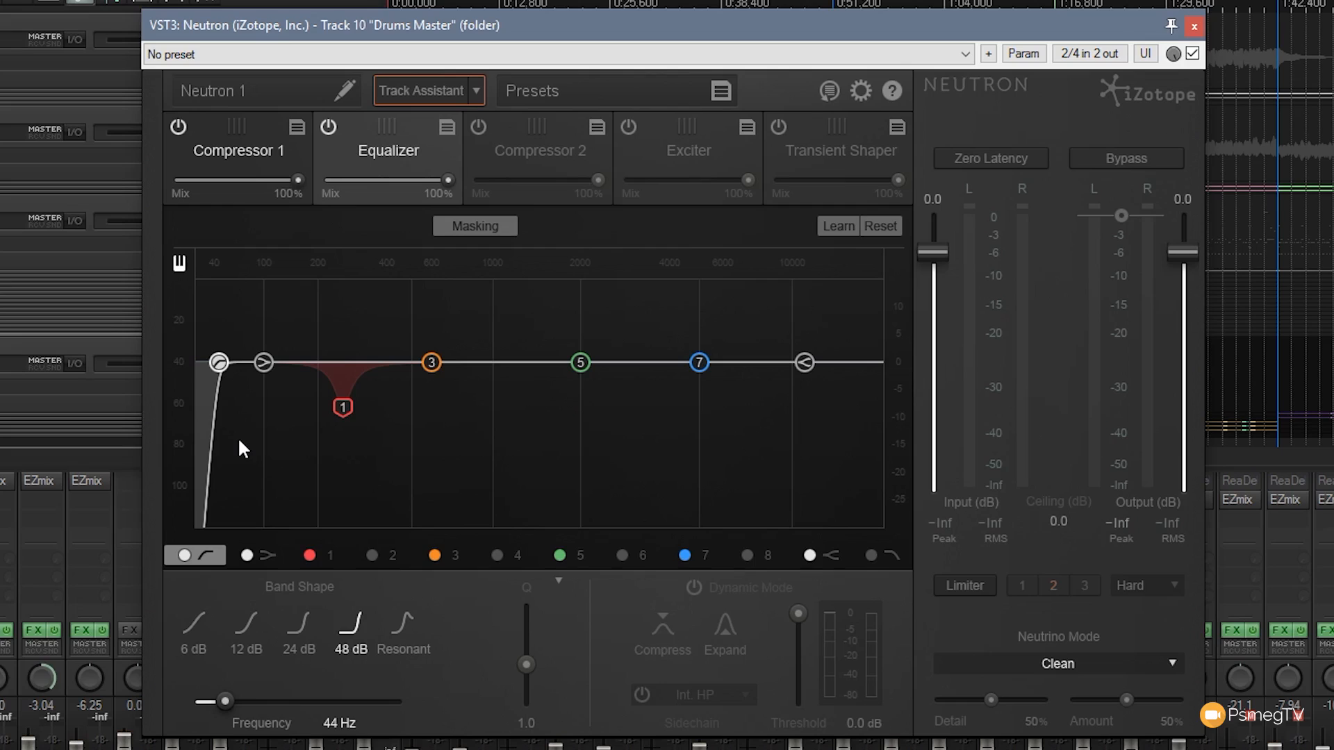
Show Compressor 1's multiband panel with its default 2:1 settings
{"action": "left_click", "coordinate": [237, 151]}
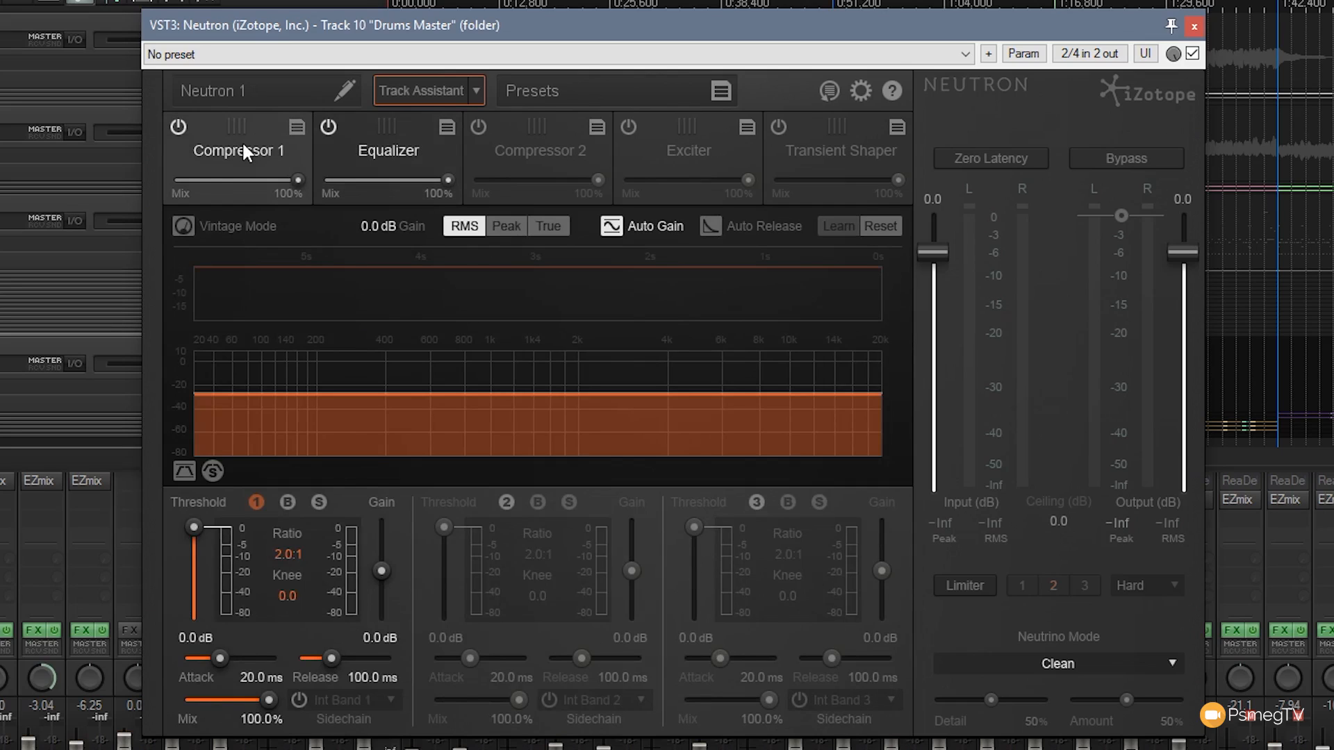
{"action": "mouse_move", "coordinate": [702, 648]}
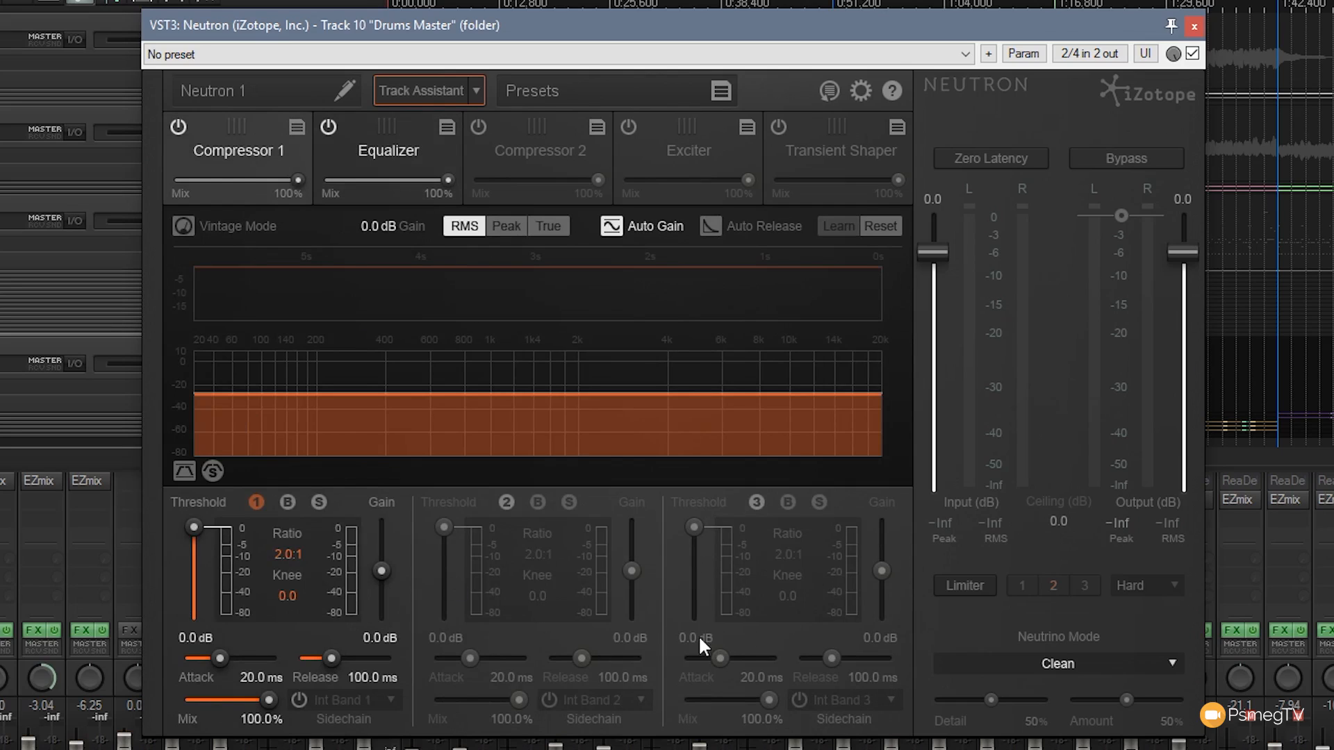
{"action": "mouse_move", "coordinate": [250, 536]}
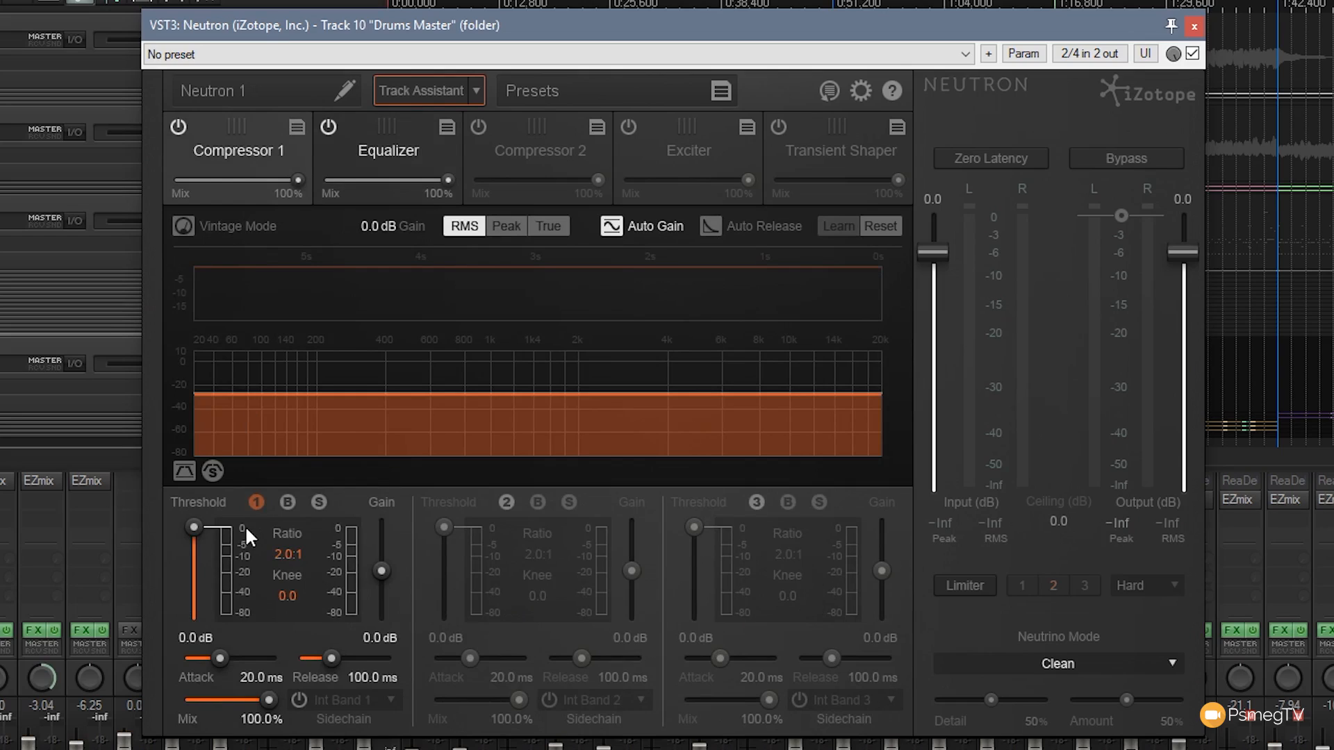
{"action": "mouse_move", "coordinate": [353, 608]}
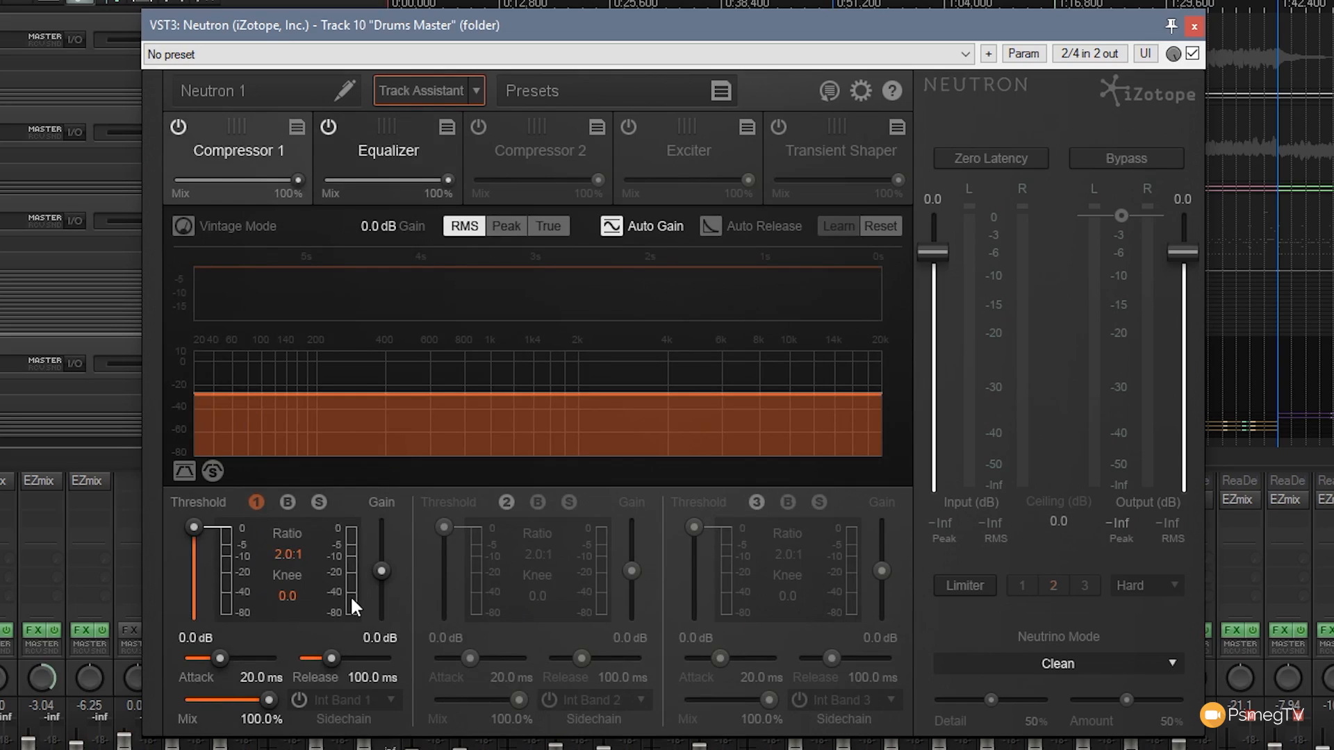
{"action": "mouse_move", "coordinate": [225, 659]}
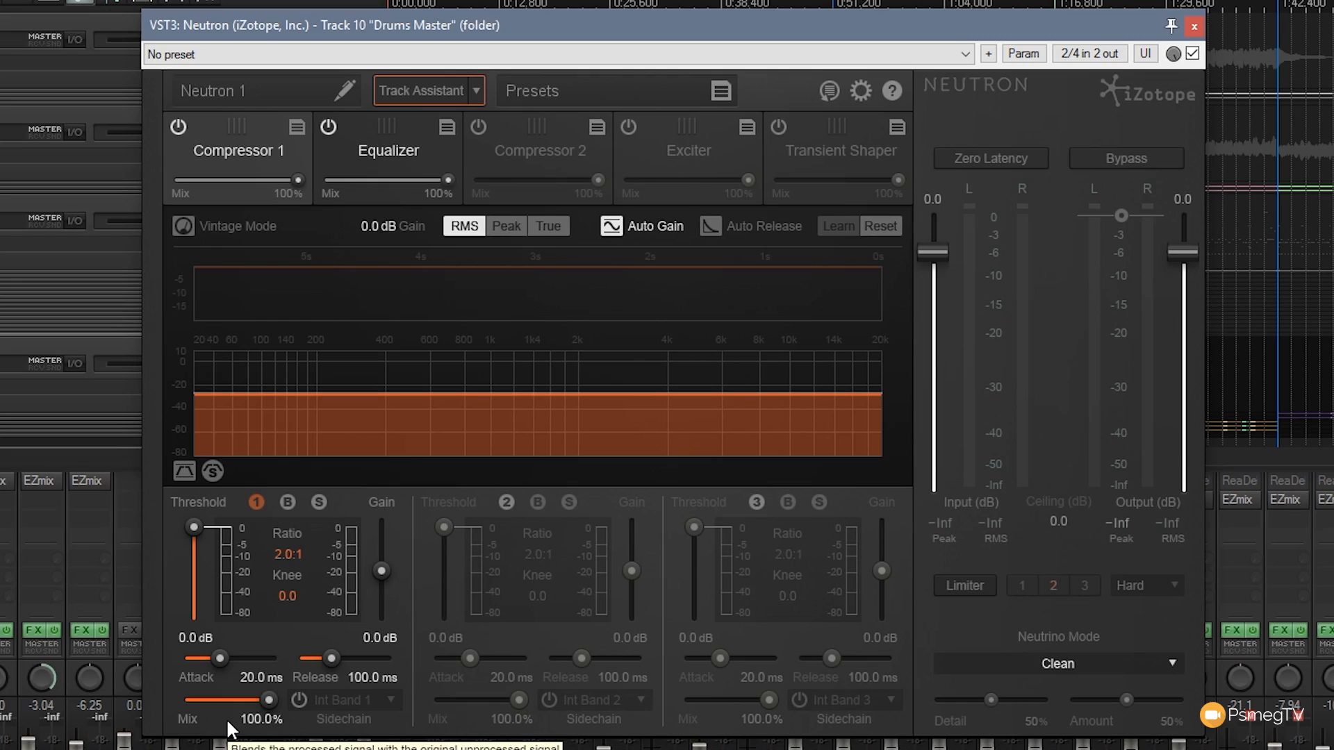
{"action": "mouse_move", "coordinate": [241, 241]}
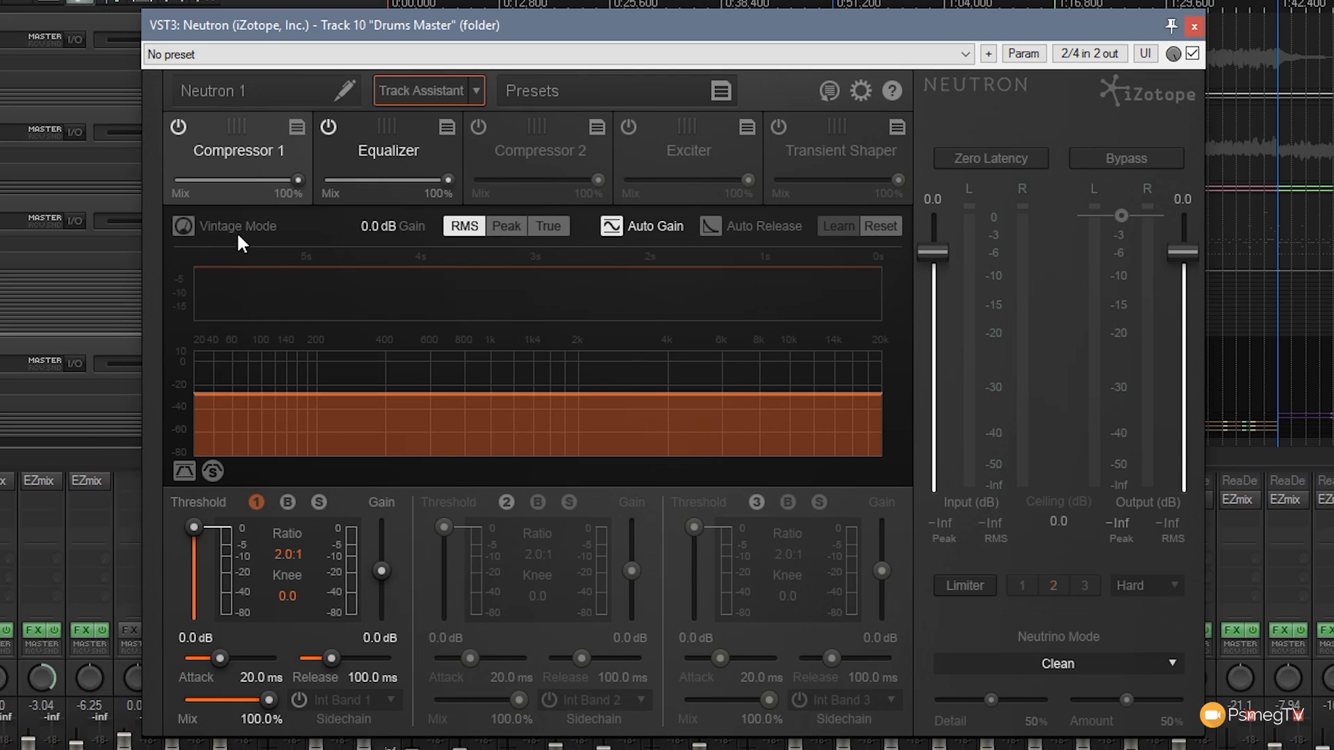
{"action": "mouse_move", "coordinate": [182, 227]}
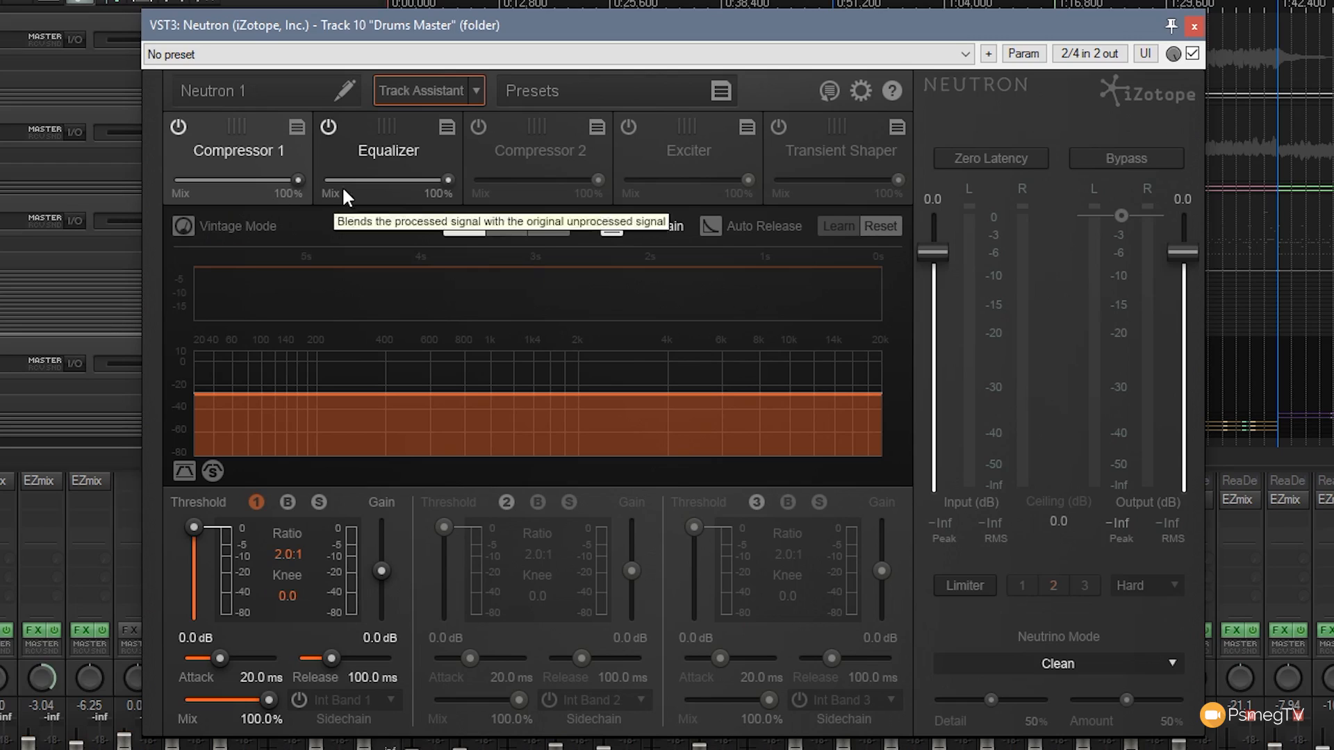
Show Compressor 2 and switch it on at its default 2:1 bands
{"action": "left_click", "coordinate": [478, 125]}
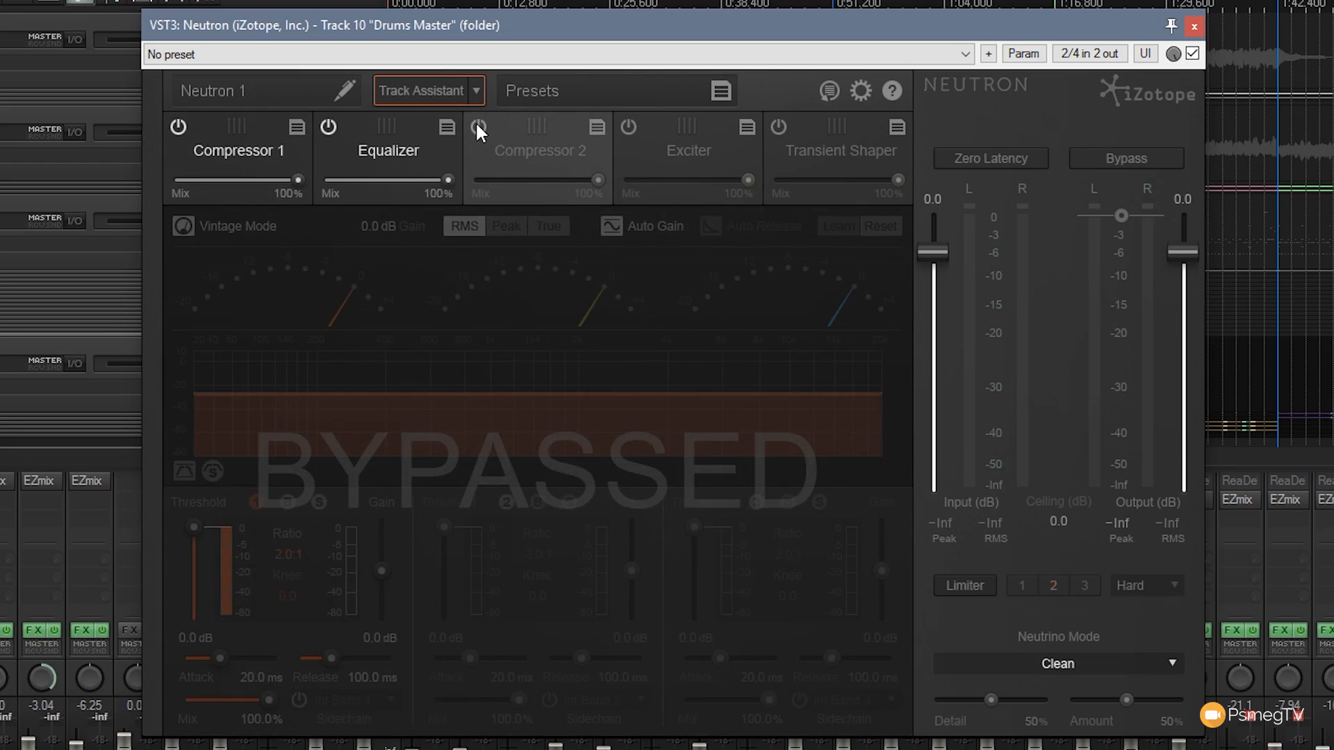
{"action": "left_click", "coordinate": [478, 125]}
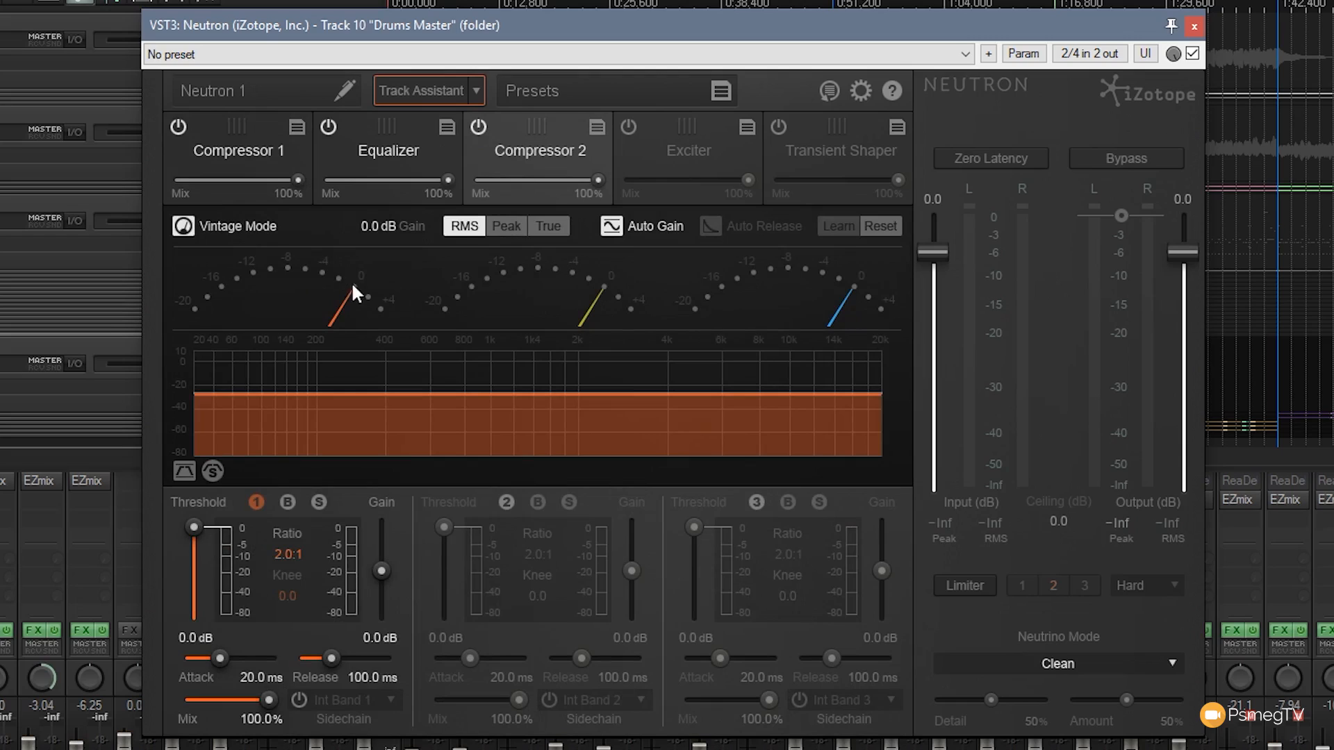
{"action": "mouse_move", "coordinate": [651, 306]}
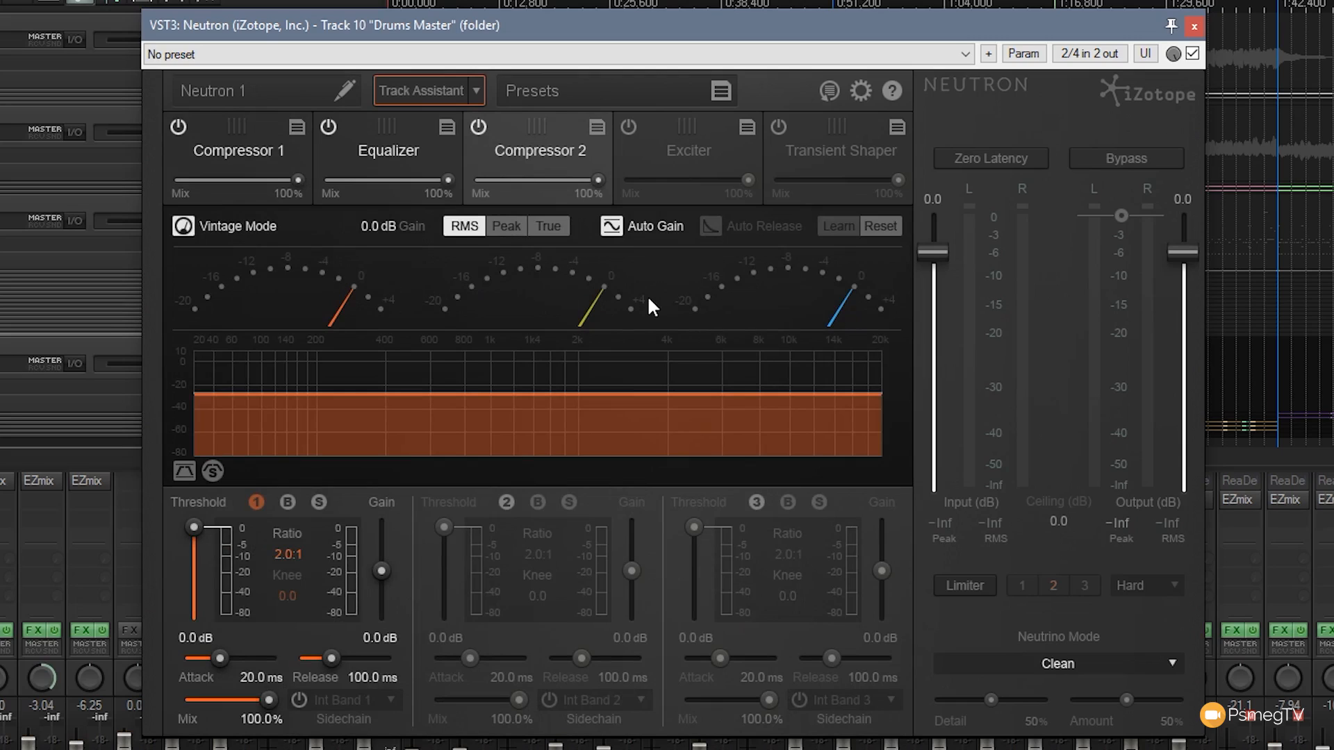
{"action": "mouse_move", "coordinate": [546, 599]}
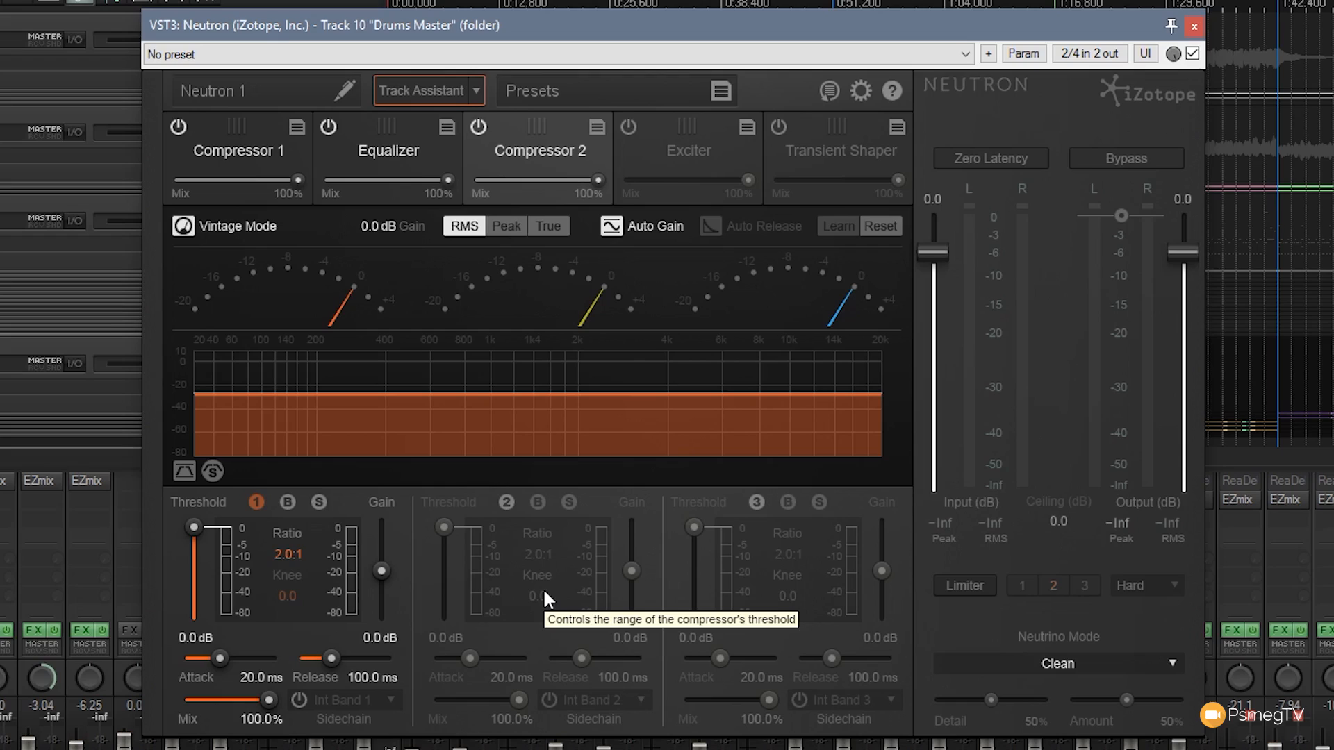
{"action": "mouse_move", "coordinate": [519, 603]}
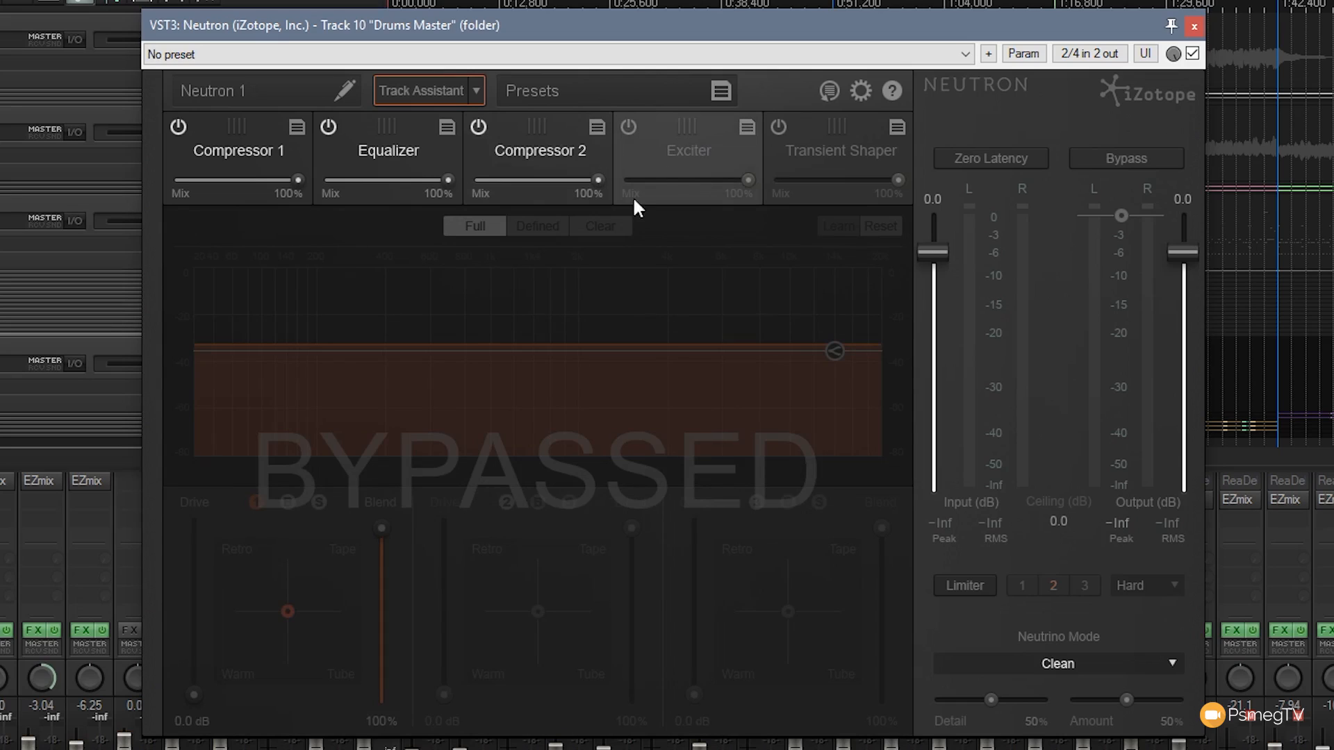
Switch on the Exciter module on the drums master
{"action": "left_click", "coordinate": [627, 126]}
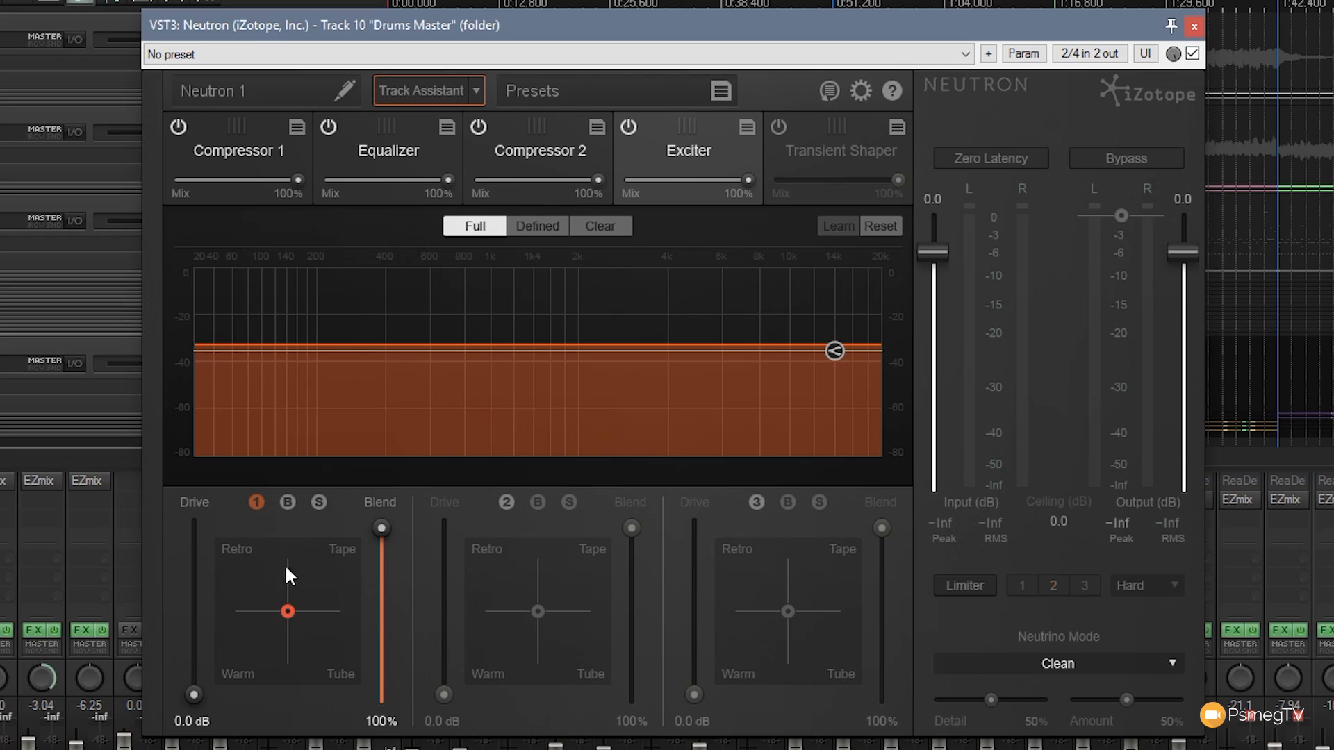
{"action": "mouse_move", "coordinate": [232, 676]}
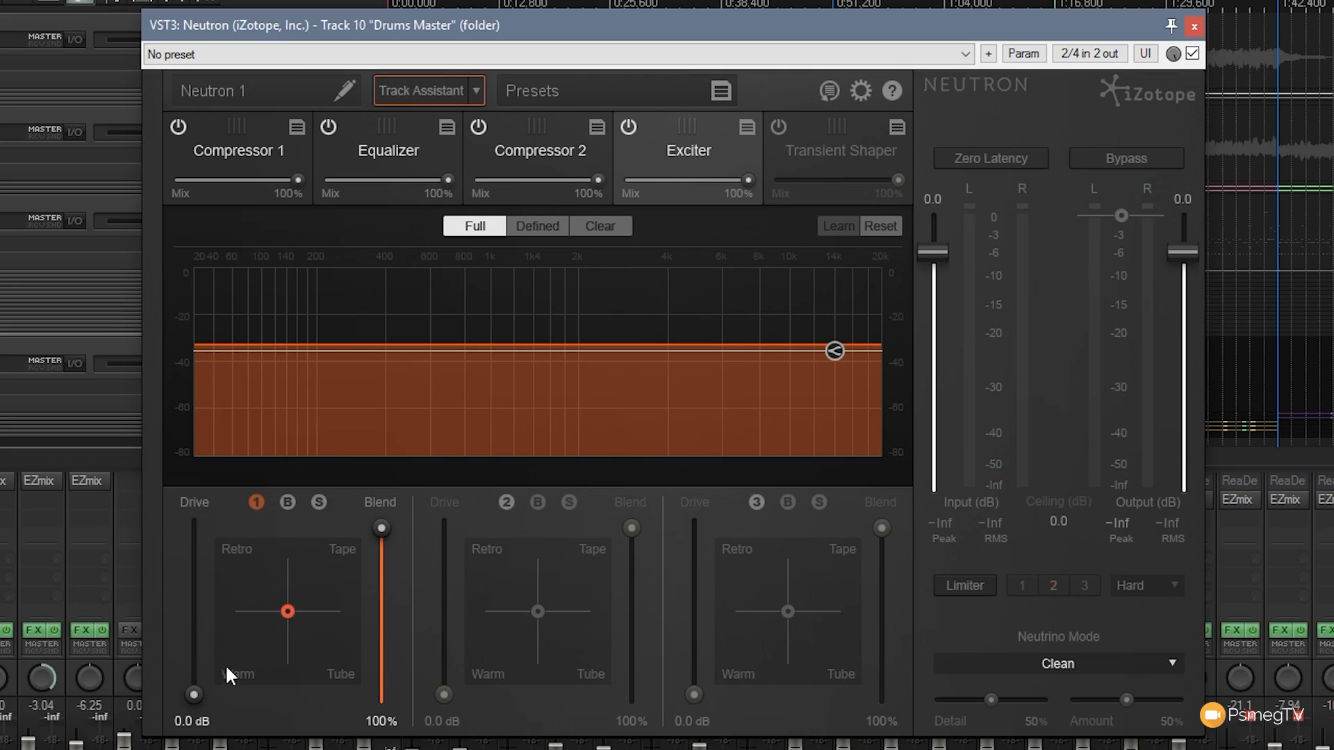
{"action": "mouse_move", "coordinate": [429, 641]}
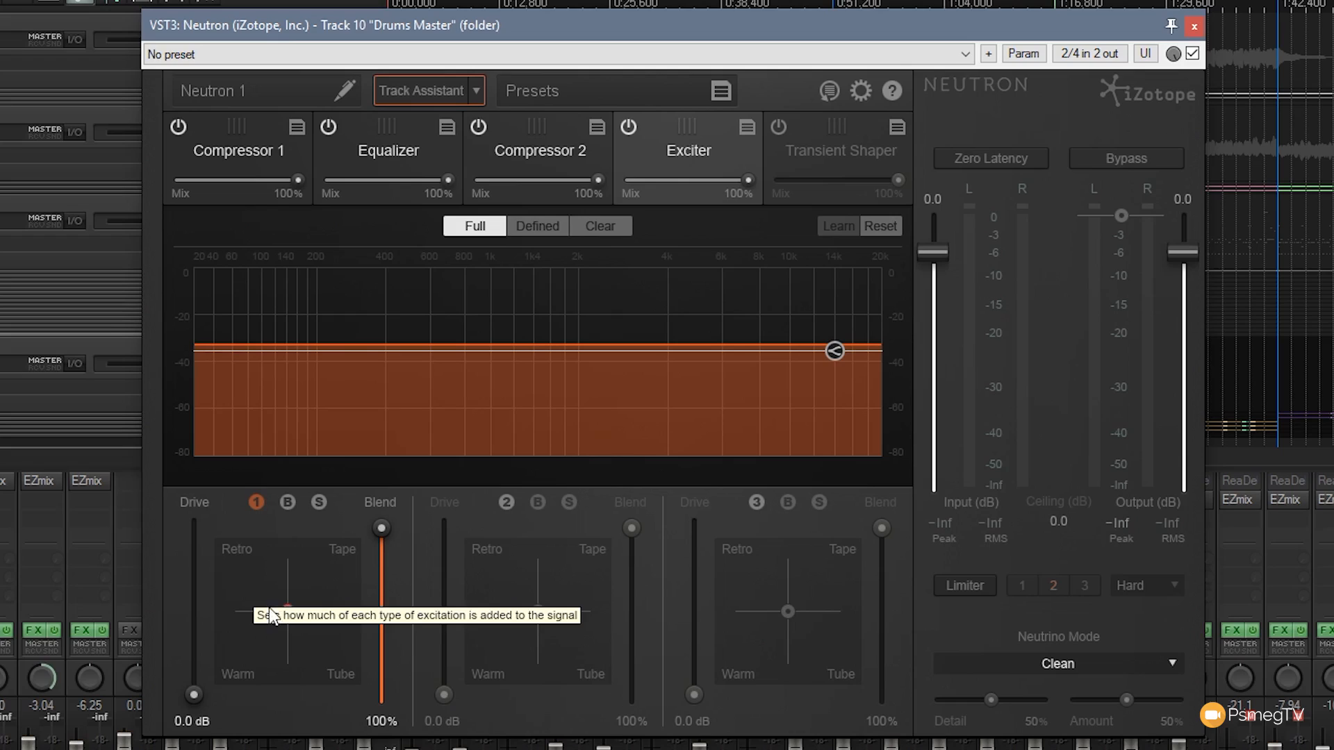
{"action": "mouse_move", "coordinate": [273, 618]}
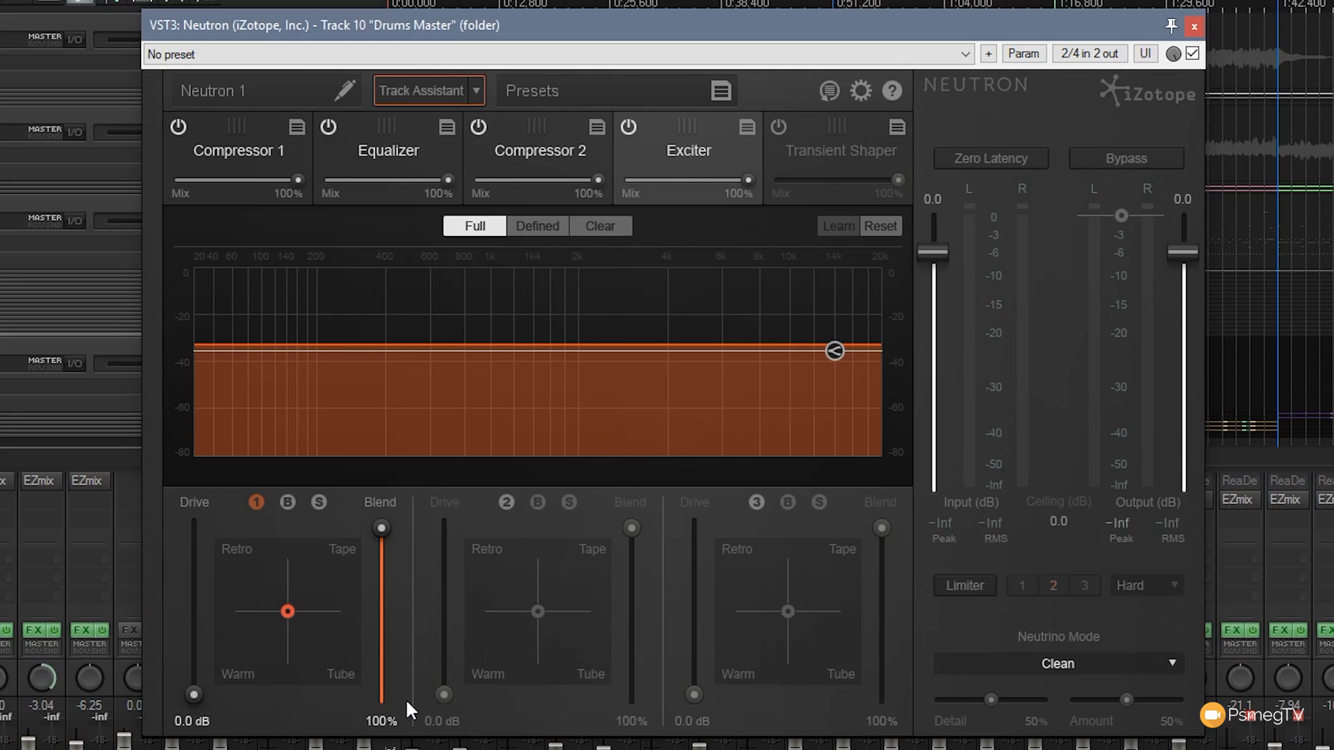
{"action": "mouse_move", "coordinate": [196, 698]}
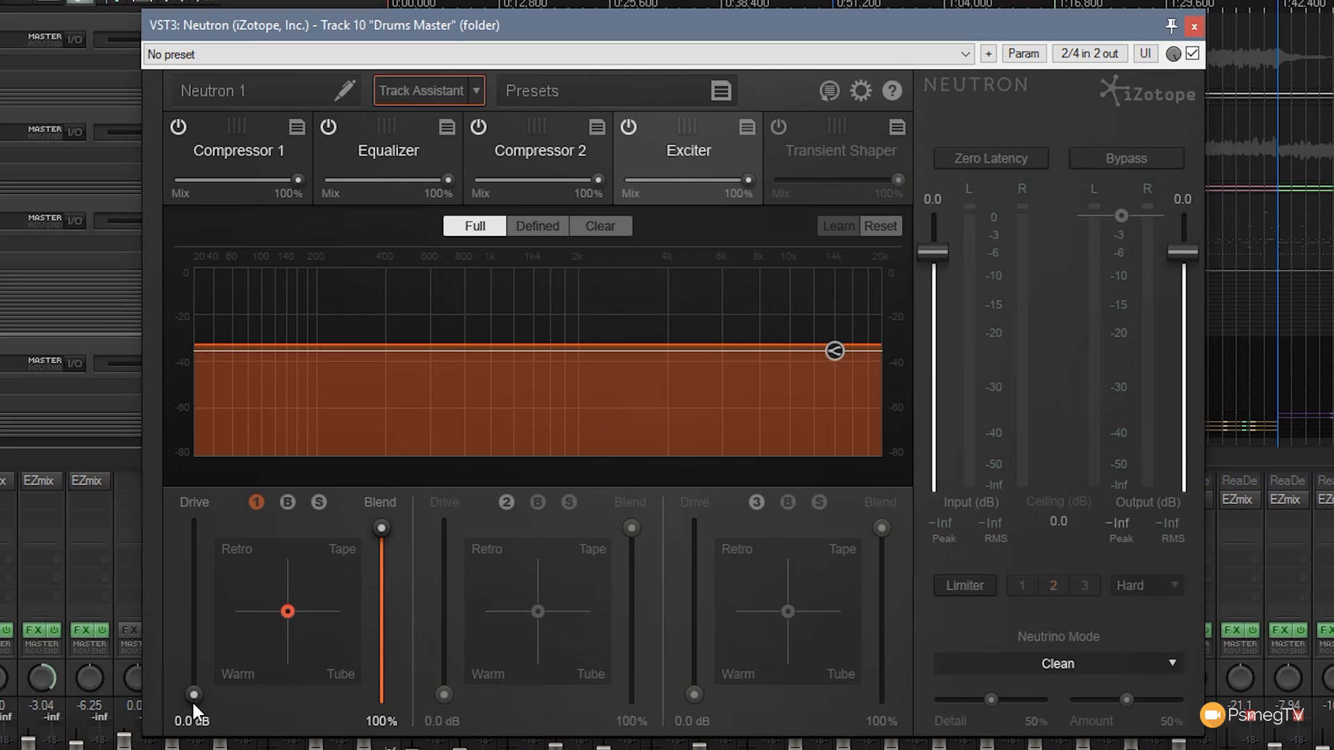
{"action": "mouse_move", "coordinate": [206, 713]}
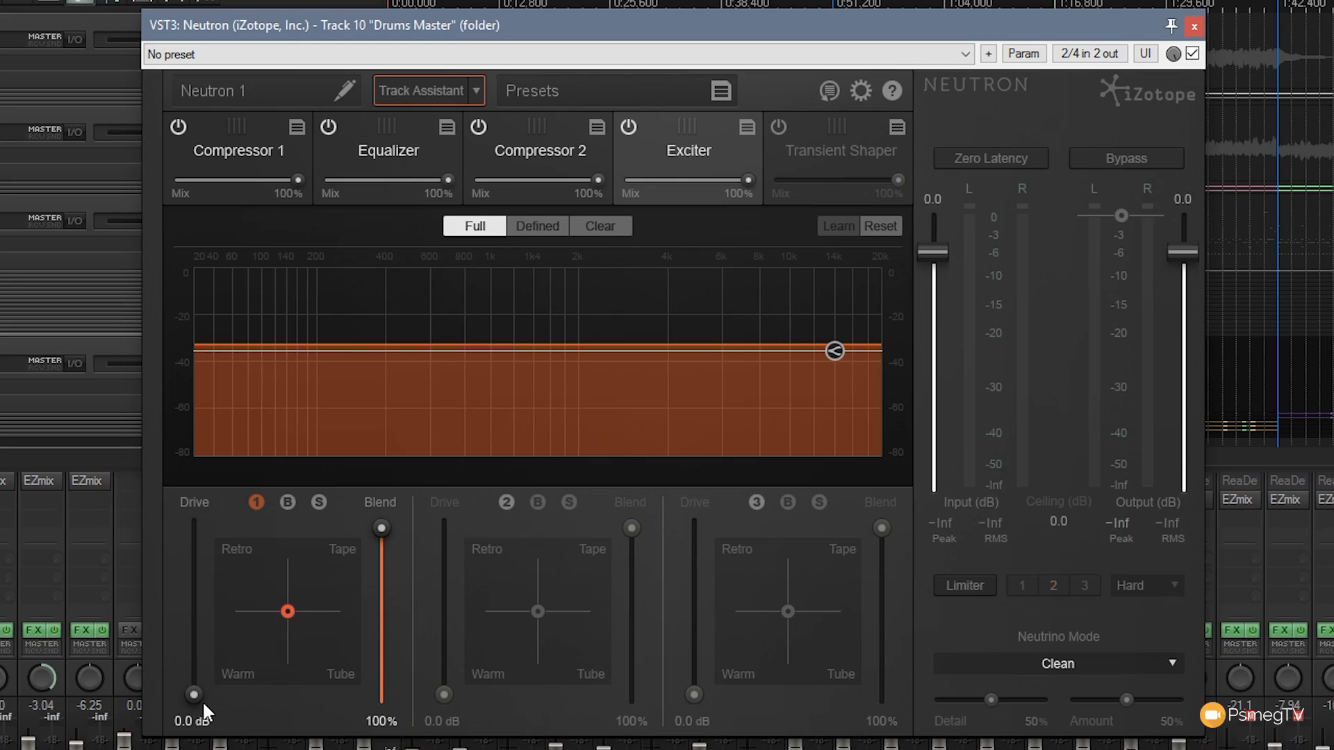
{"action": "mouse_move", "coordinate": [387, 572]}
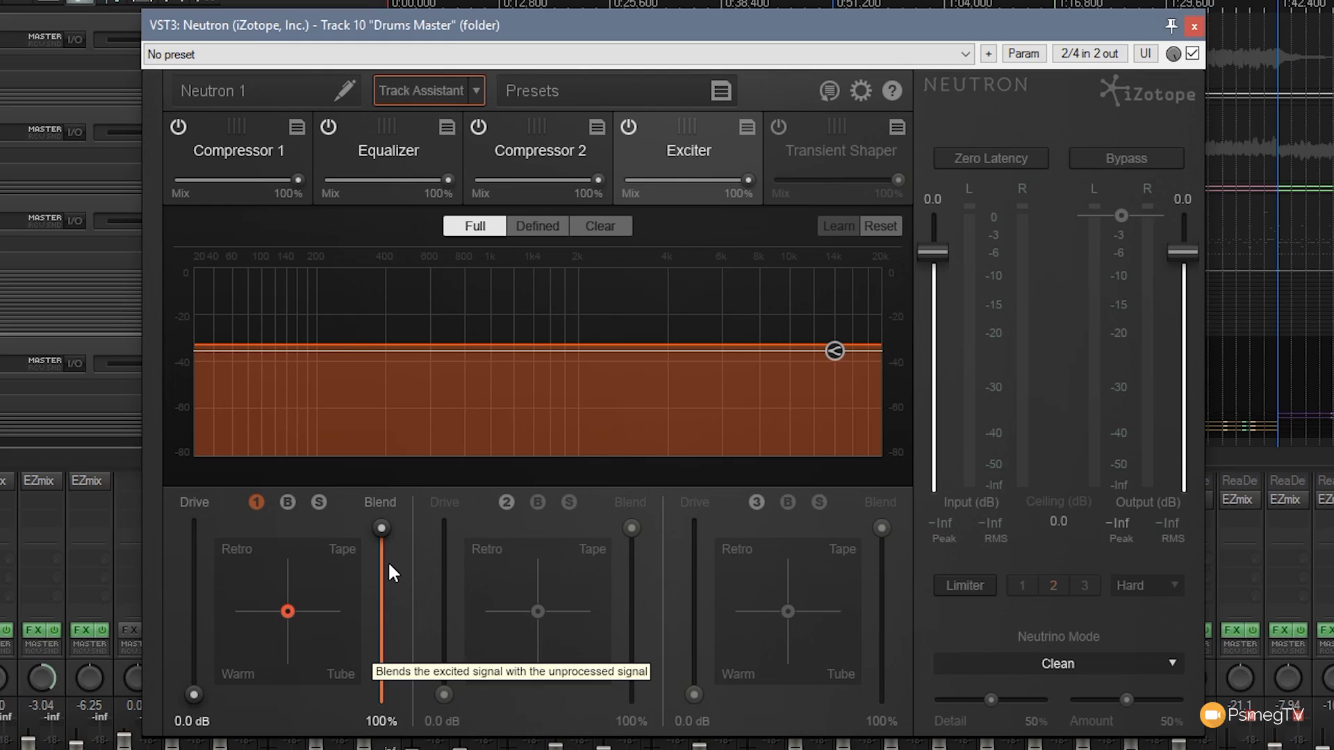
{"action": "mouse_move", "coordinate": [939, 565]}
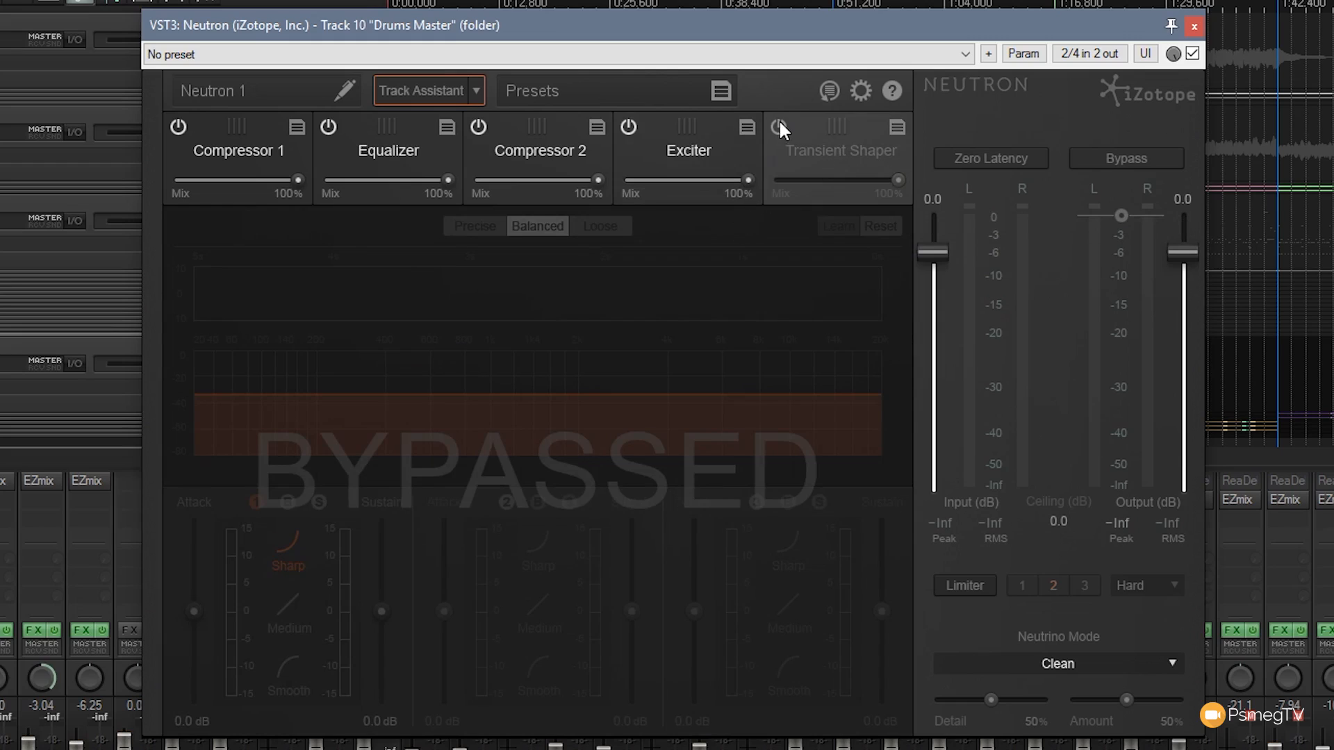
Switch on the Transient Shaper so all five drum-bus modules are active
{"action": "left_click", "coordinate": [778, 126]}
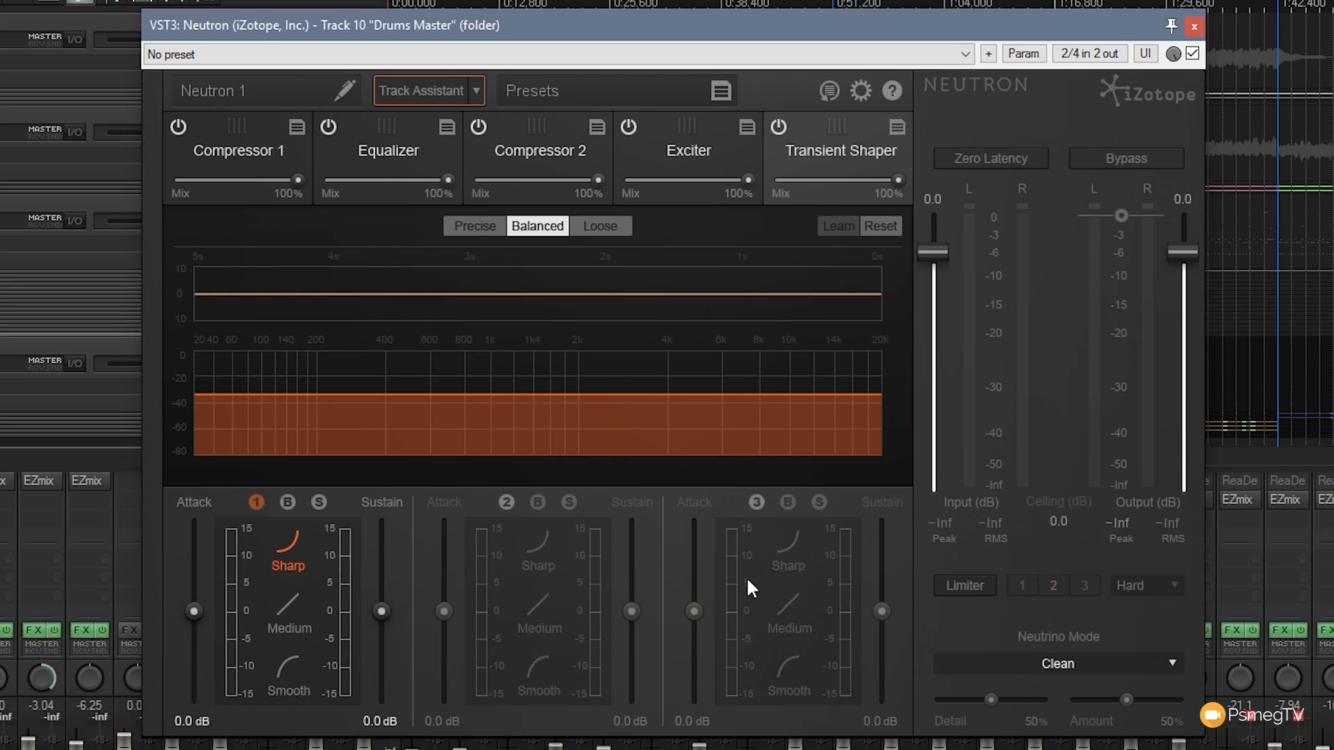
{"action": "mouse_move", "coordinate": [307, 541]}
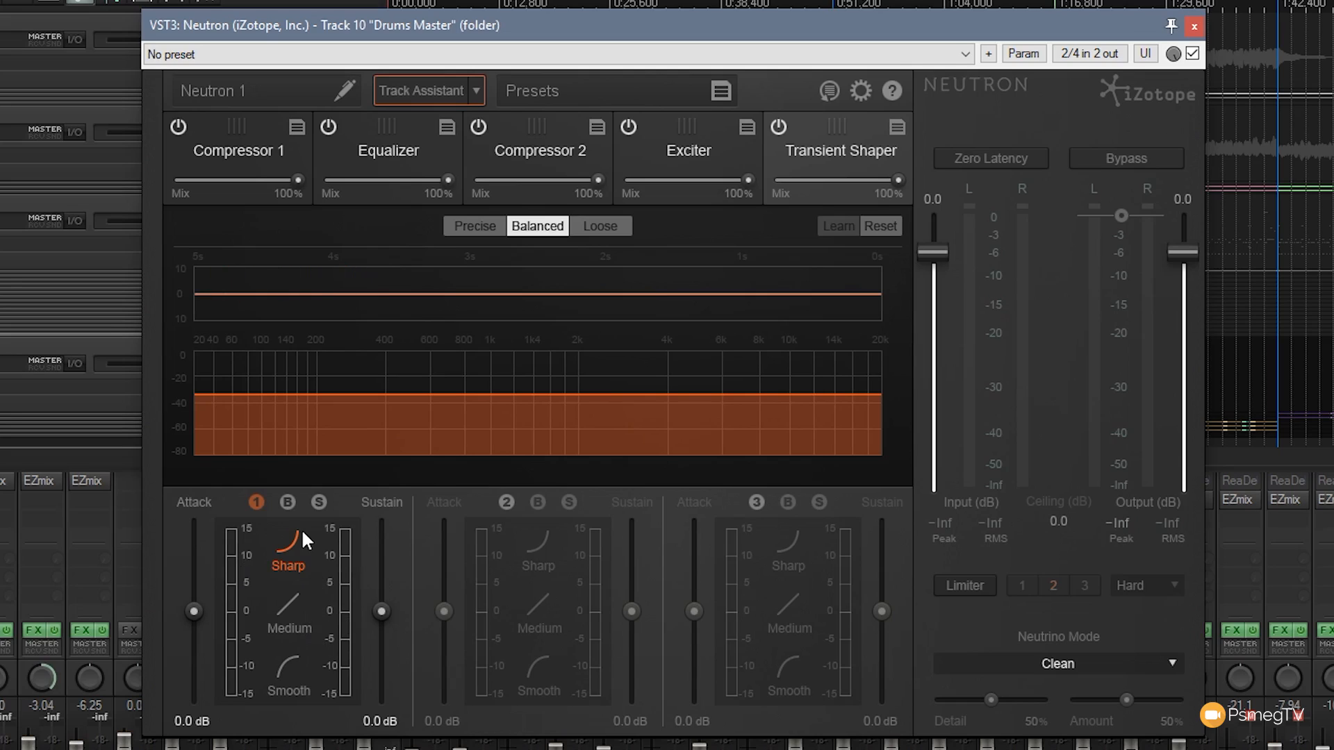
{"action": "mouse_move", "coordinate": [292, 603]}
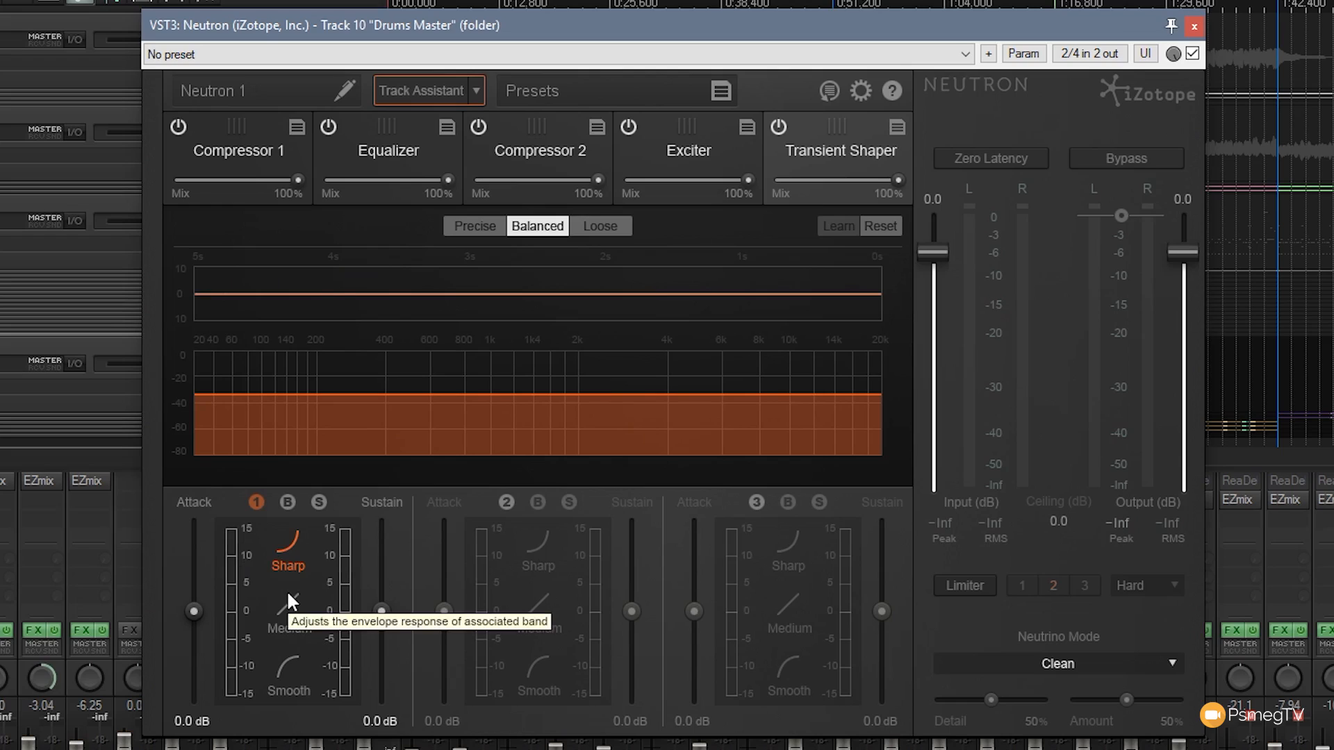
{"action": "mouse_move", "coordinate": [306, 668]}
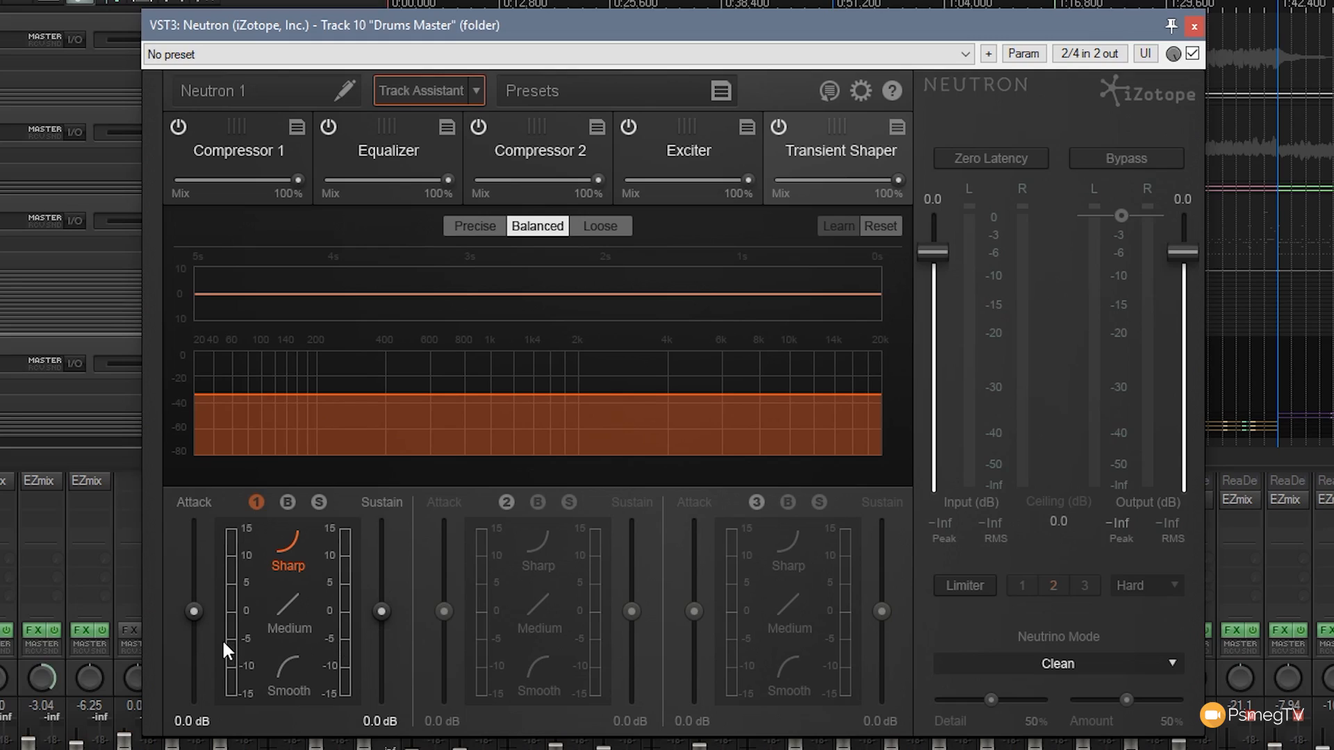
{"action": "mouse_move", "coordinate": [1023, 109]}
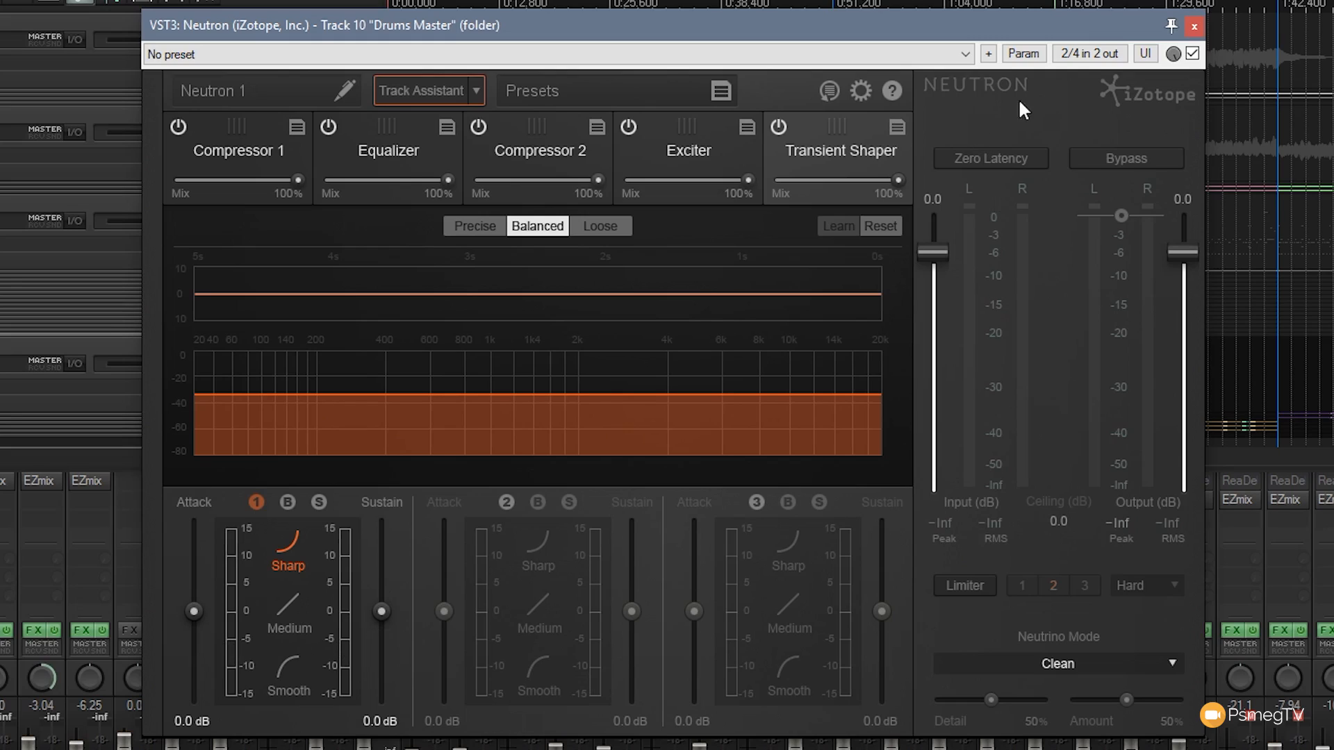
{"action": "mouse_move", "coordinate": [986, 611]}
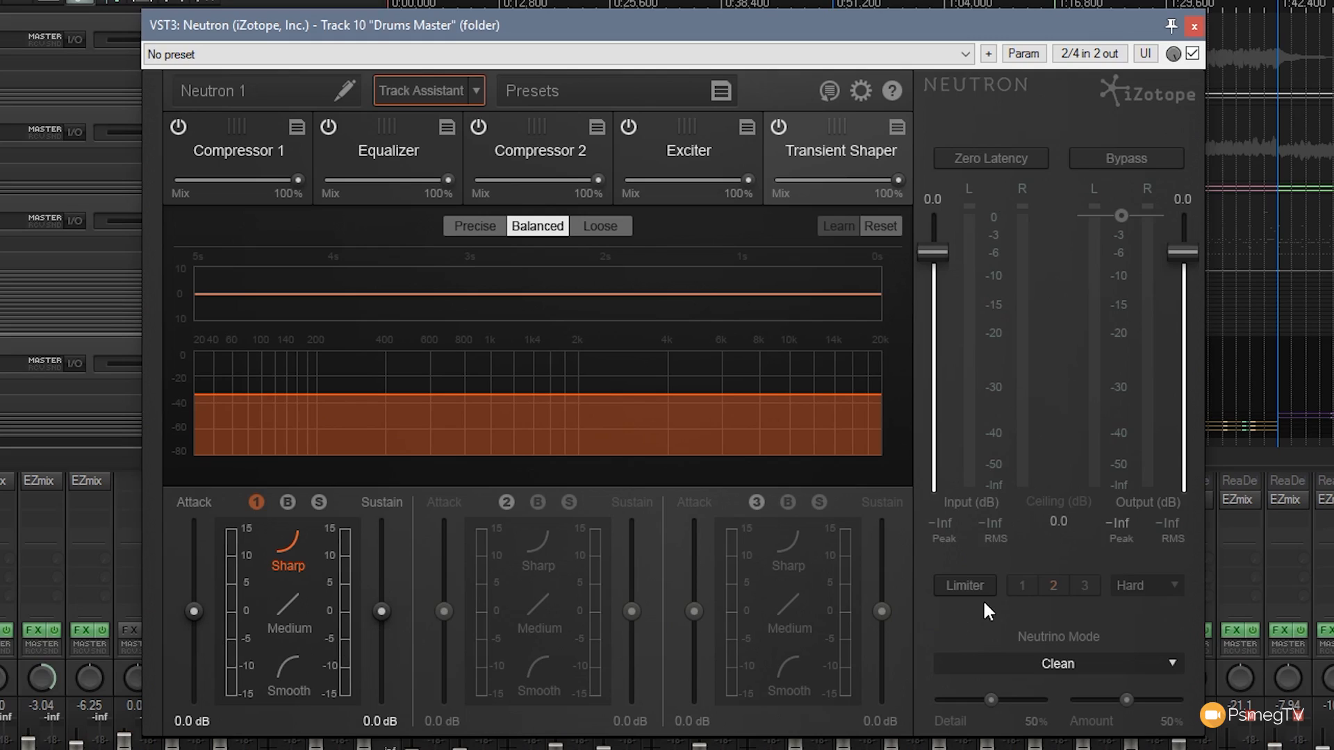
{"action": "mouse_move", "coordinate": [970, 599]}
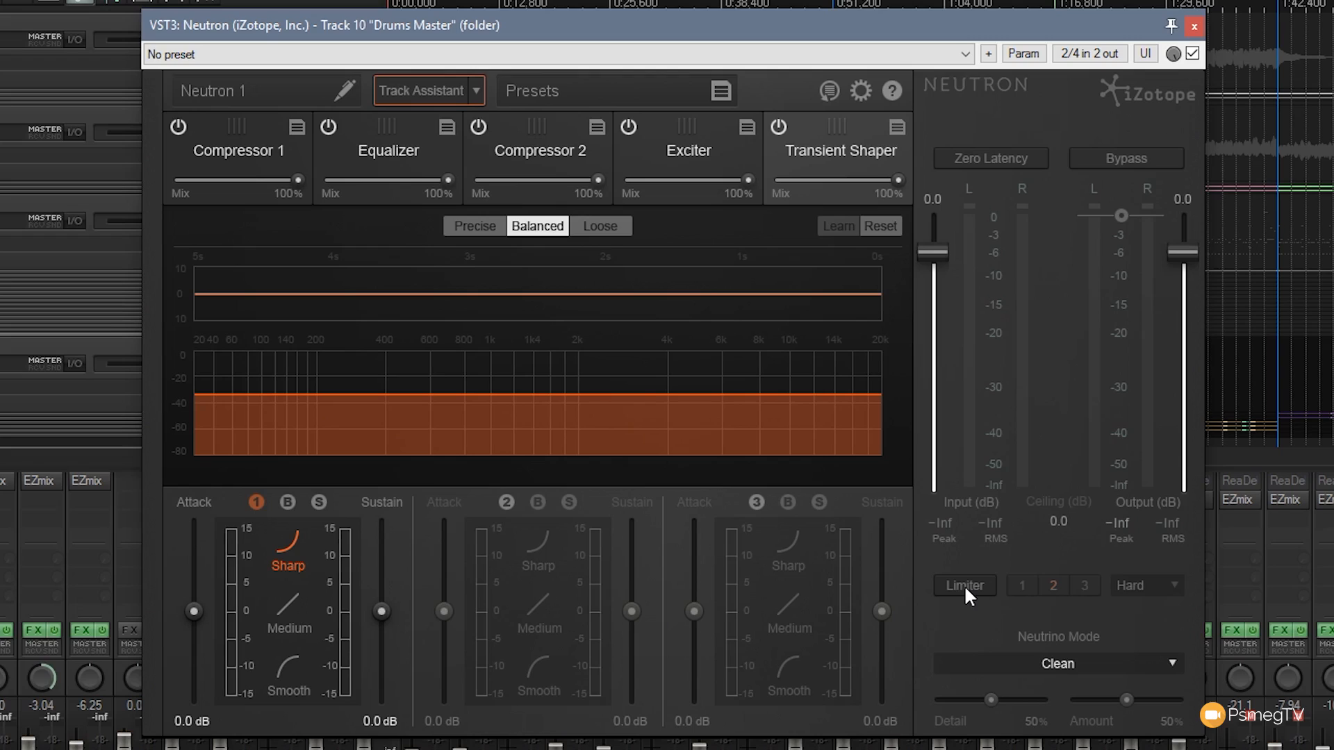
{"action": "mouse_move", "coordinate": [963, 585]}
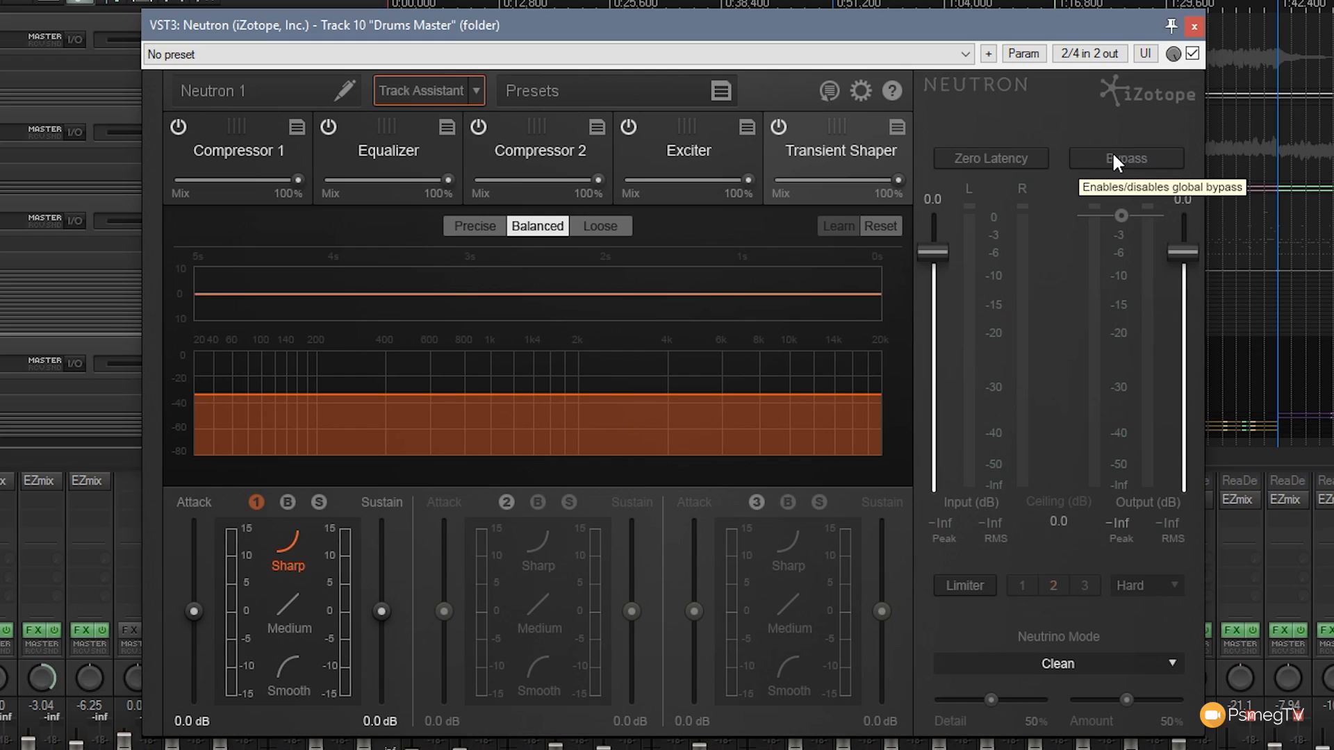
{"action": "mouse_move", "coordinate": [1115, 164]}
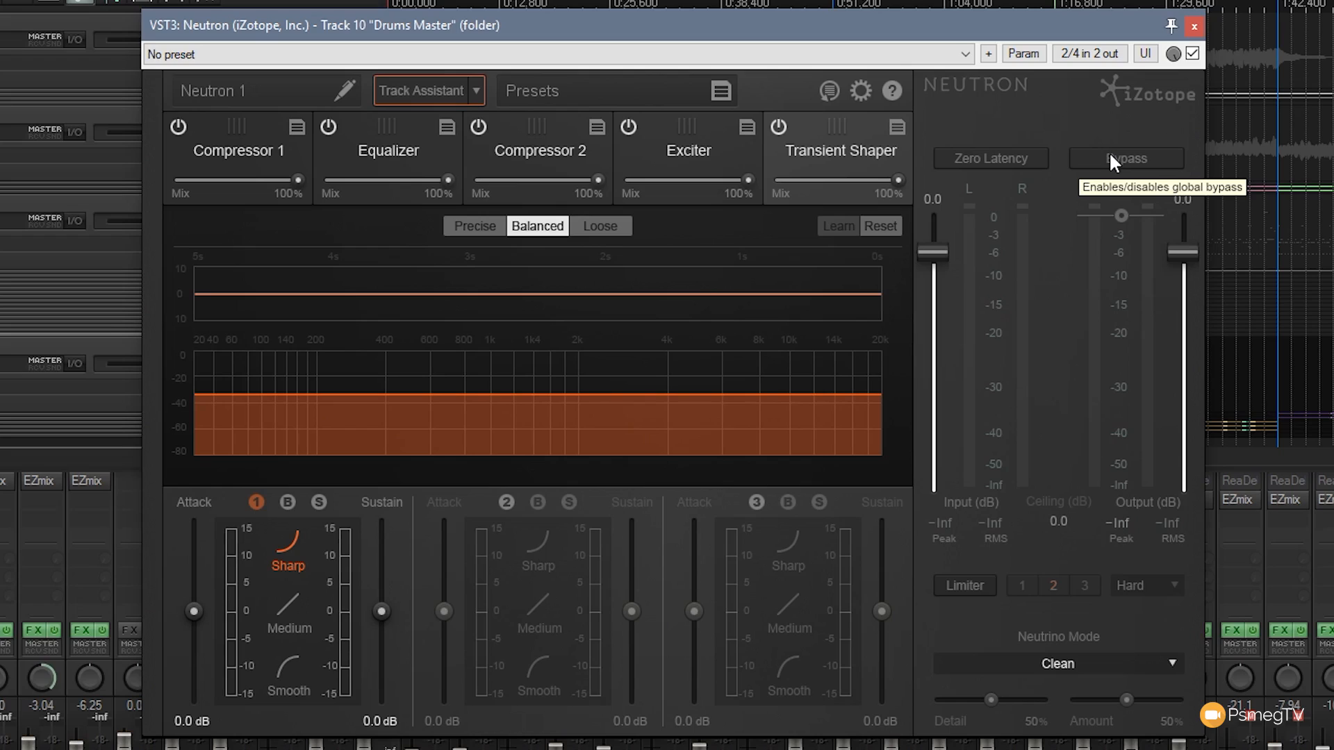
{"action": "mouse_move", "coordinate": [822, 47]}
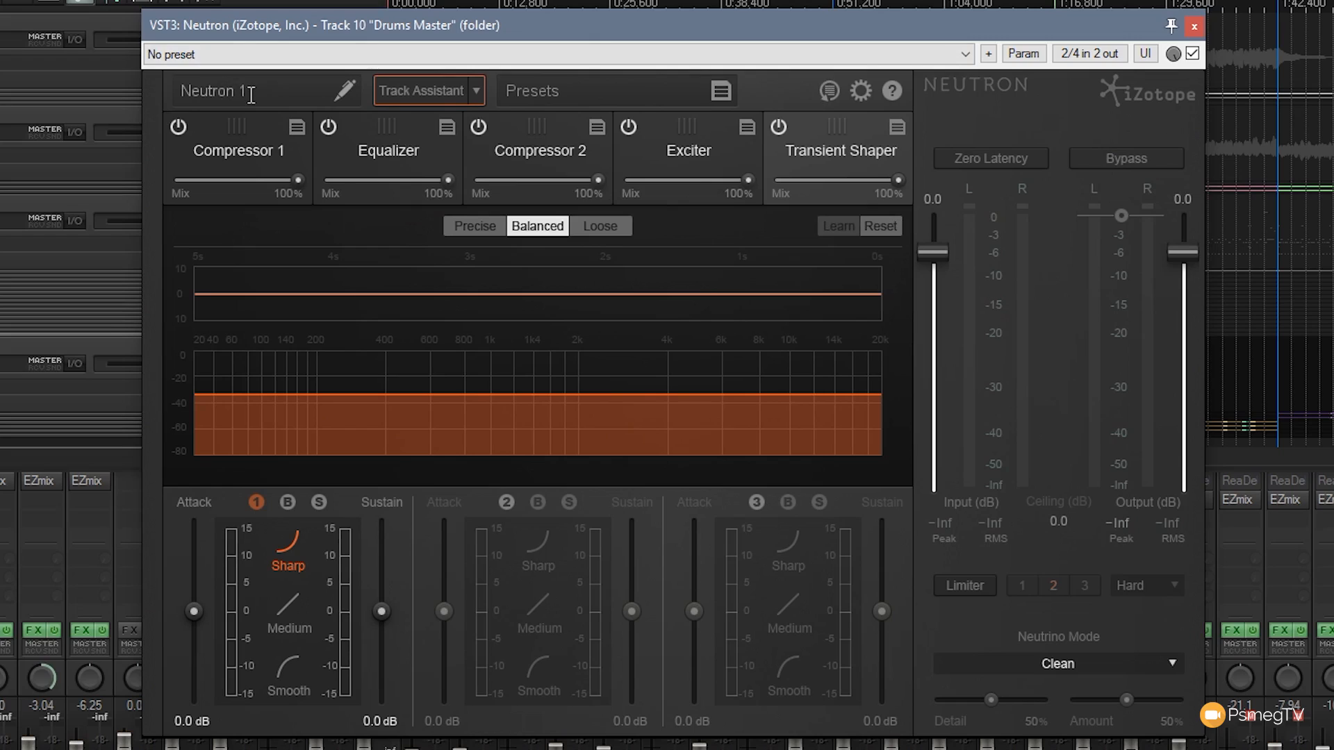
{"action": "mouse_move", "coordinate": [246, 91]}
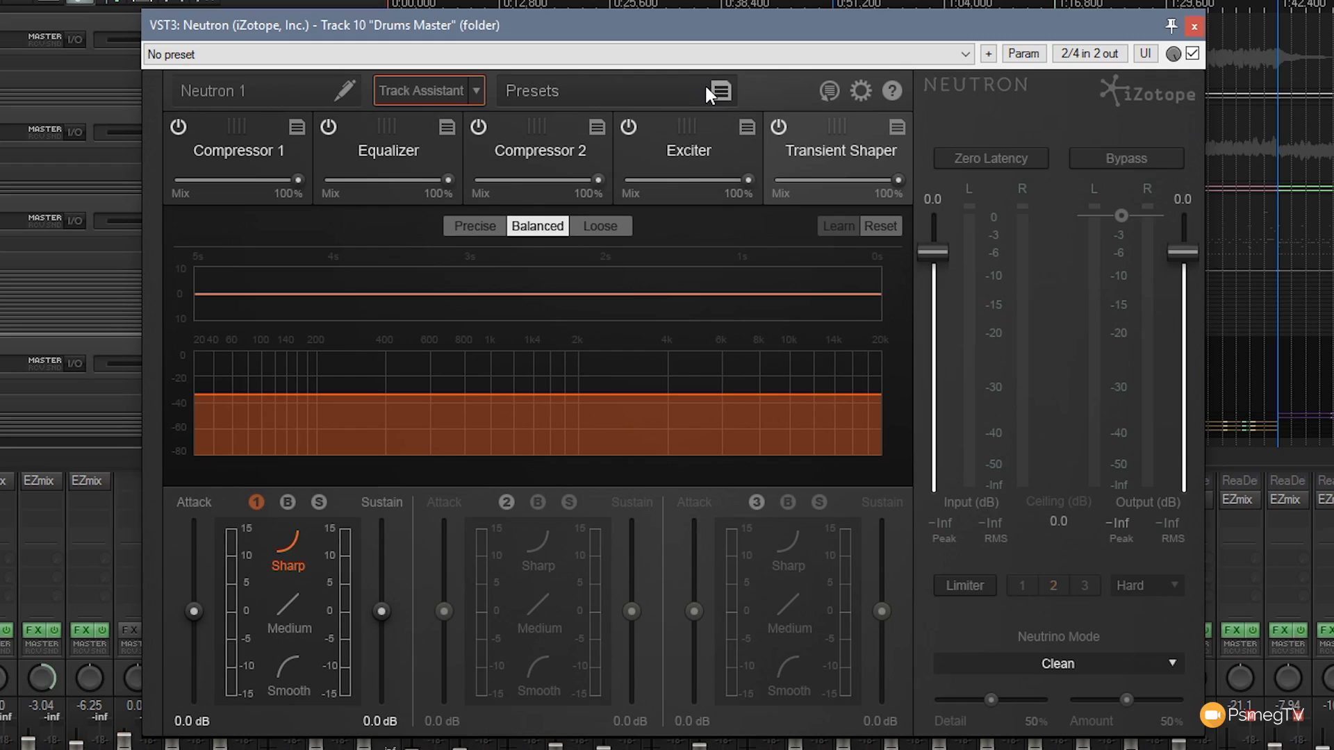
Browse the Preset Manager's global presets, then close it, leaving Working Settings active
{"action": "left_click", "coordinate": [719, 91]}
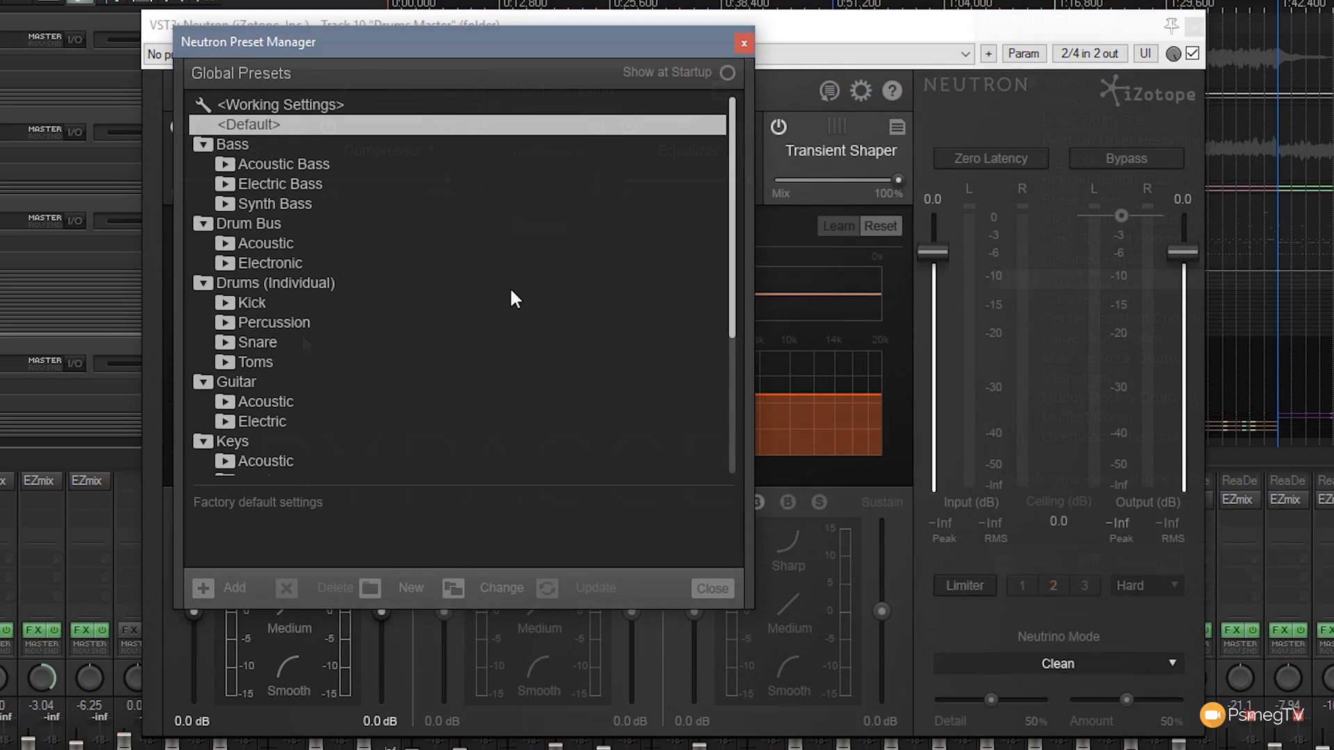
{"action": "left_click", "coordinate": [711, 588]}
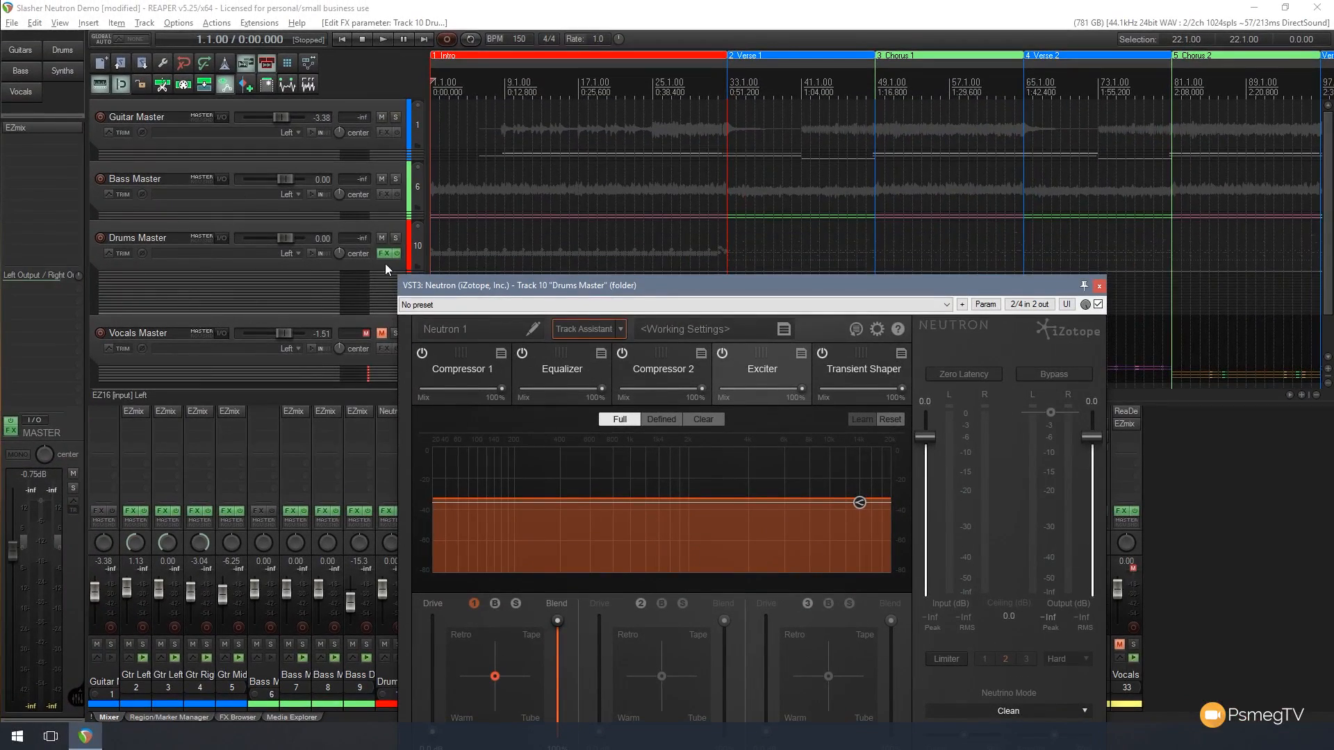
{"action": "mouse_move", "coordinate": [390, 270]}
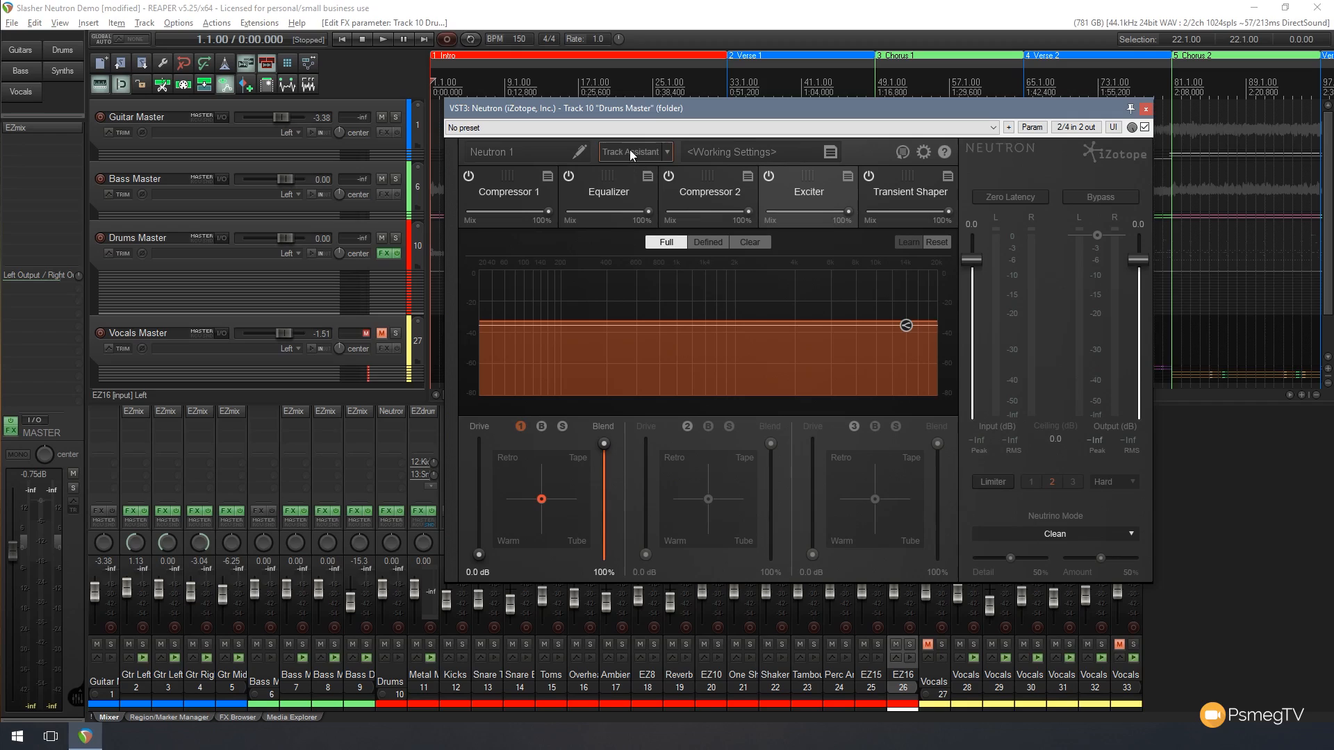
{"action": "mouse_move", "coordinate": [633, 152]}
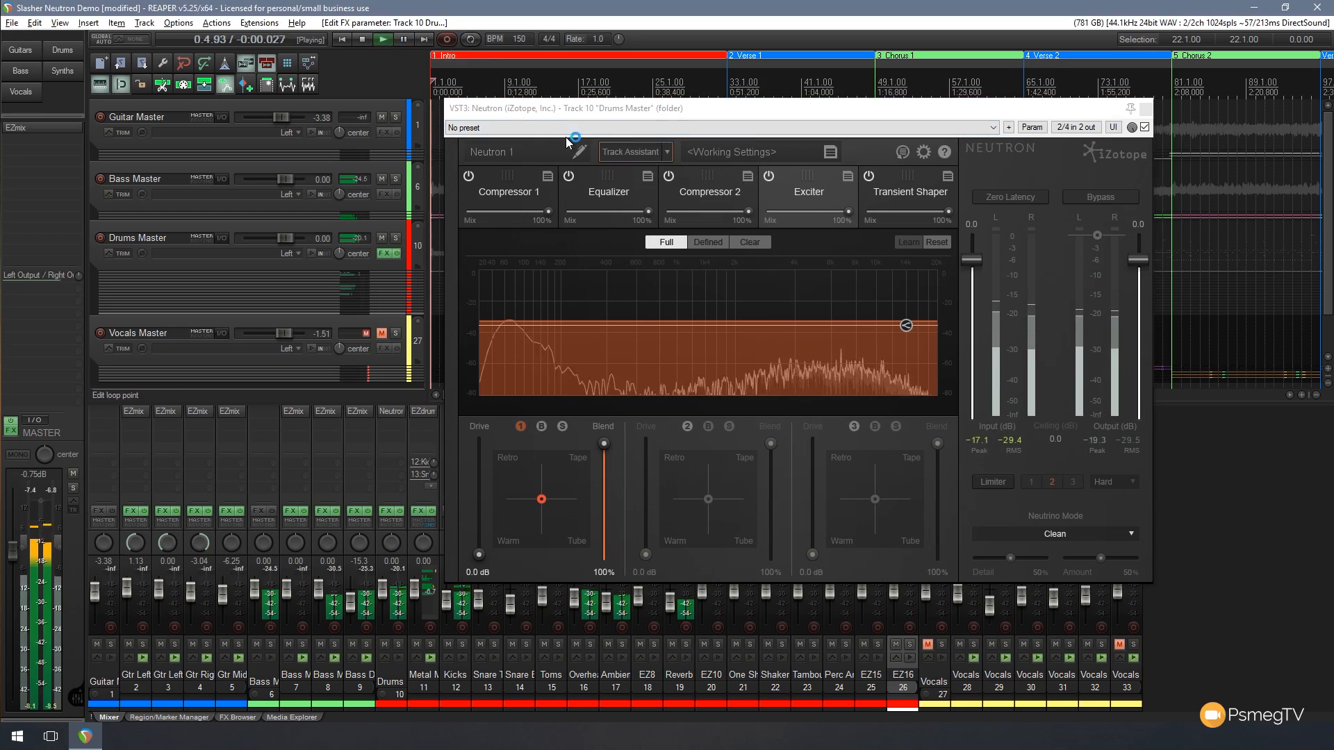
Show the Exciter module's live drum spectrum in Neutron during playback
{"action": "left_click", "coordinate": [630, 151]}
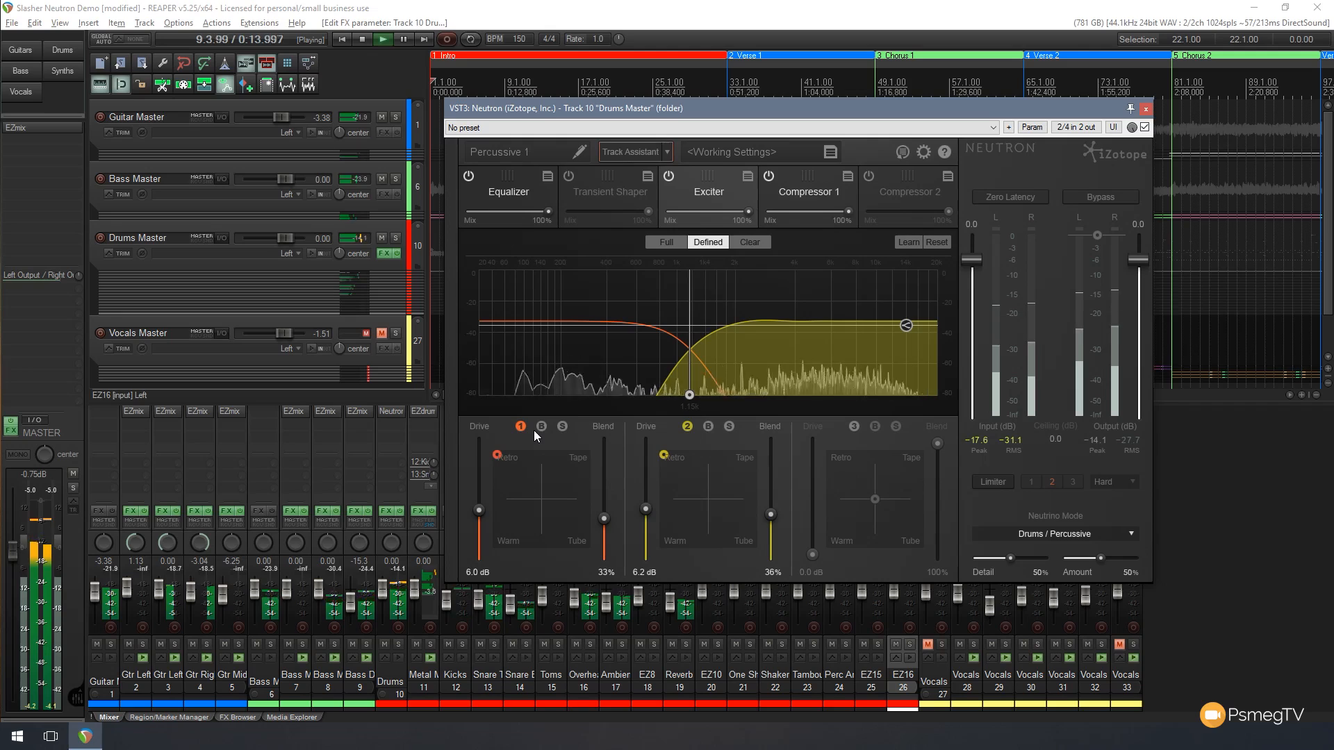
Stop REAPER playback after reviewing the Exciter's two driven bands
{"action": "left_click", "coordinate": [363, 39]}
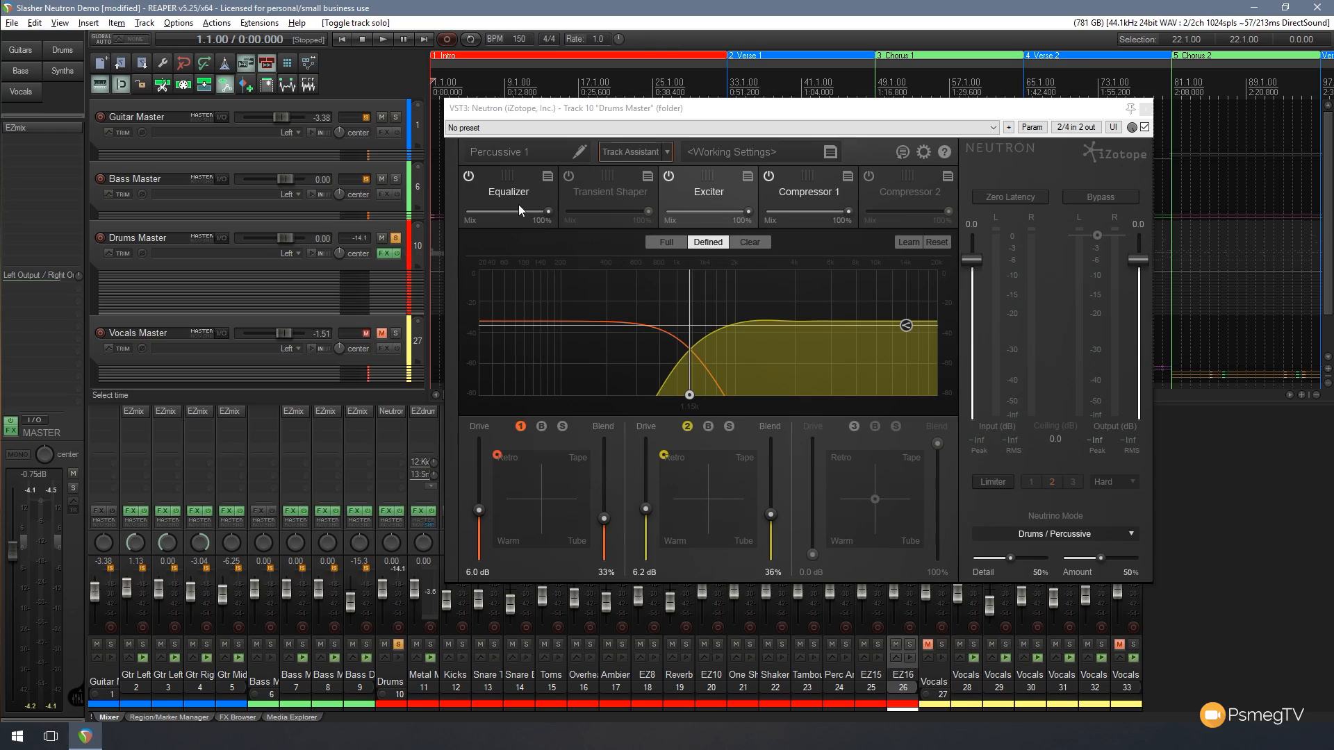
{"action": "mouse_move", "coordinate": [744, 212]}
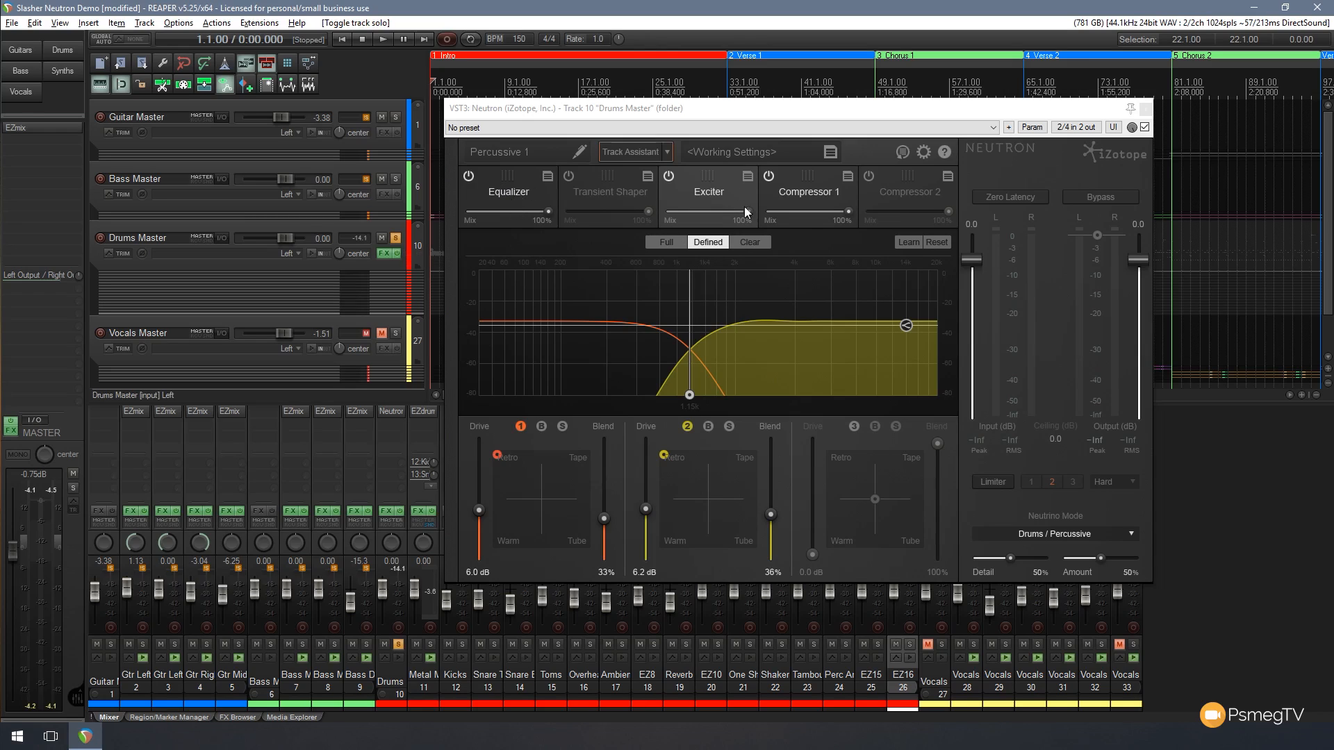
{"action": "mouse_move", "coordinate": [799, 204]}
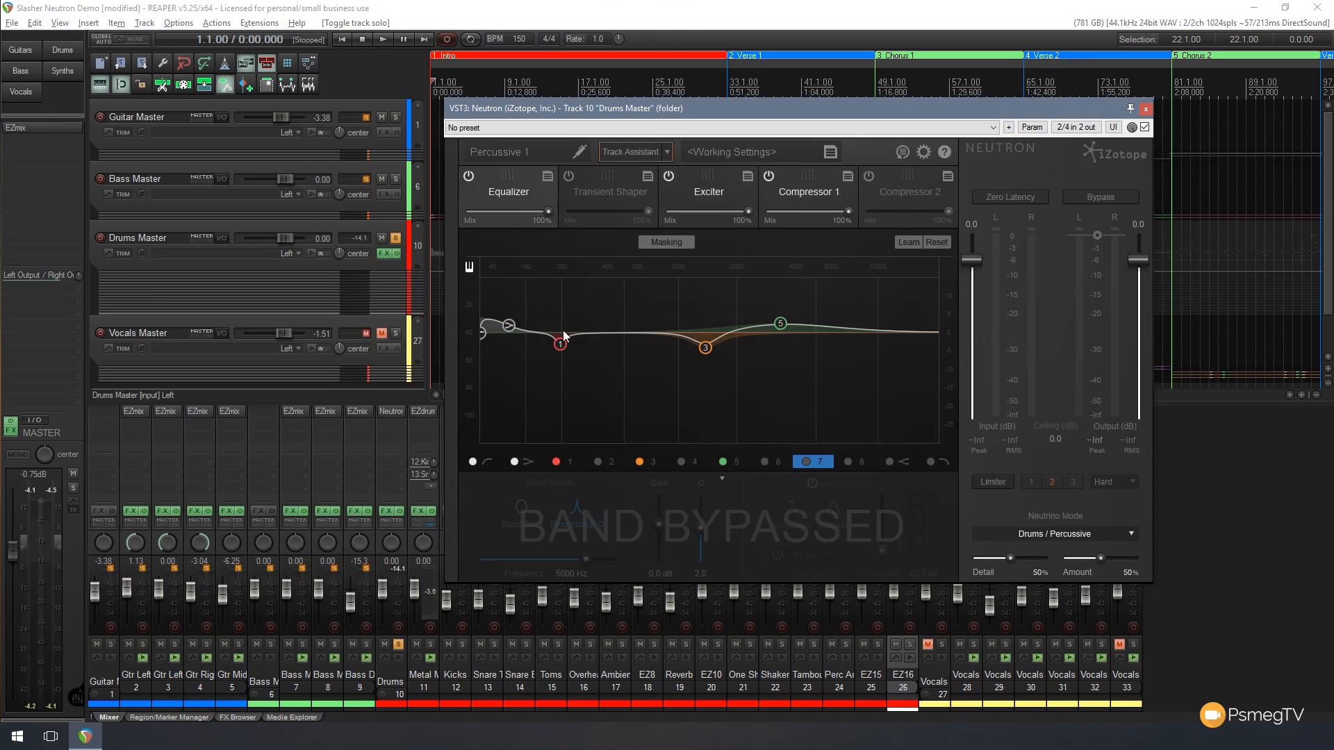
{"action": "mouse_move", "coordinate": [675, 351]}
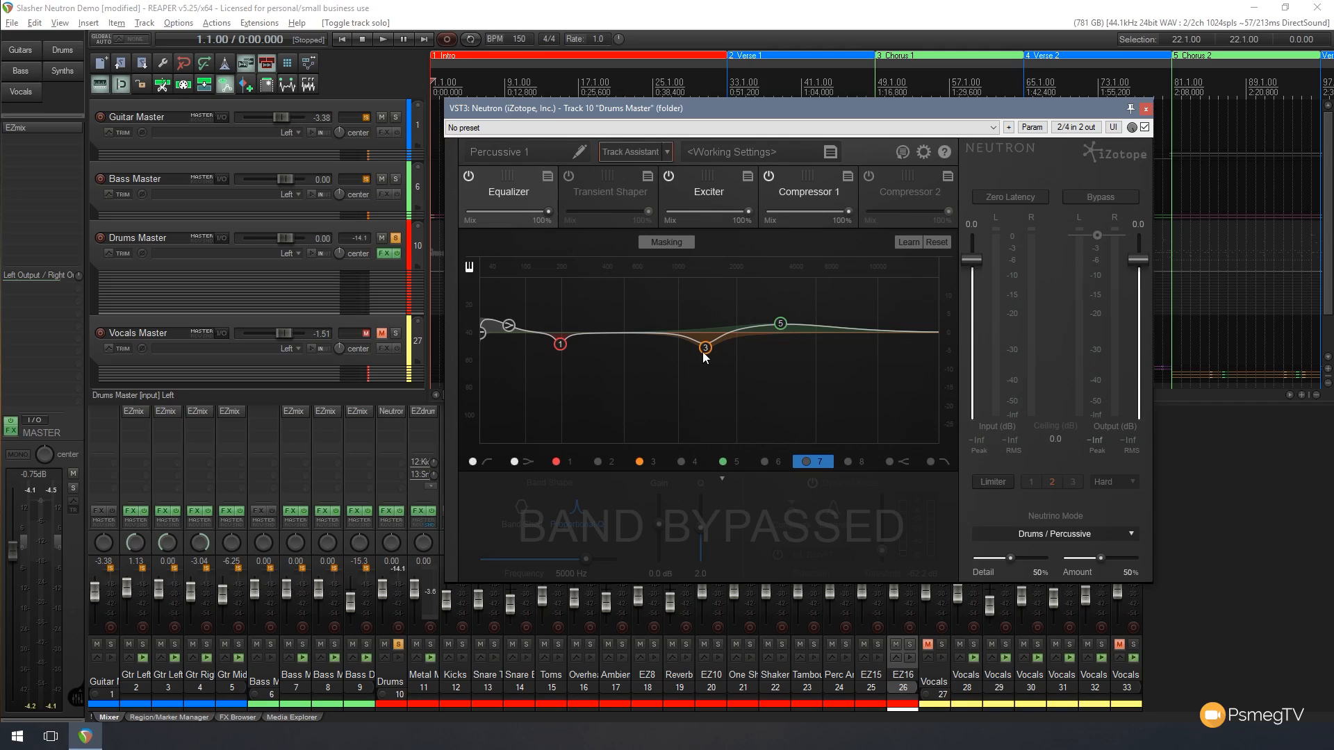
{"action": "mouse_move", "coordinate": [675, 361]}
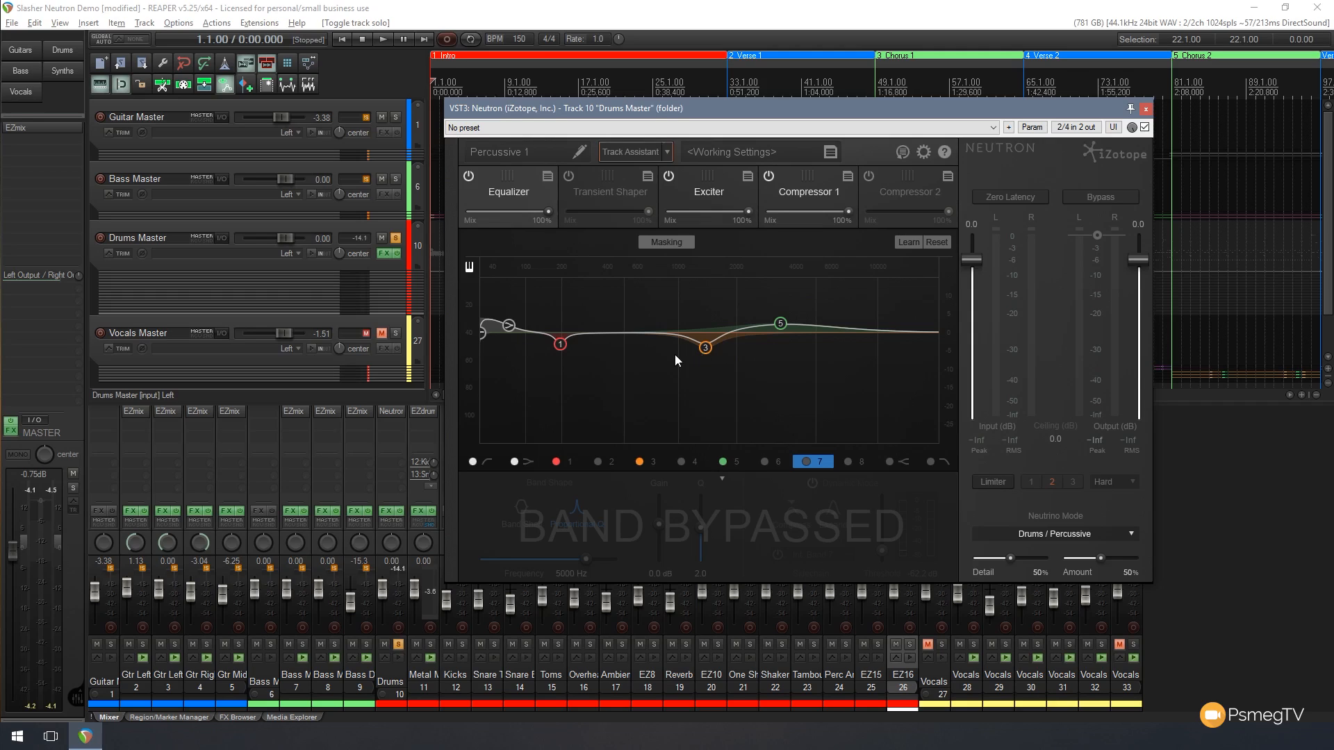
{"action": "mouse_move", "coordinate": [746, 111]}
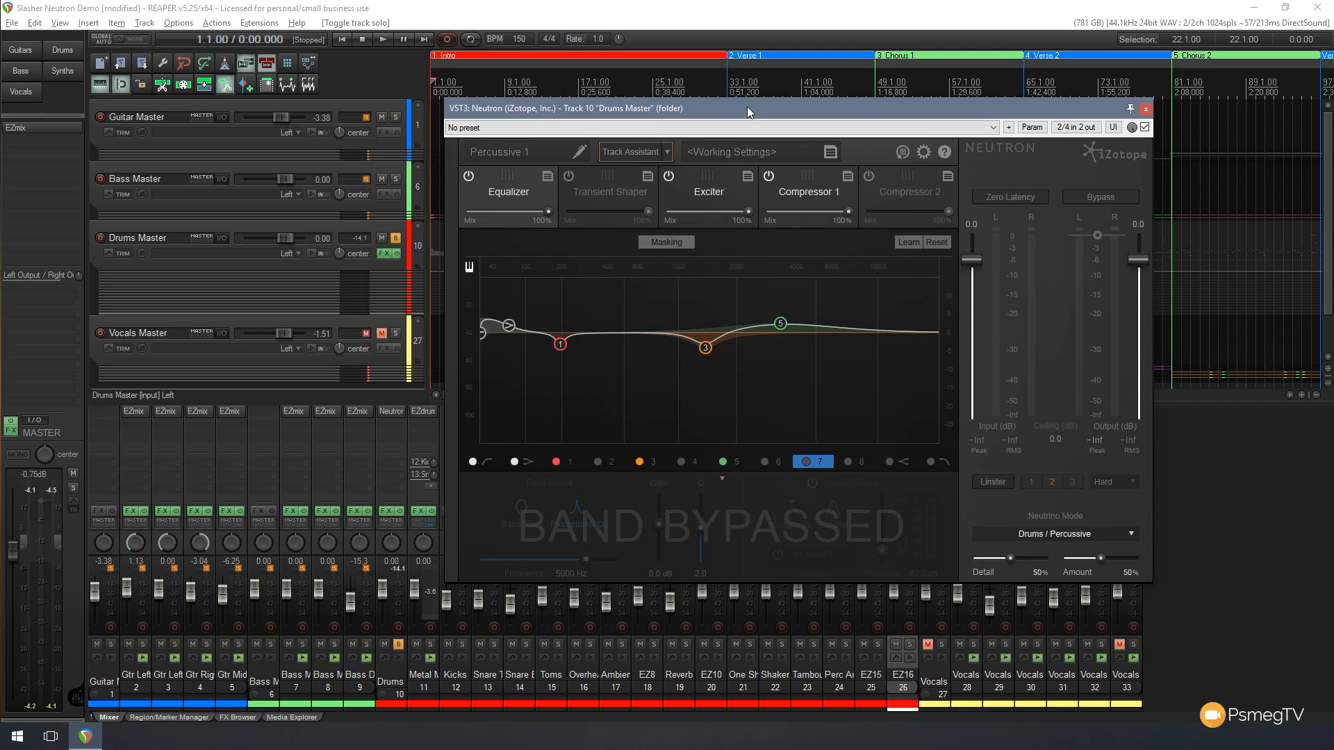
{"action": "mouse_move", "coordinate": [675, 367]}
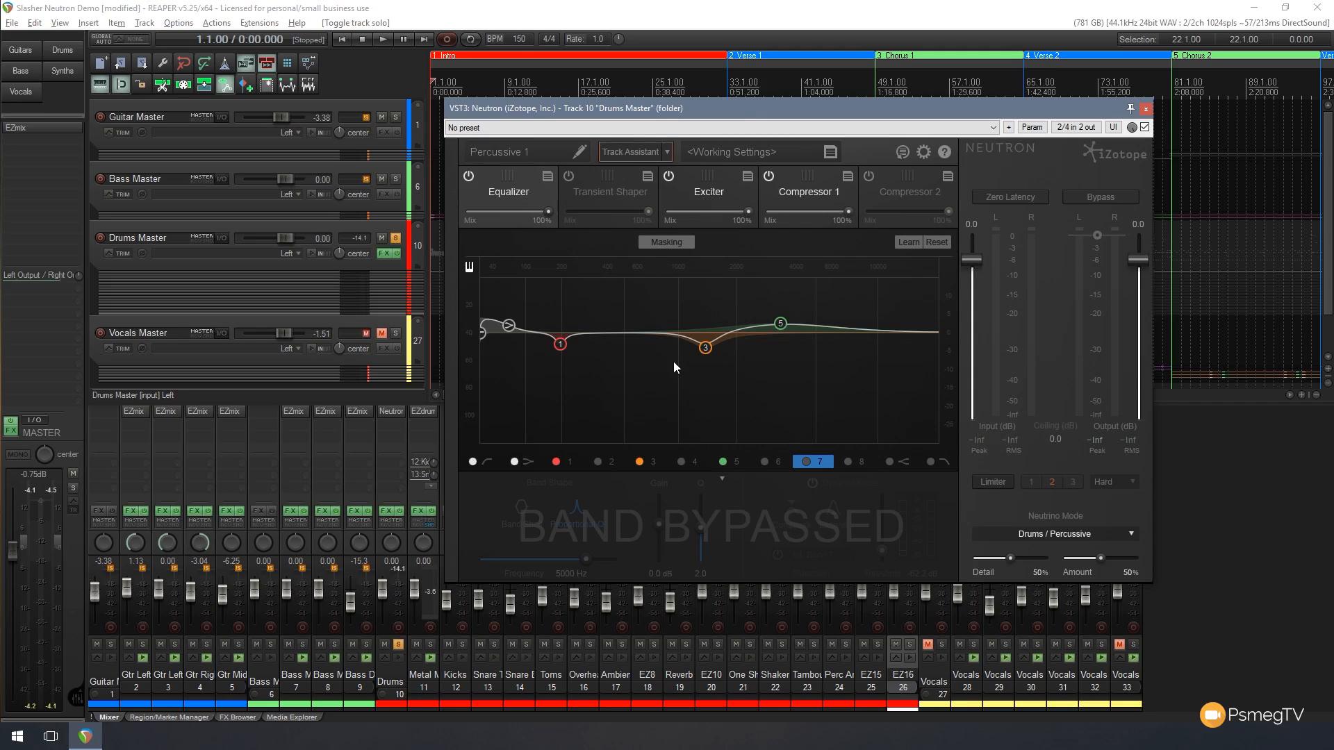
{"action": "mouse_move", "coordinate": [704, 354]}
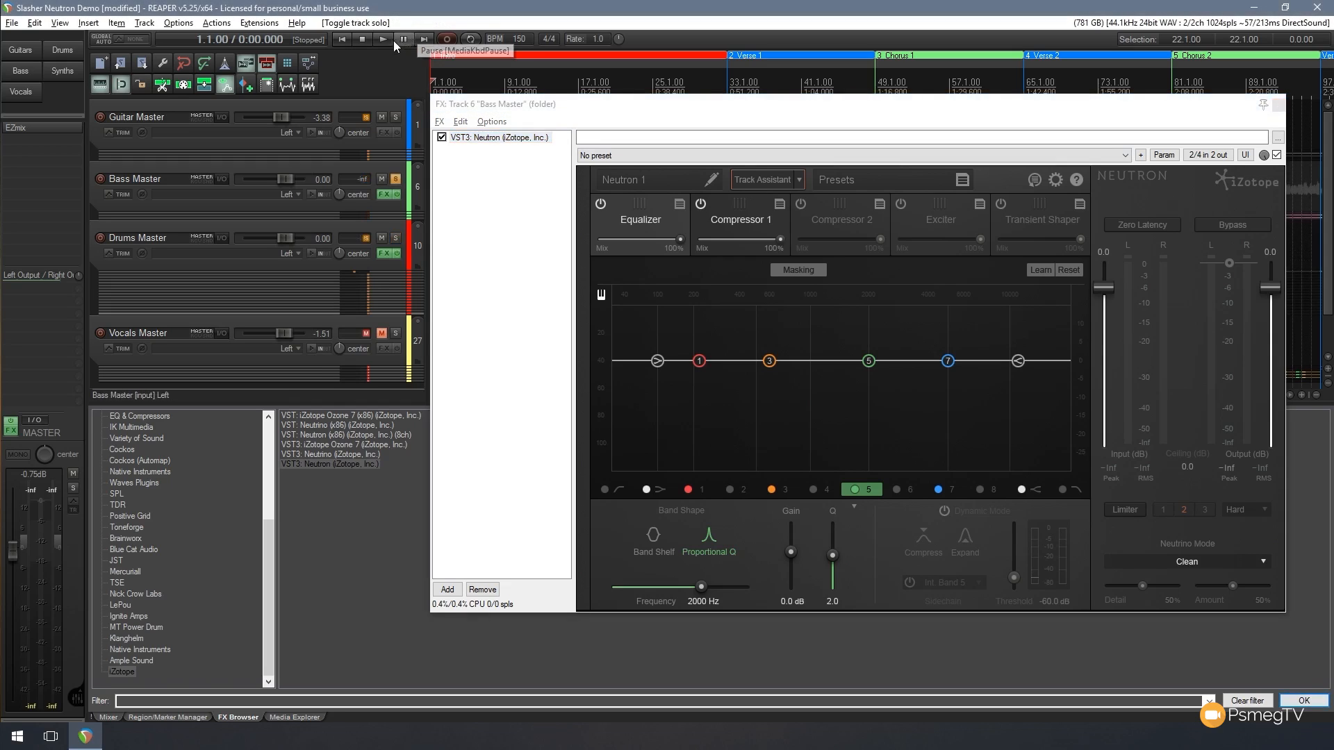
Start REAPER playback so Track Assistant can listen to the Bass Master
{"action": "left_click", "coordinate": [382, 38]}
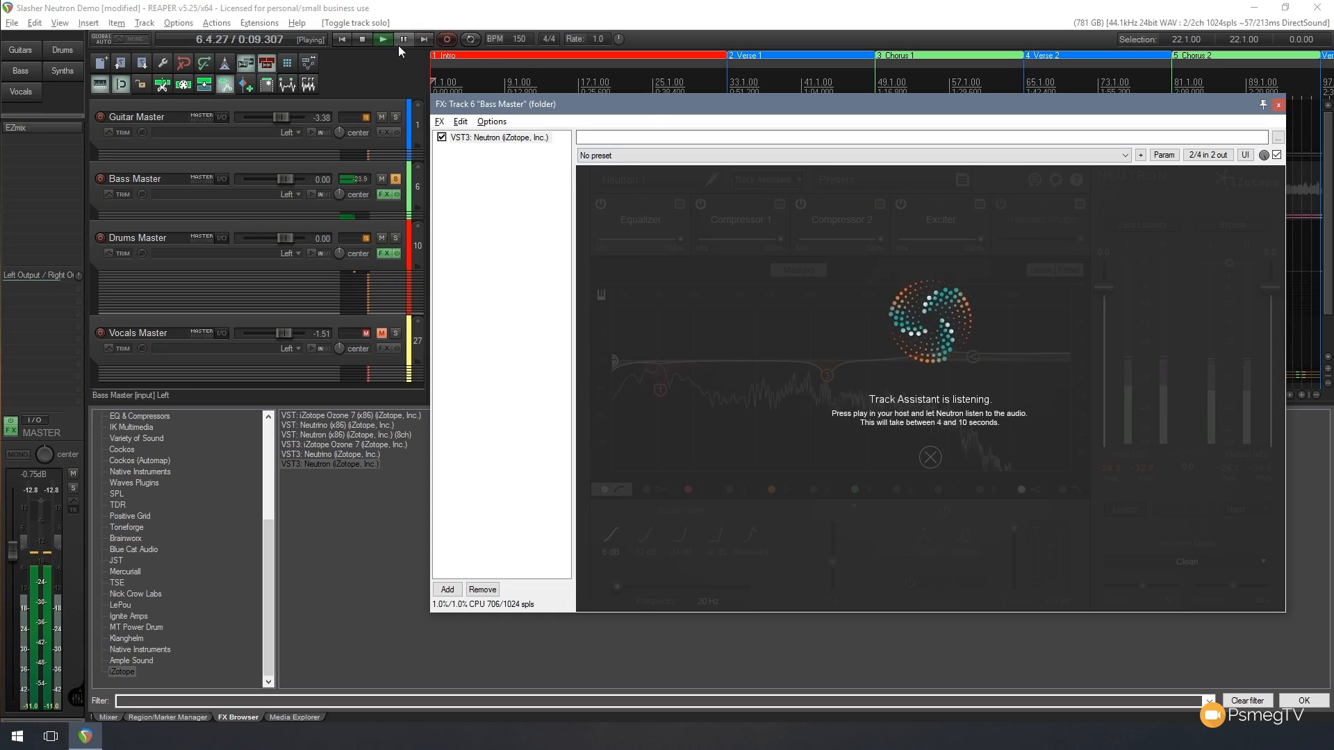
{"action": "mouse_move", "coordinate": [367, 40]}
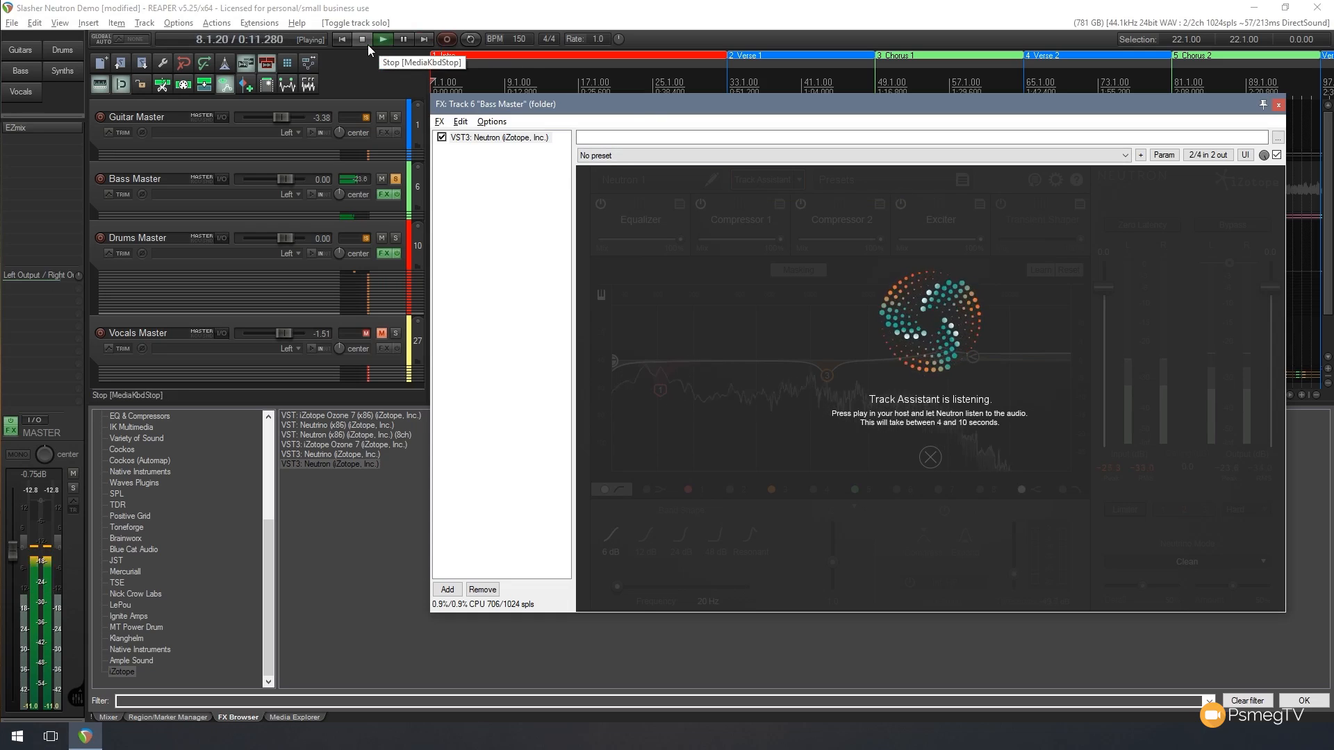
Stop playback after Track Assistant finishes and rename the Neutron instance to 'Bass Master'
{"action": "left_click", "coordinate": [361, 39]}
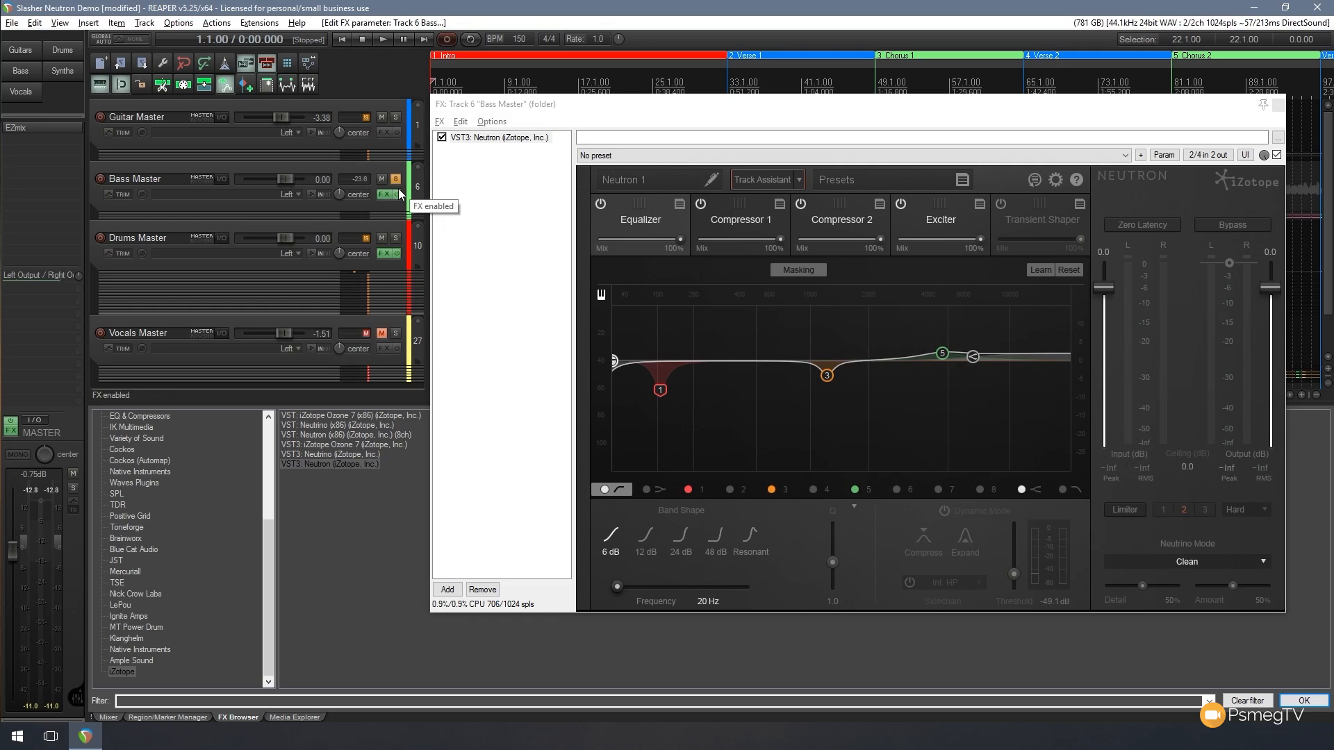
{"action": "mouse_move", "coordinate": [489, 246]}
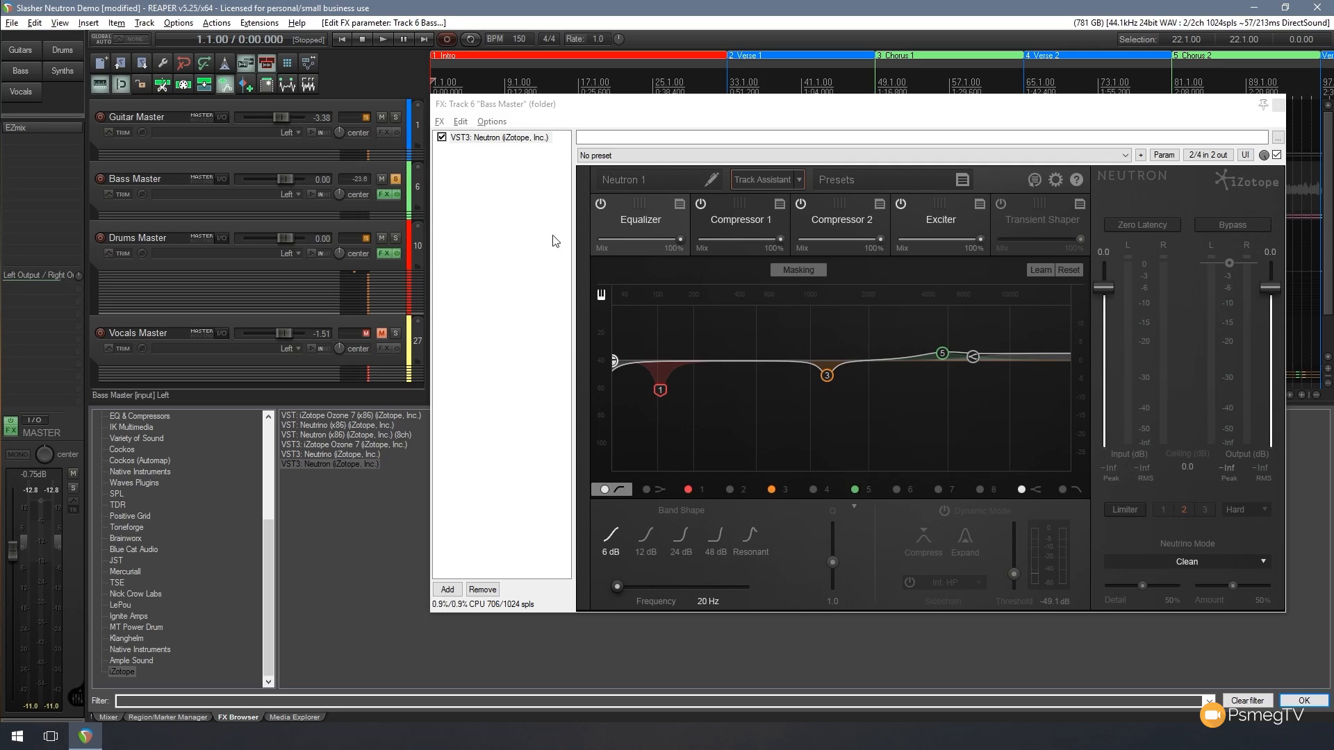
{"action": "double_click", "coordinate": [651, 179]}
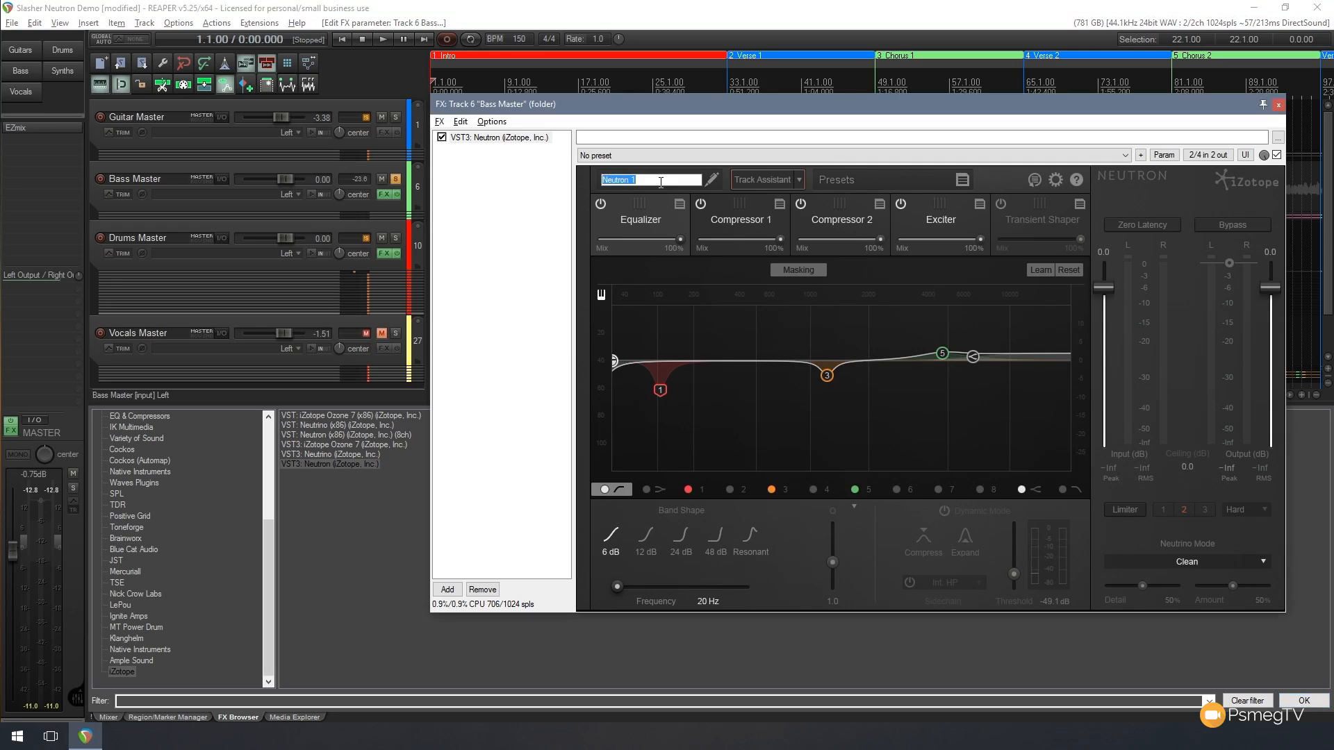
{"action": "type", "text": "Bass Master"}
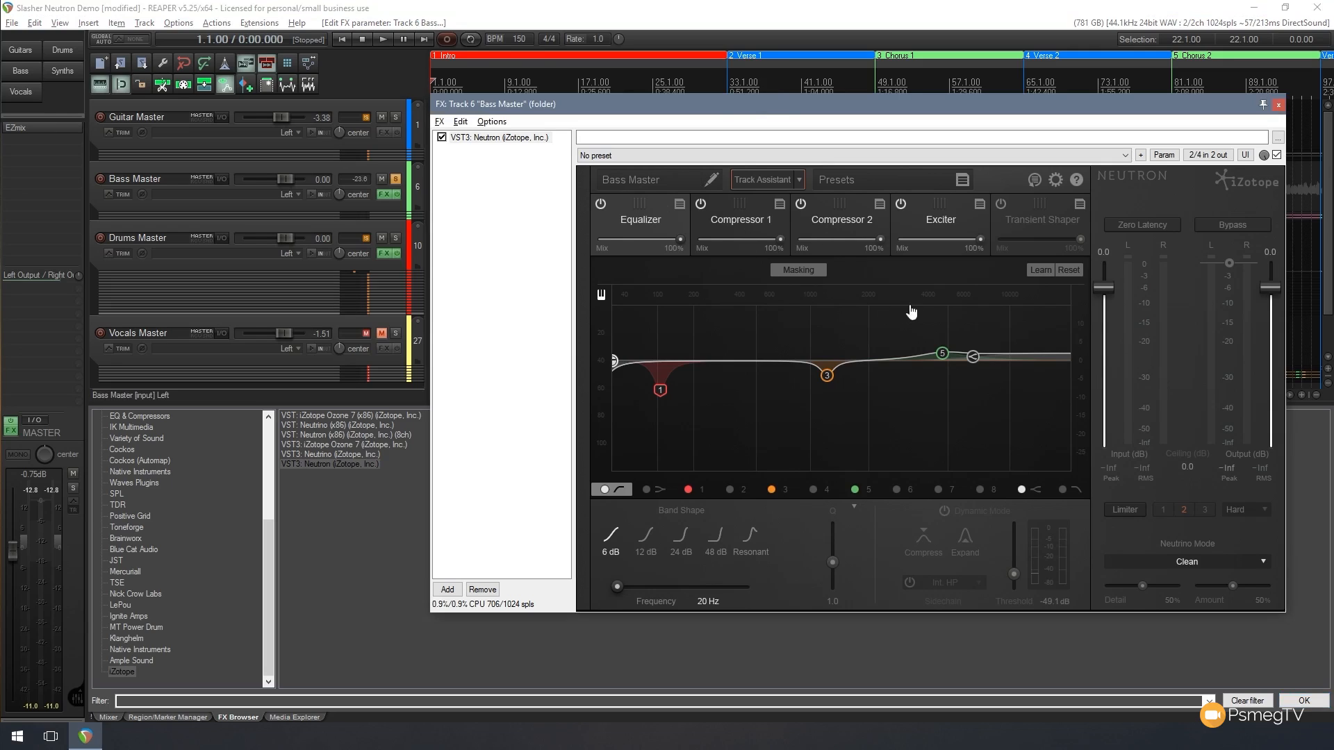
{"action": "mouse_move", "coordinate": [803, 281]}
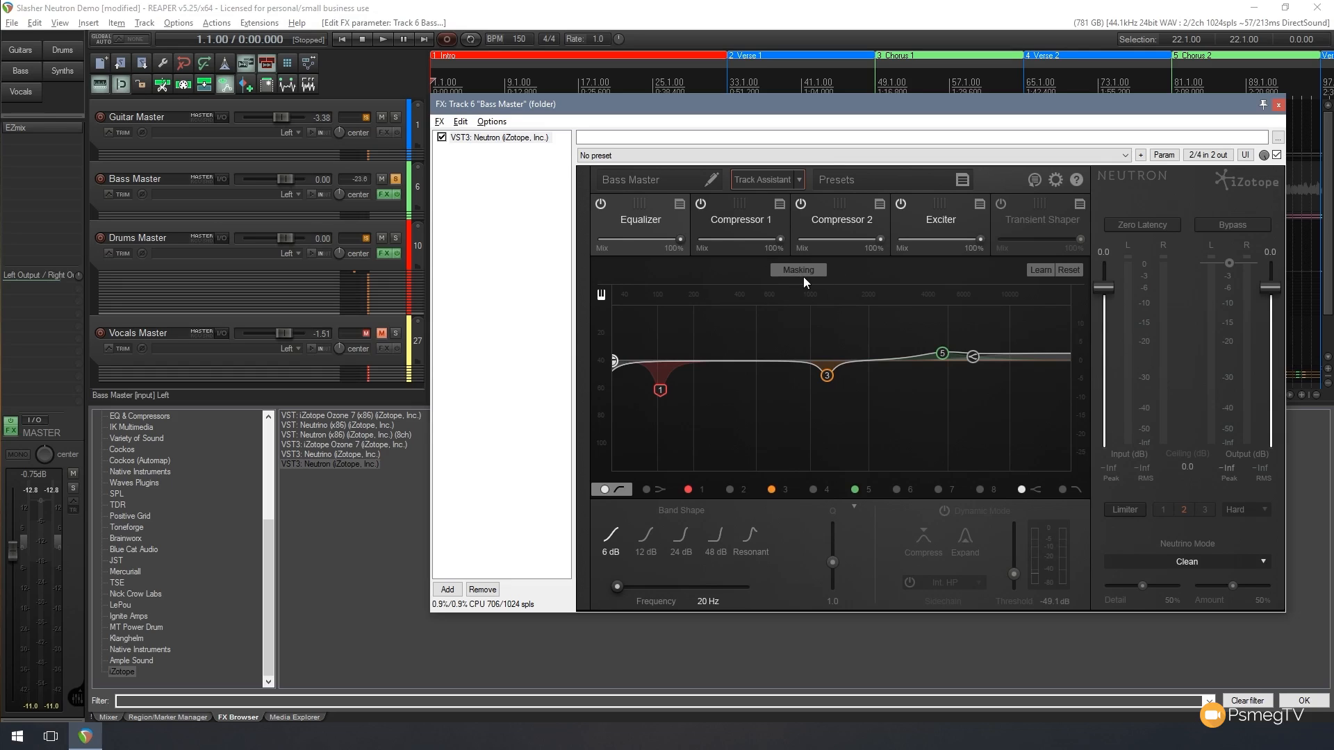
Turn on EQ Masking in Bass Master and compare against the Percussive 1 track
{"action": "left_click", "coordinate": [797, 270]}
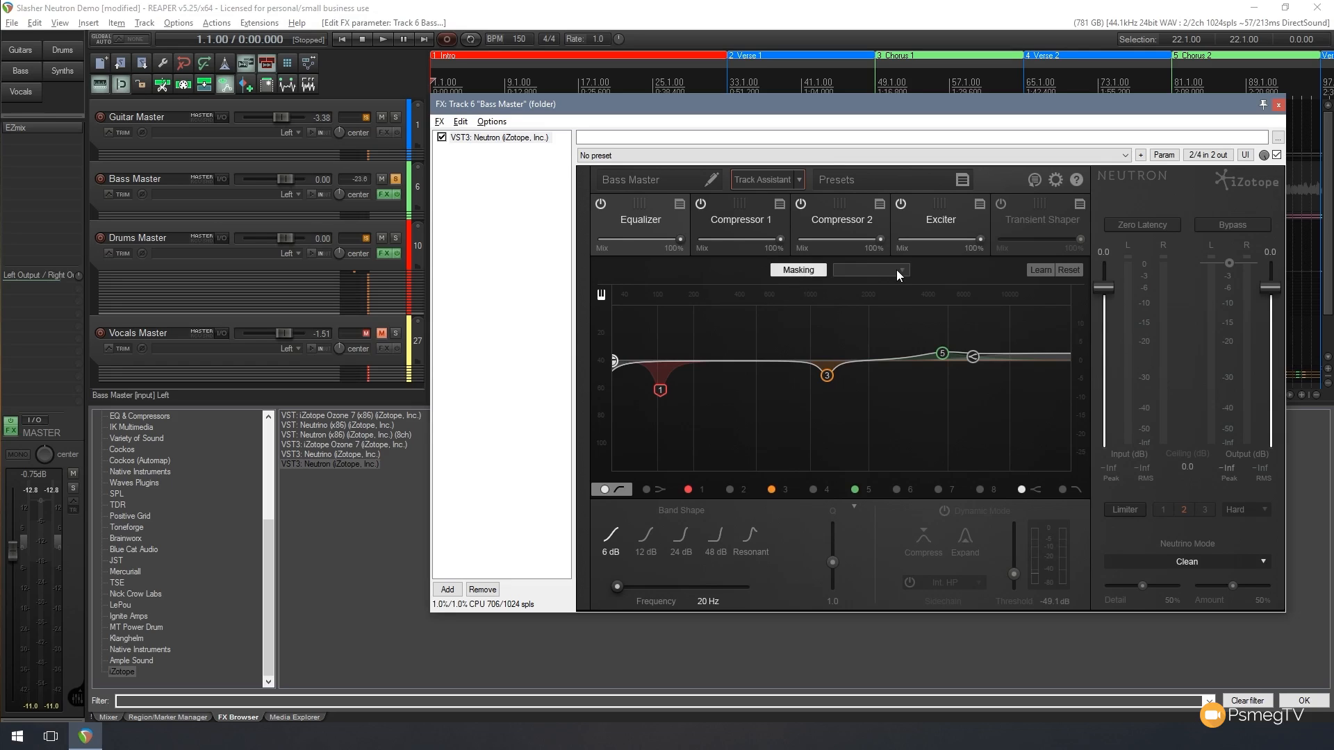
{"action": "mouse_move", "coordinate": [870, 270]}
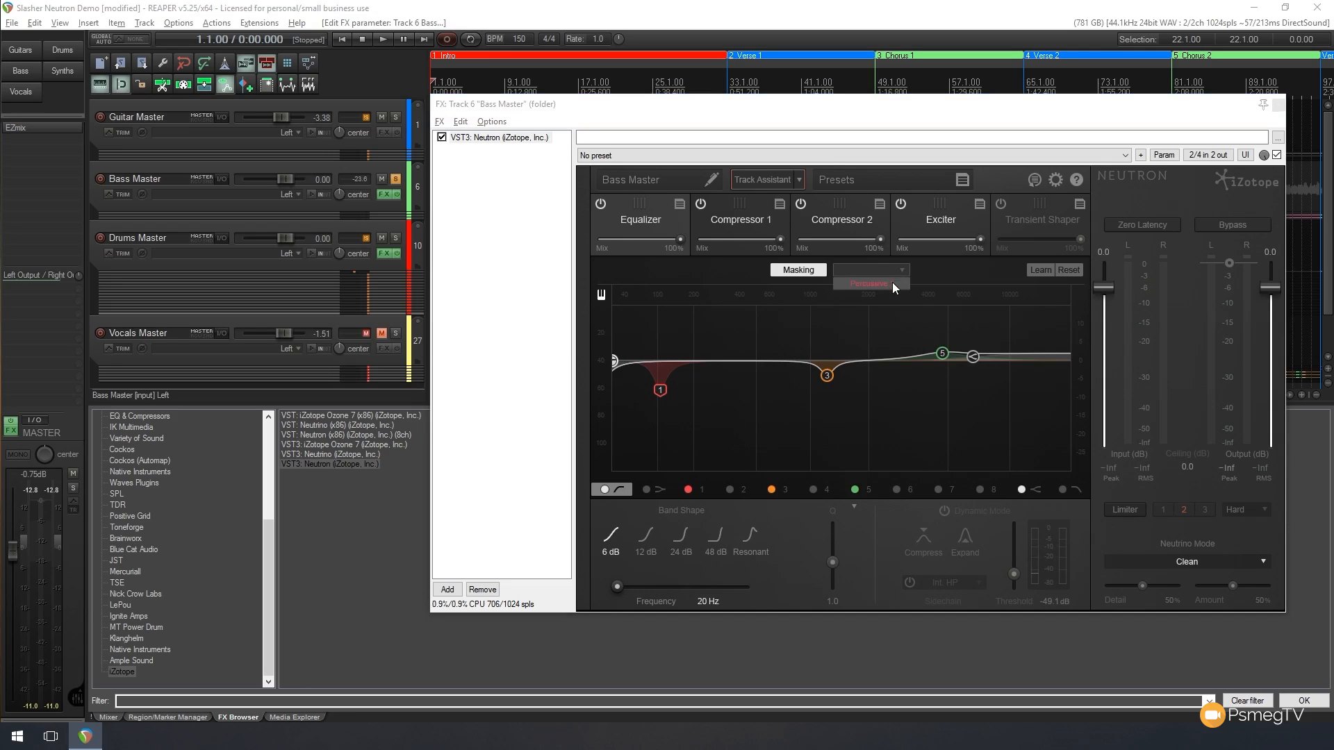
{"action": "left_click", "coordinate": [866, 283]}
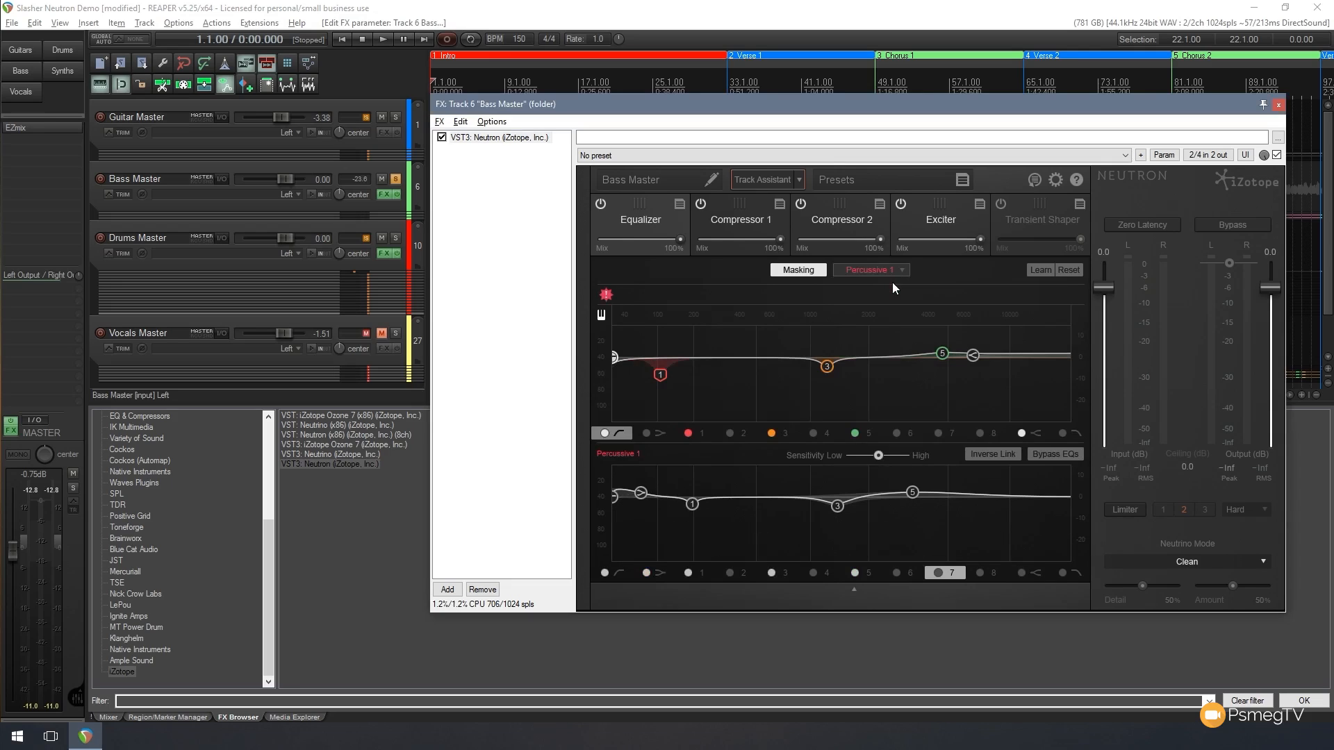
{"action": "mouse_move", "coordinate": [877, 351]}
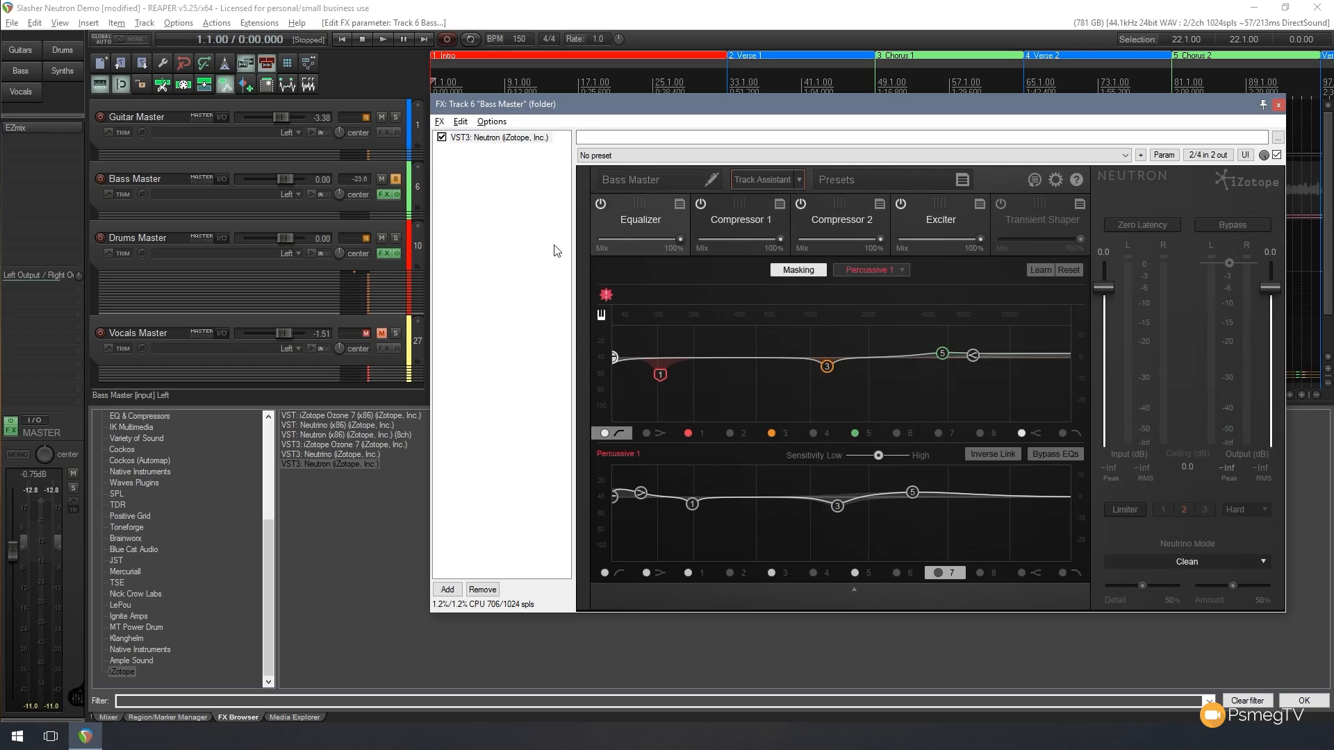
{"action": "mouse_move", "coordinate": [832, 328]}
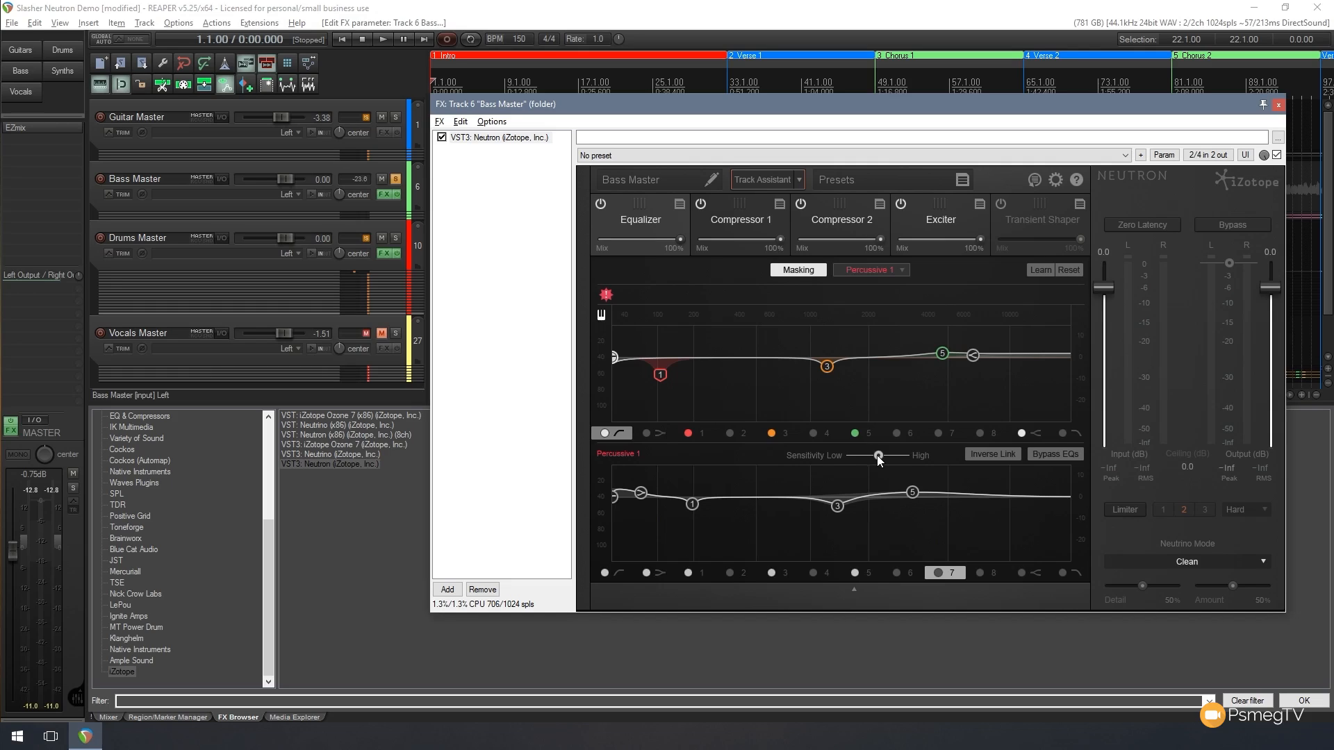
{"action": "mouse_move", "coordinate": [878, 457]}
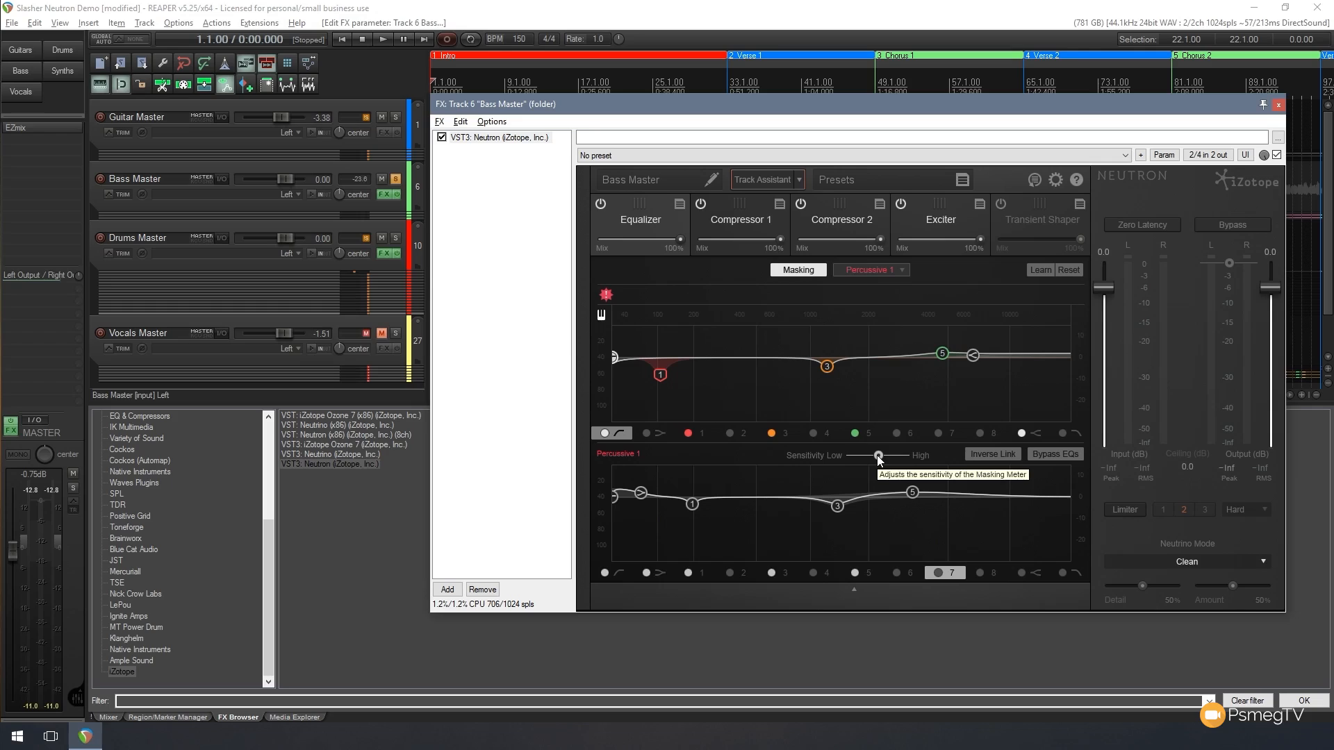
{"action": "mouse_move", "coordinate": [901, 448]}
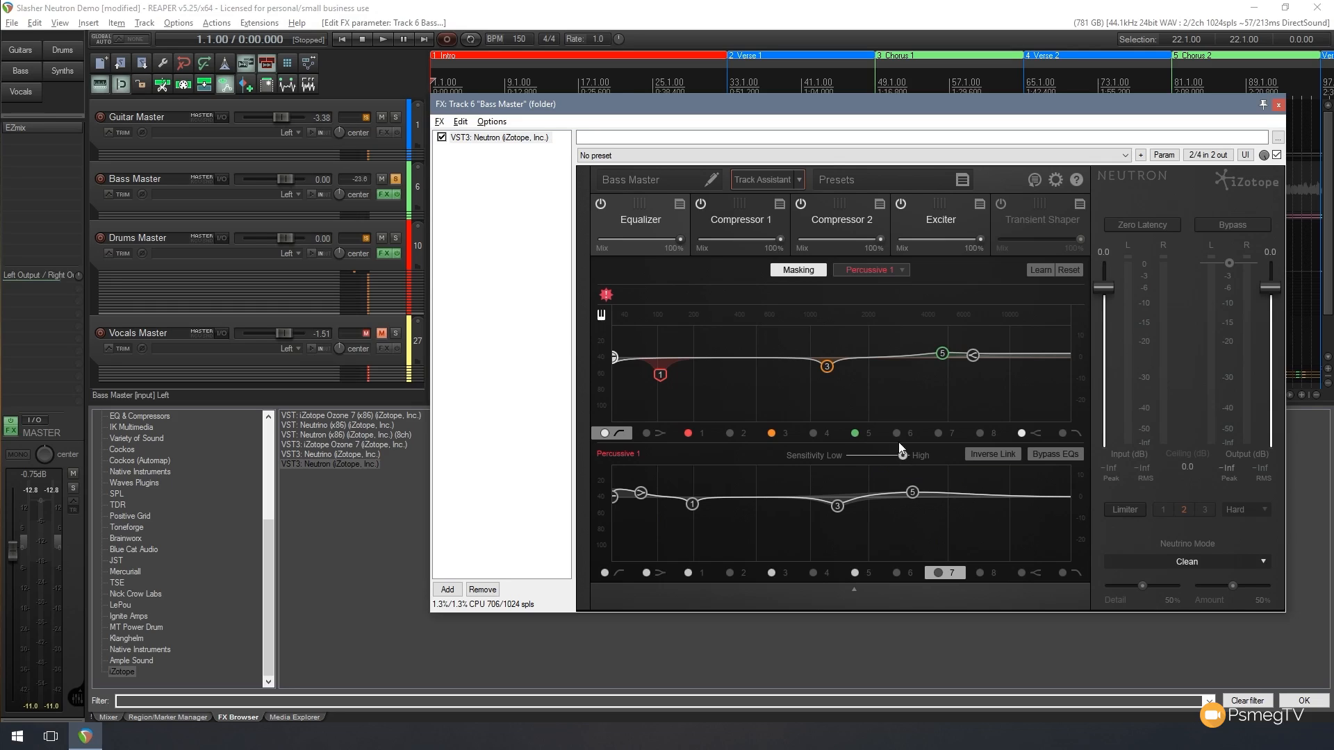
{"action": "mouse_move", "coordinate": [906, 300]}
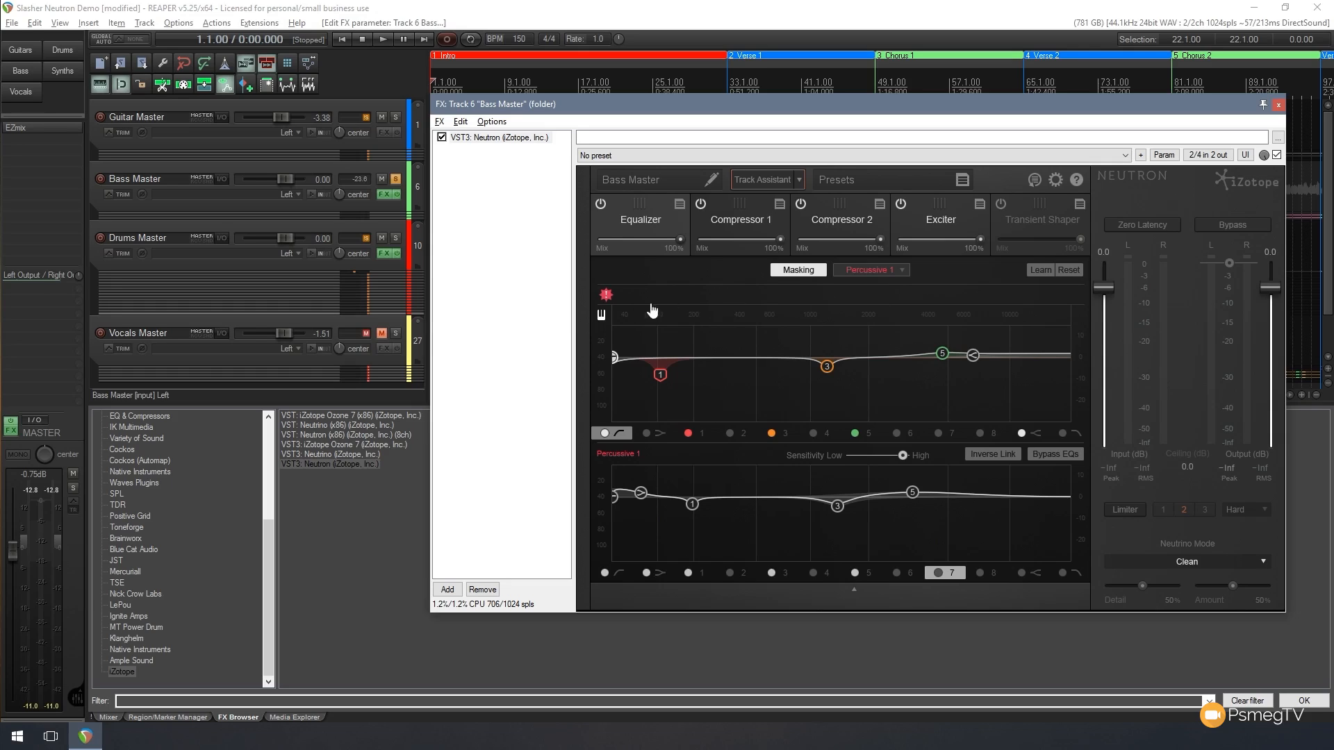
{"action": "mouse_move", "coordinate": [678, 303]}
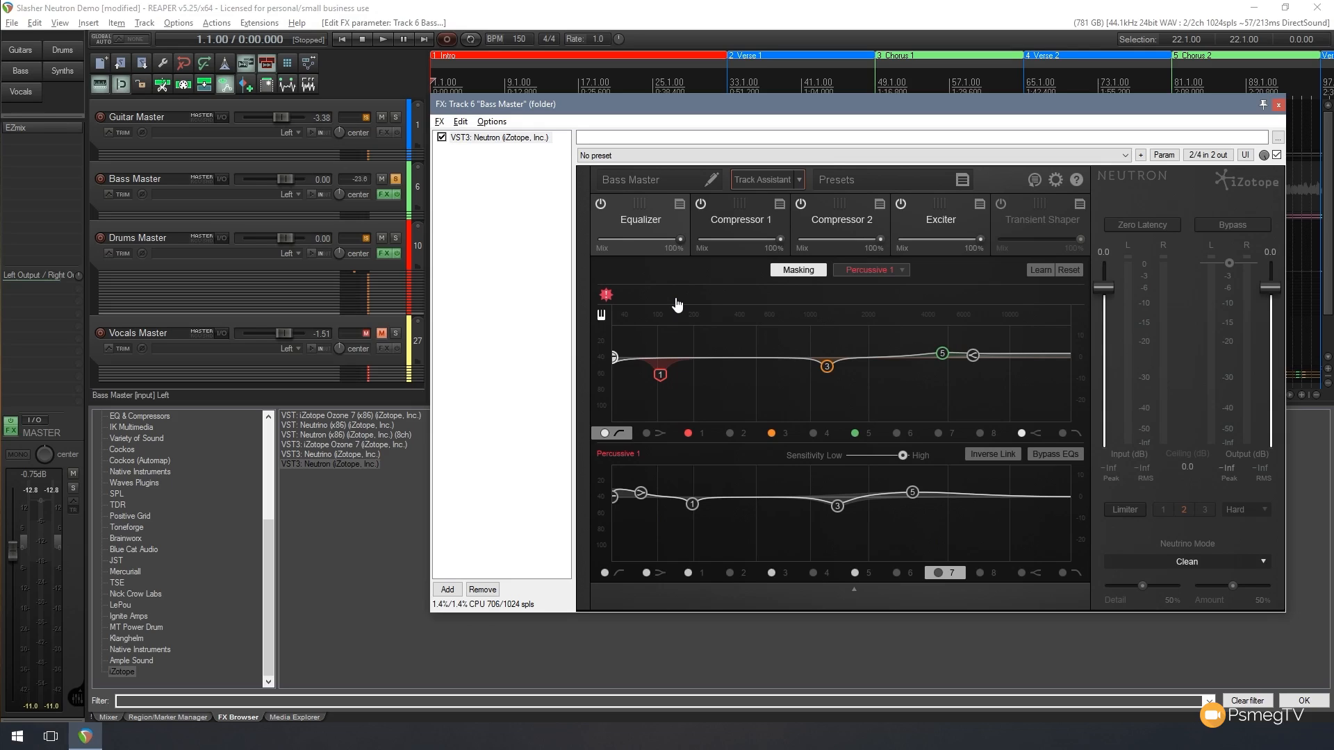
{"action": "mouse_move", "coordinate": [1000, 379]}
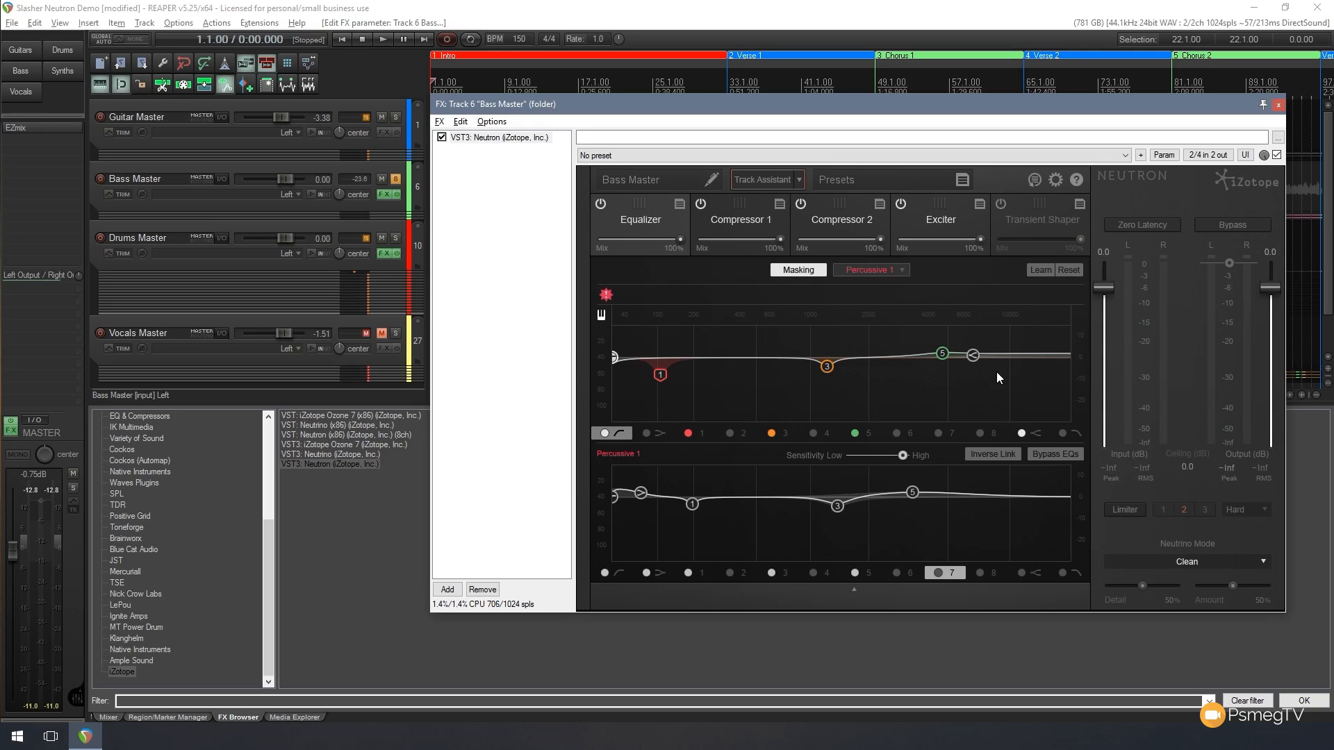
{"action": "mouse_move", "coordinate": [917, 378]}
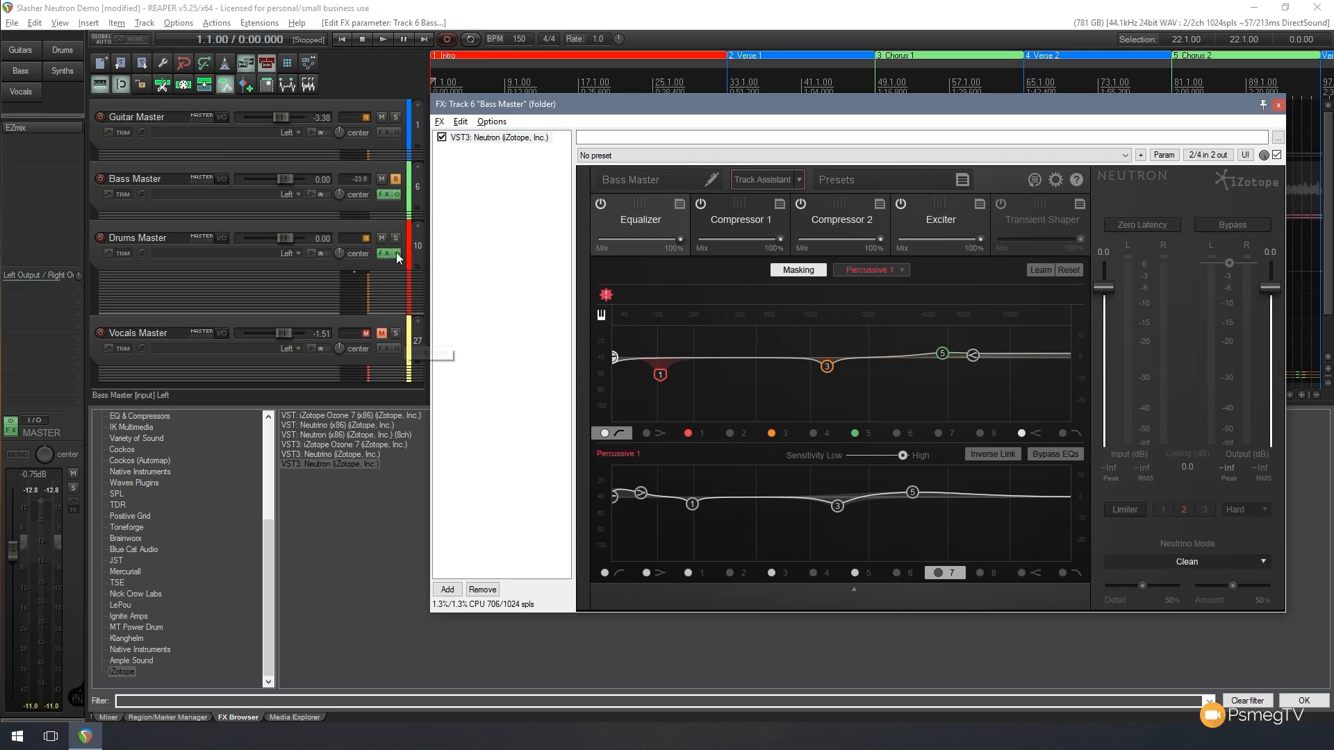
{"action": "left_click", "coordinate": [394, 238]}
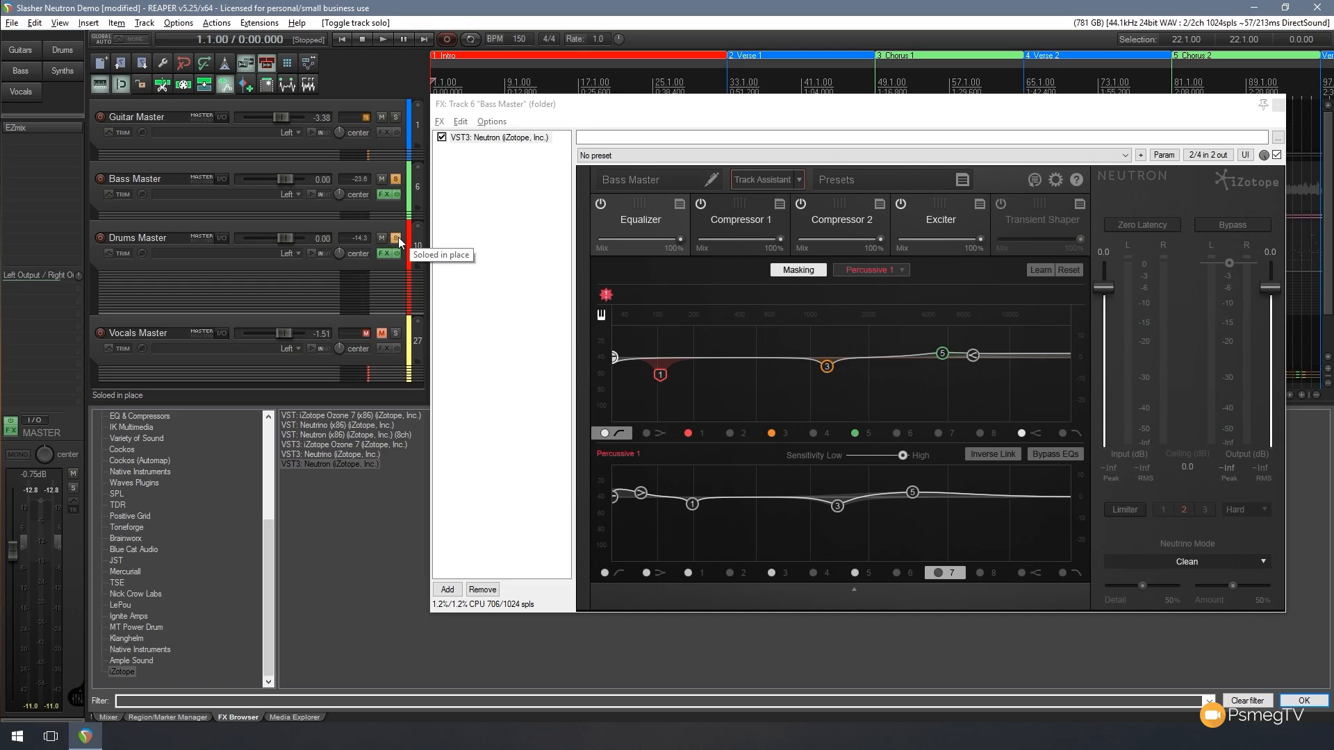
{"action": "left_click", "coordinate": [382, 39]}
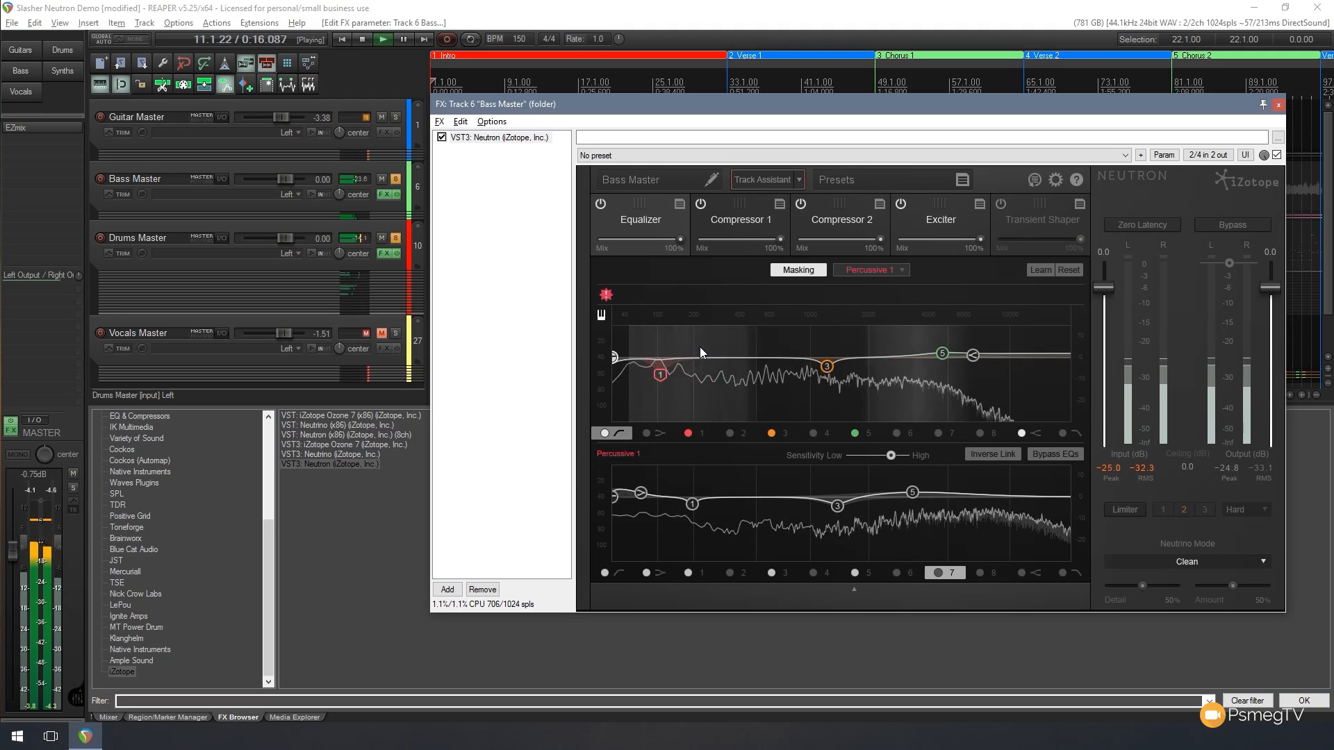
{"action": "left_click", "coordinate": [399, 39]}
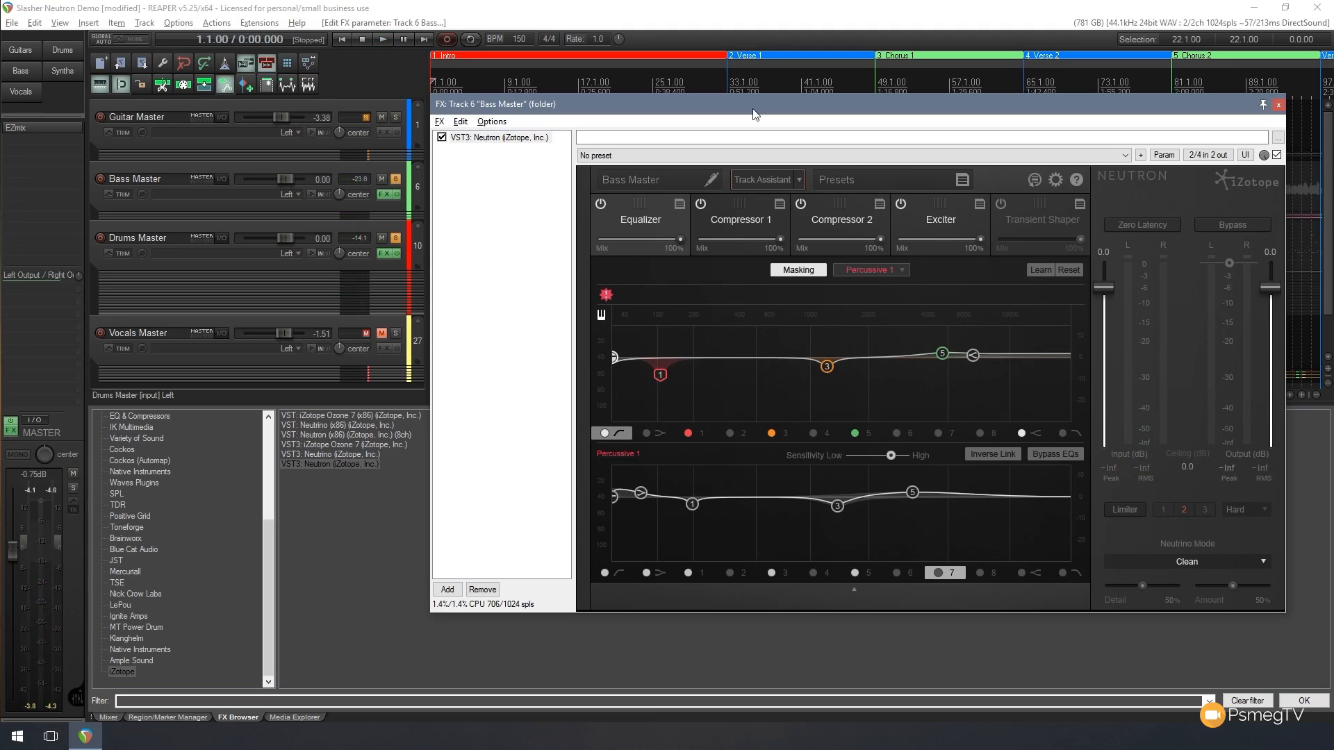
{"action": "mouse_move", "coordinate": [772, 377]}
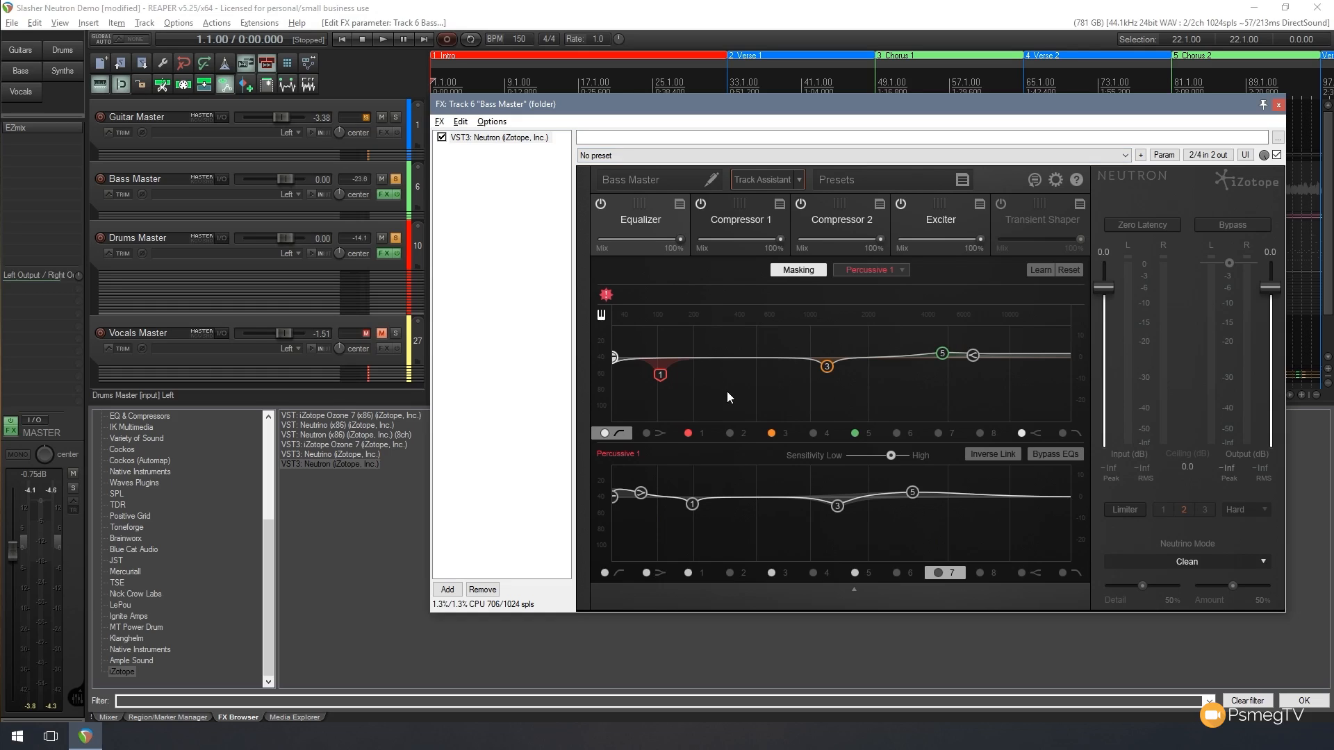
{"action": "mouse_move", "coordinate": [687, 375]}
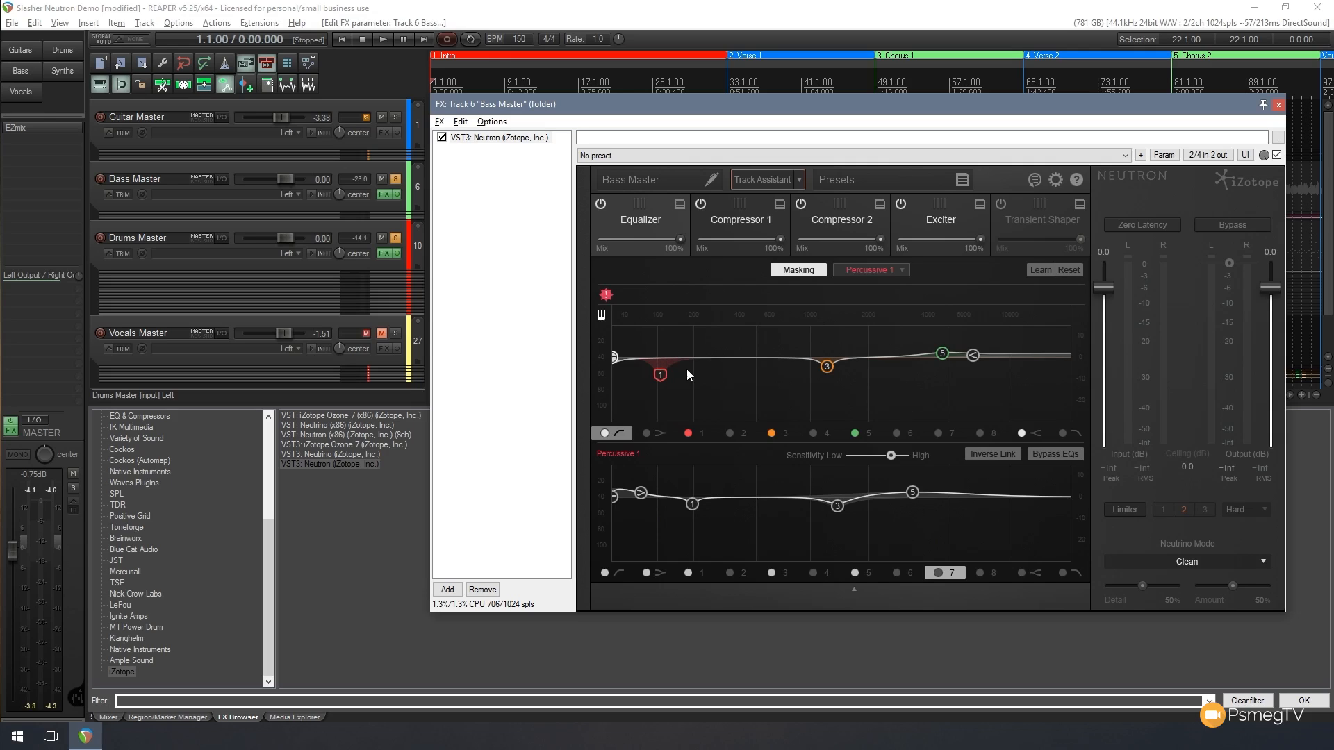
Add Bass Master band 2 as a deep cut near 400 Hz and boost Percussive 1 band 2
{"action": "left_click", "coordinate": [741, 433]}
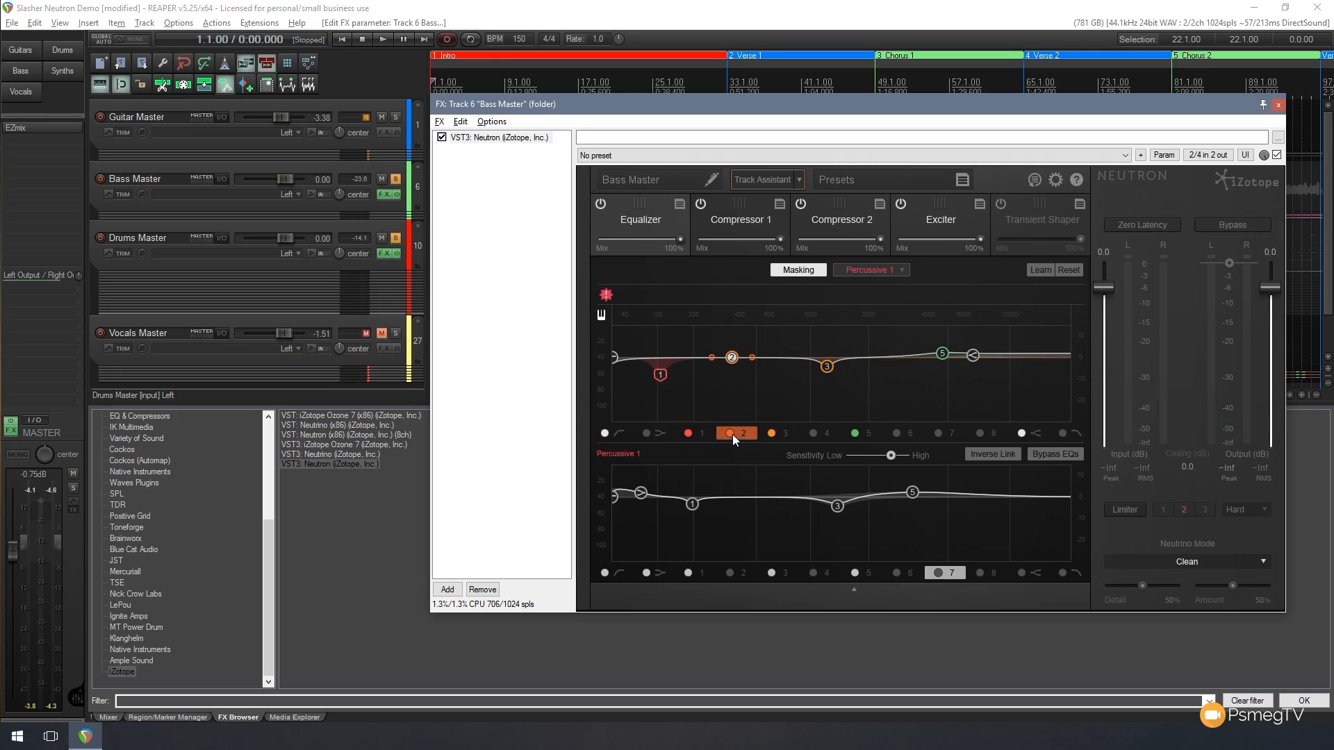
{"action": "left_click_drag", "start_coordinate": [731, 357], "coordinate": [735, 340]}
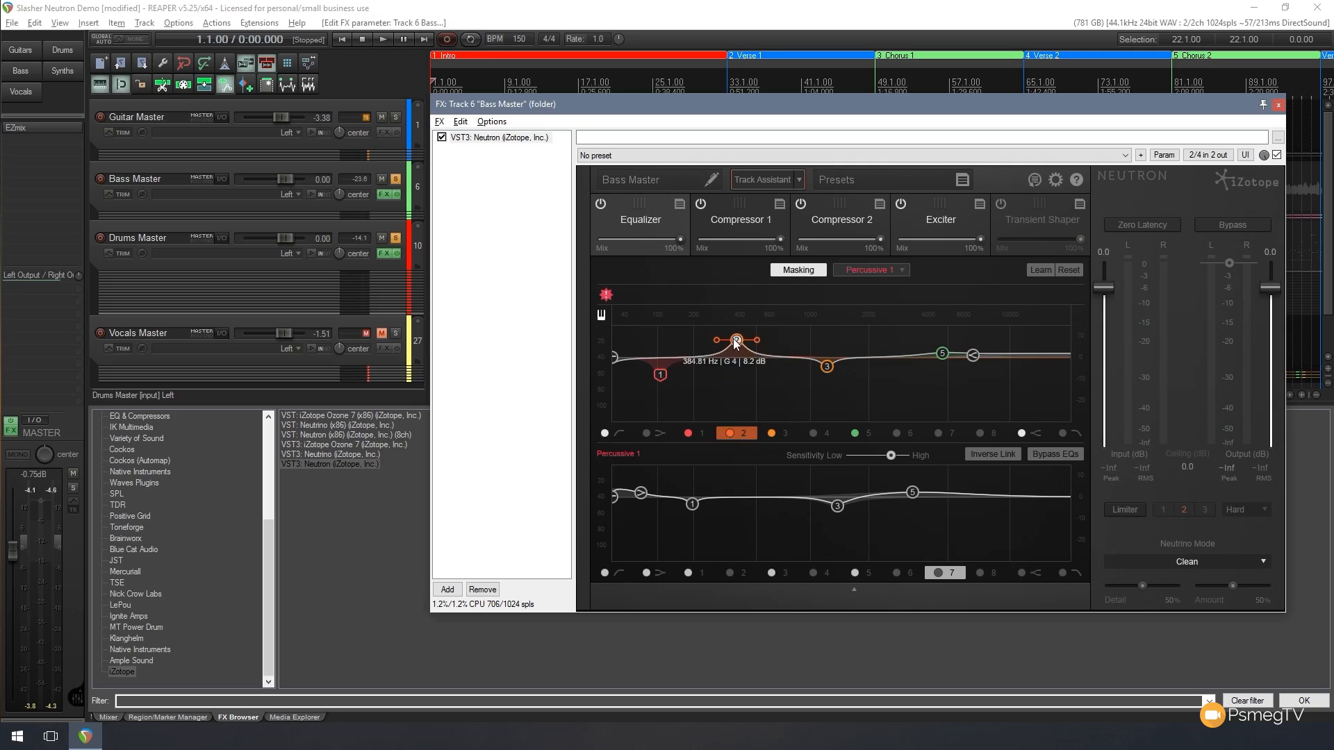
{"action": "left_click_drag", "start_coordinate": [735, 341], "coordinate": [738, 380]}
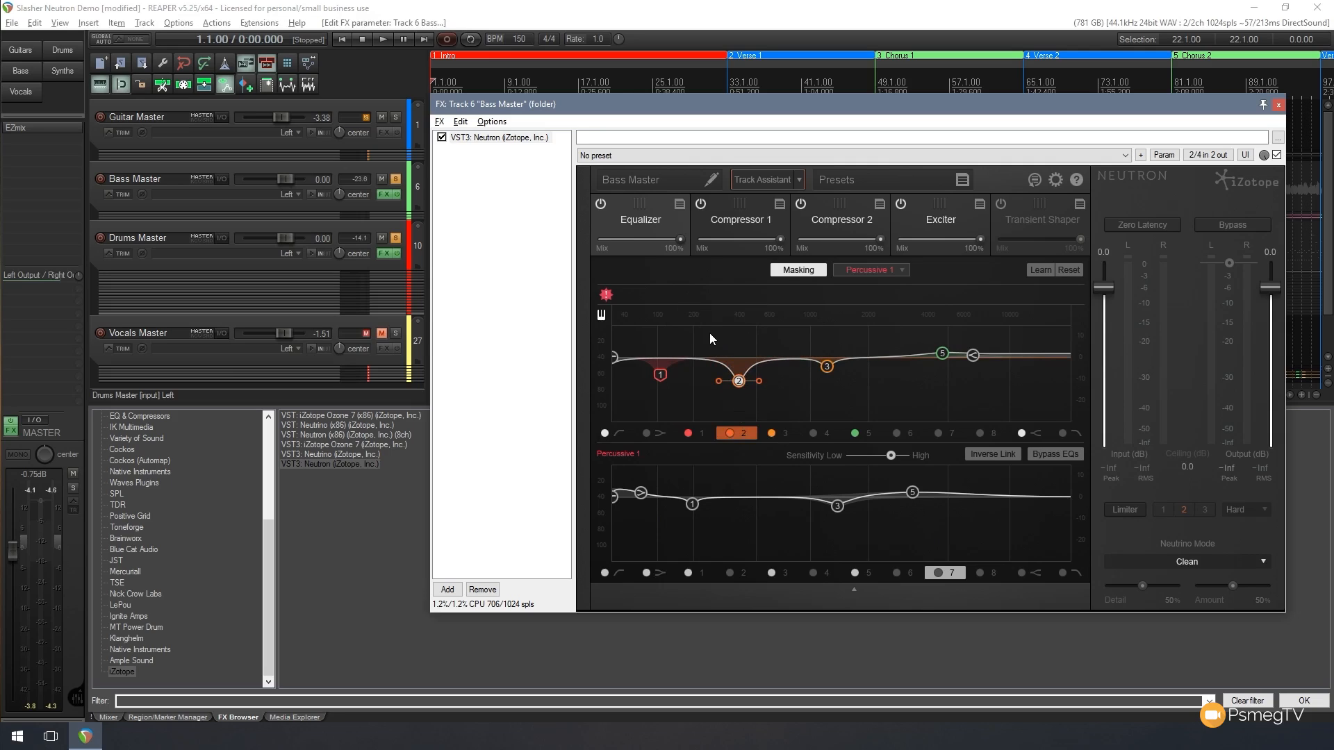
{"action": "mouse_move", "coordinate": [798, 356]}
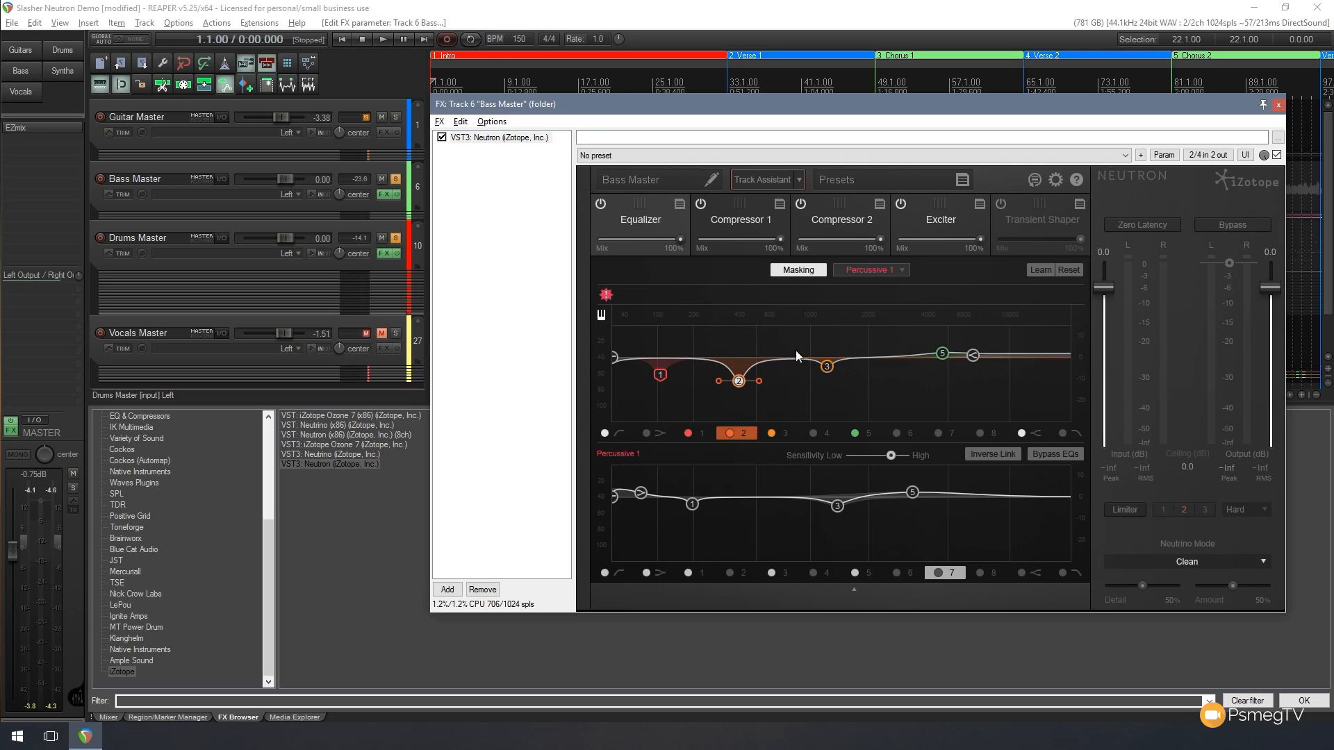
{"action": "mouse_move", "coordinate": [857, 395]}
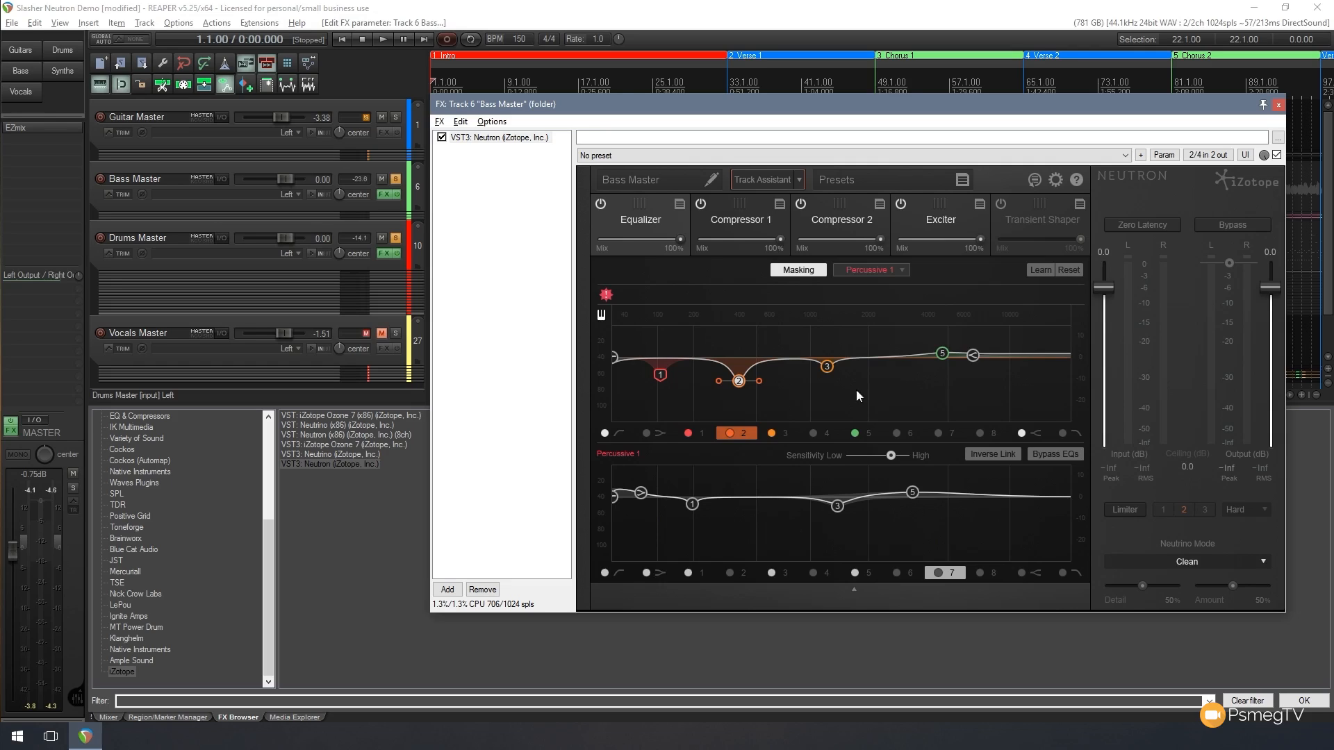
{"action": "mouse_move", "coordinate": [731, 384]}
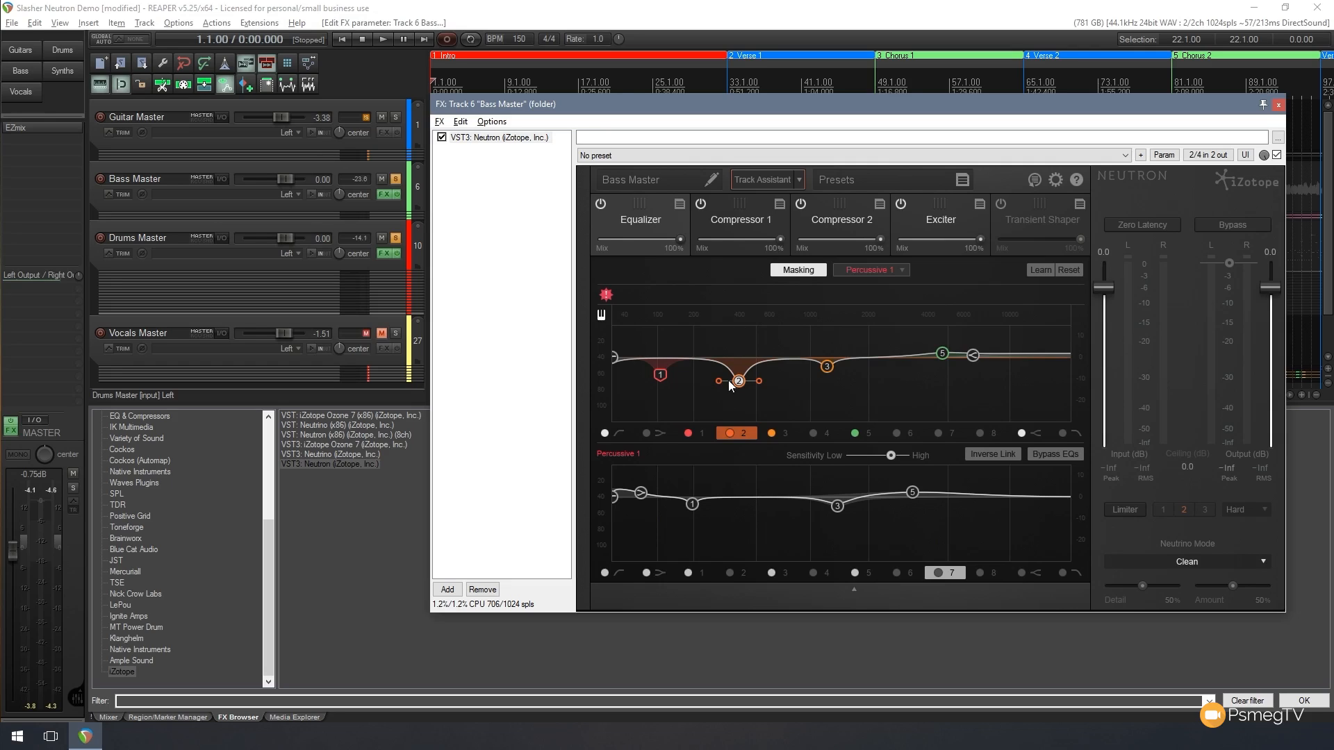
{"action": "left_click_drag", "start_coordinate": [738, 380], "coordinate": [737, 390]}
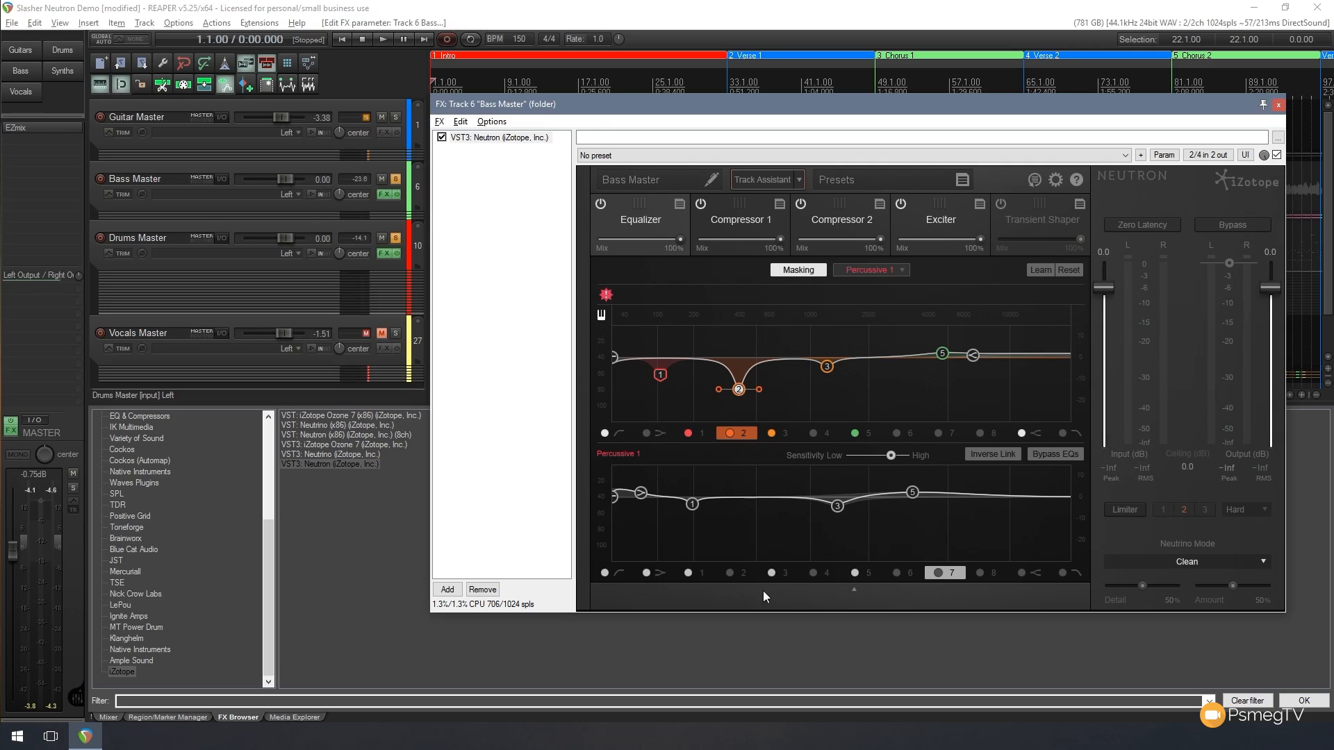
{"action": "mouse_move", "coordinate": [734, 578]}
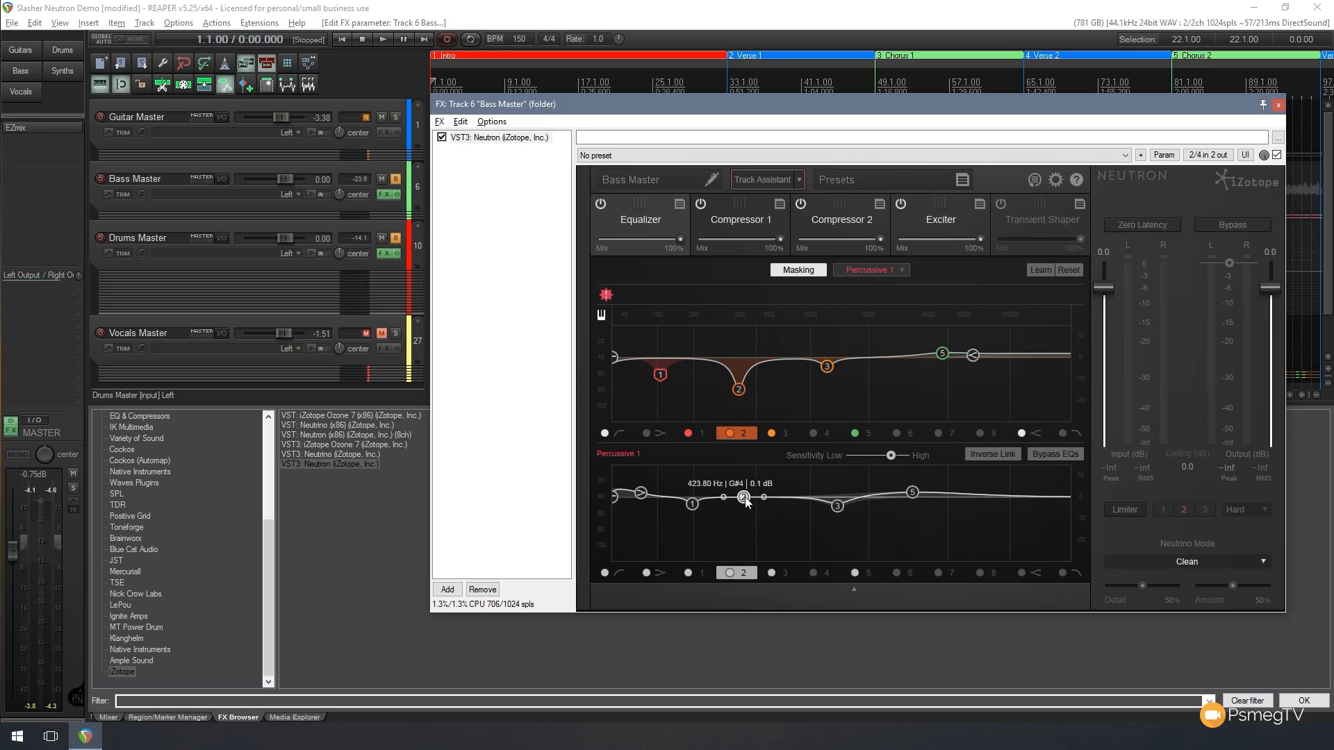
{"action": "left_click_drag", "start_coordinate": [742, 496], "coordinate": [747, 481]}
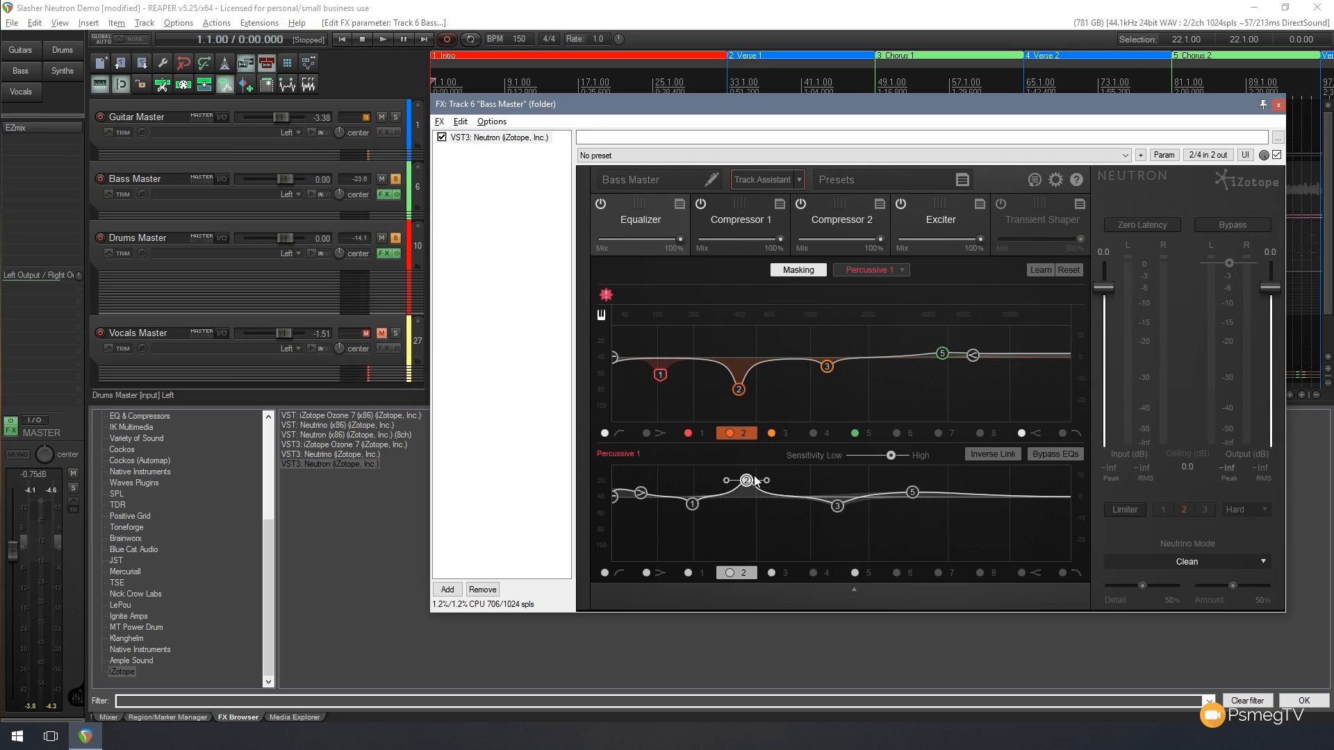
{"action": "mouse_move", "coordinate": [787, 481]}
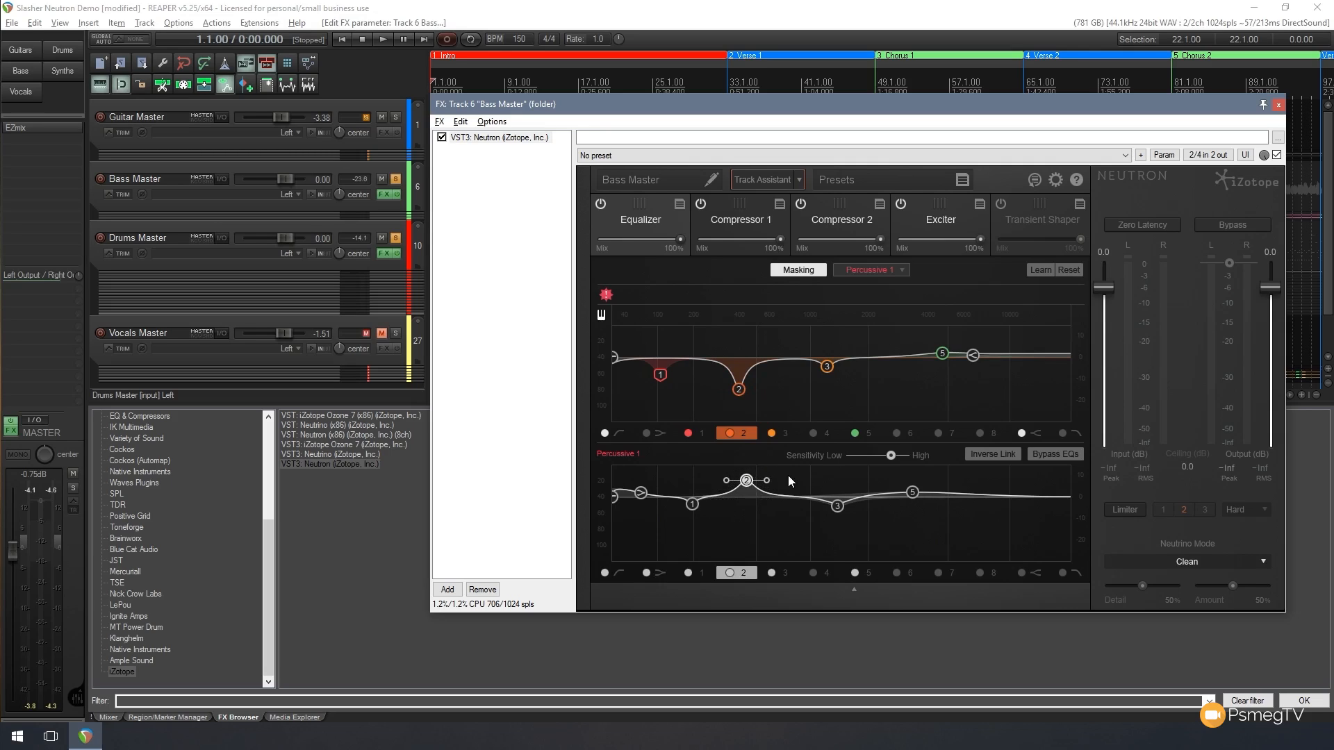
{"action": "left_click", "coordinate": [734, 436]}
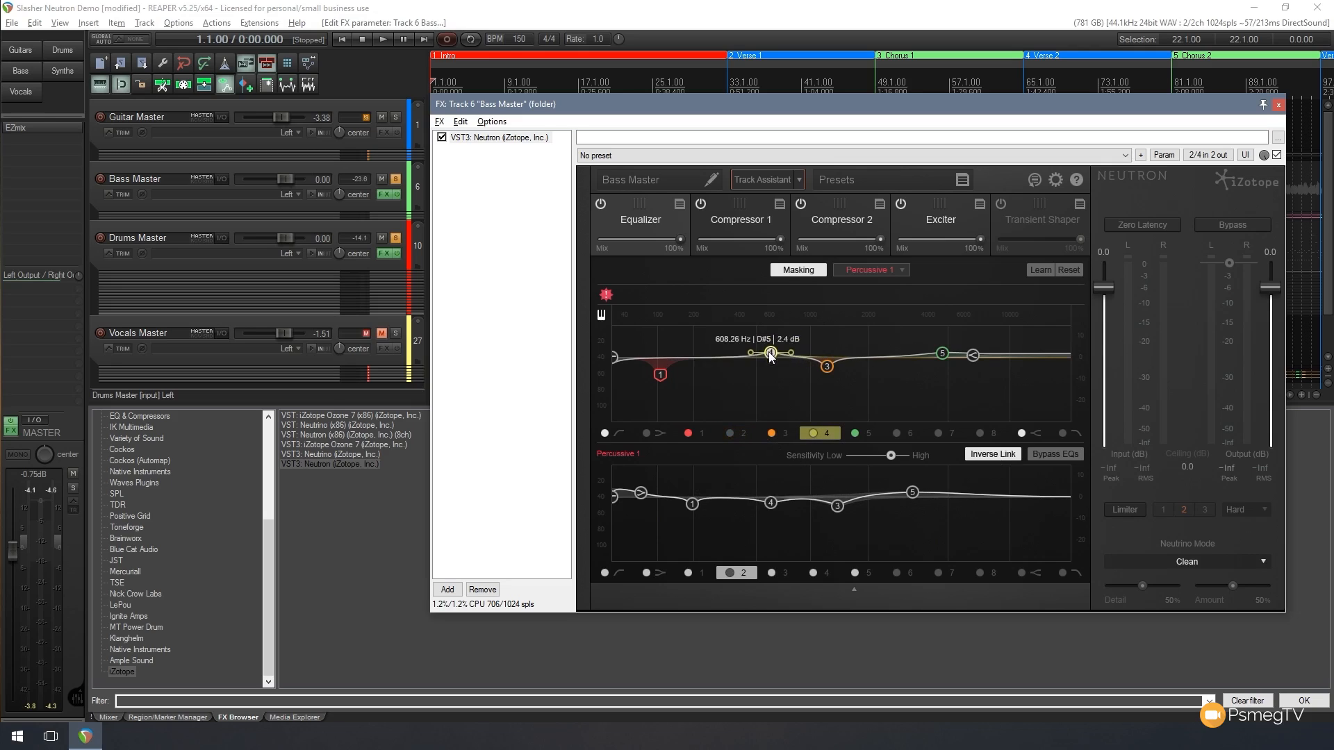
Shape Bass Master band 4 into a narrow deep cut near 590 Hz, inversely boosting Percussive 1
{"action": "left_click_drag", "start_coordinate": [770, 352], "coordinate": [770, 378]}
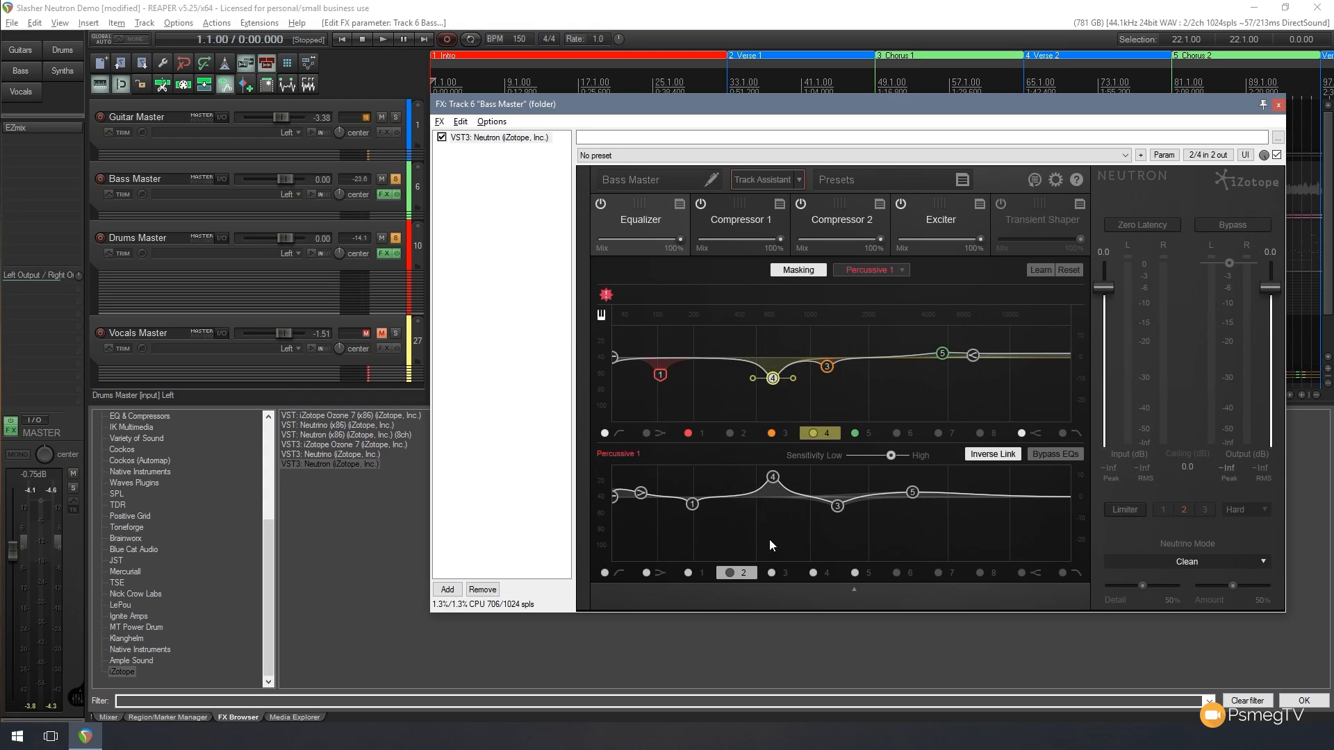
{"action": "mouse_move", "coordinate": [796, 389]}
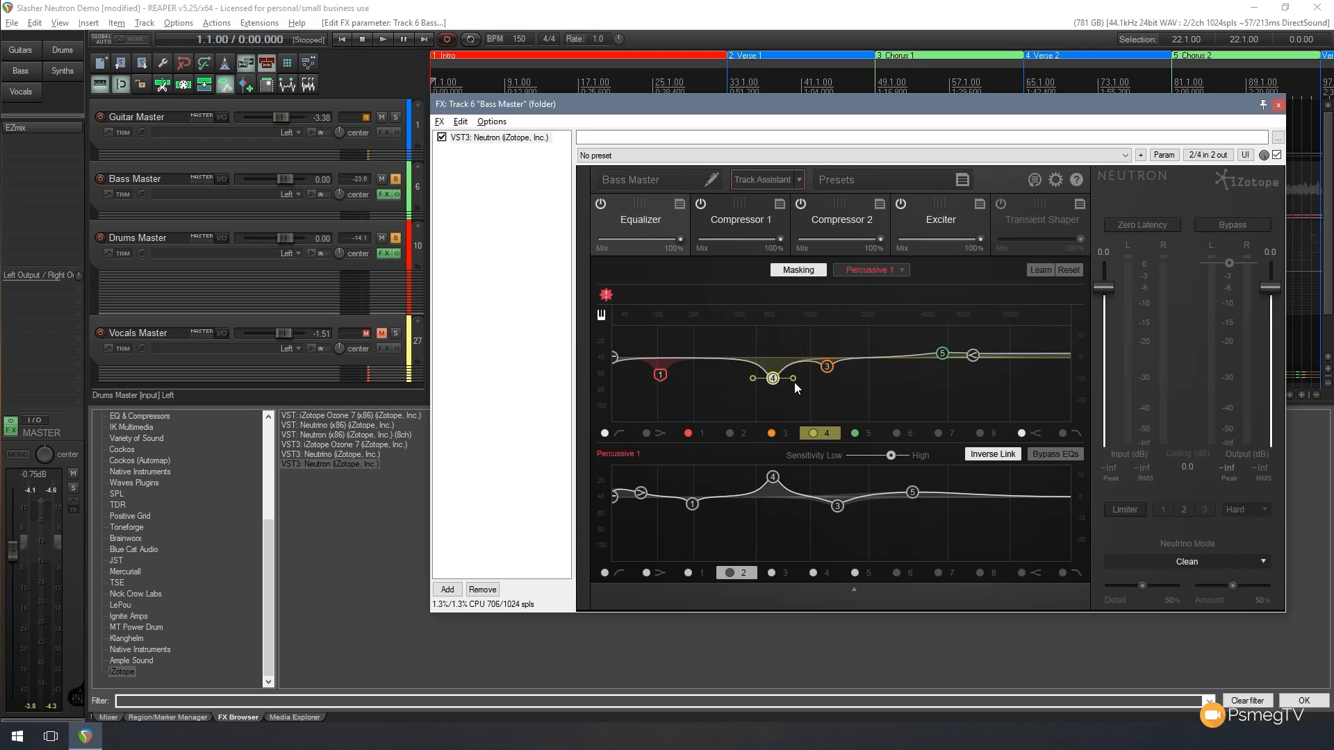
{"action": "left_click_drag", "start_coordinate": [772, 378], "coordinate": [787, 381]}
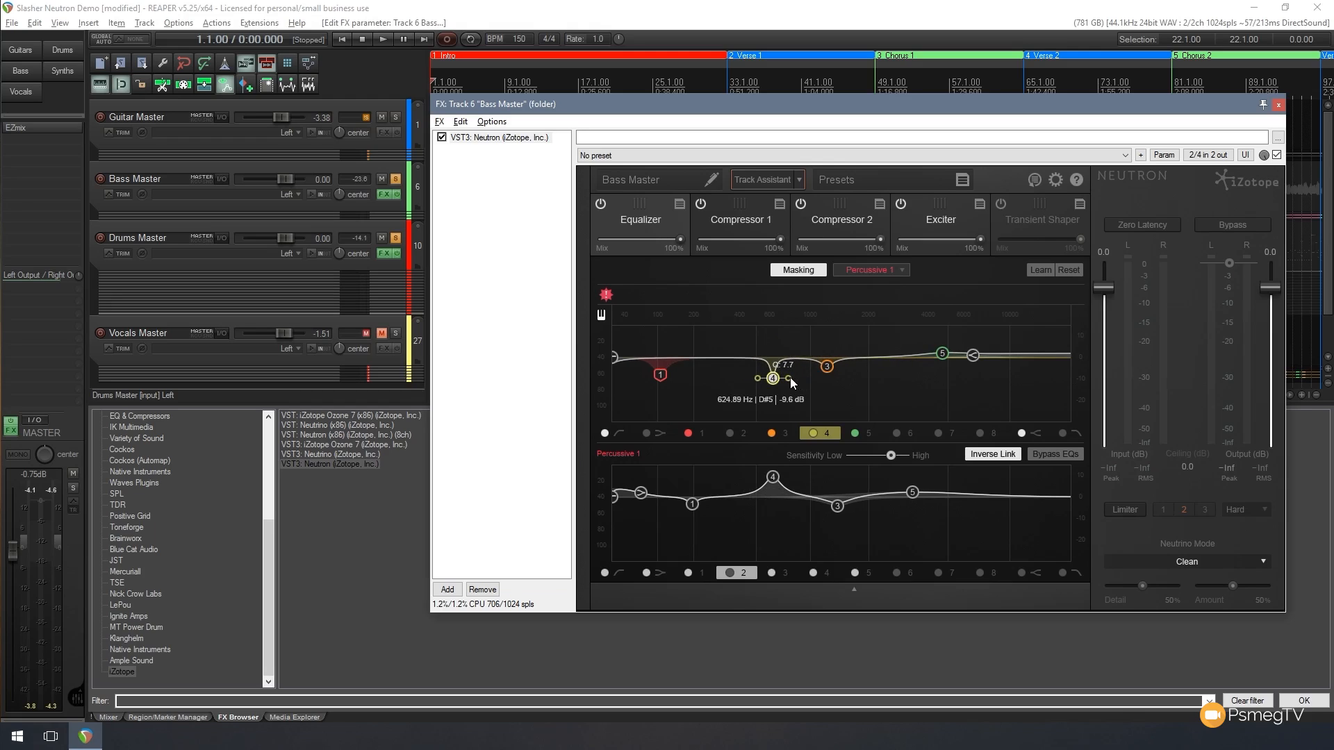
{"action": "left_click_drag", "start_coordinate": [773, 378], "coordinate": [768, 345]}
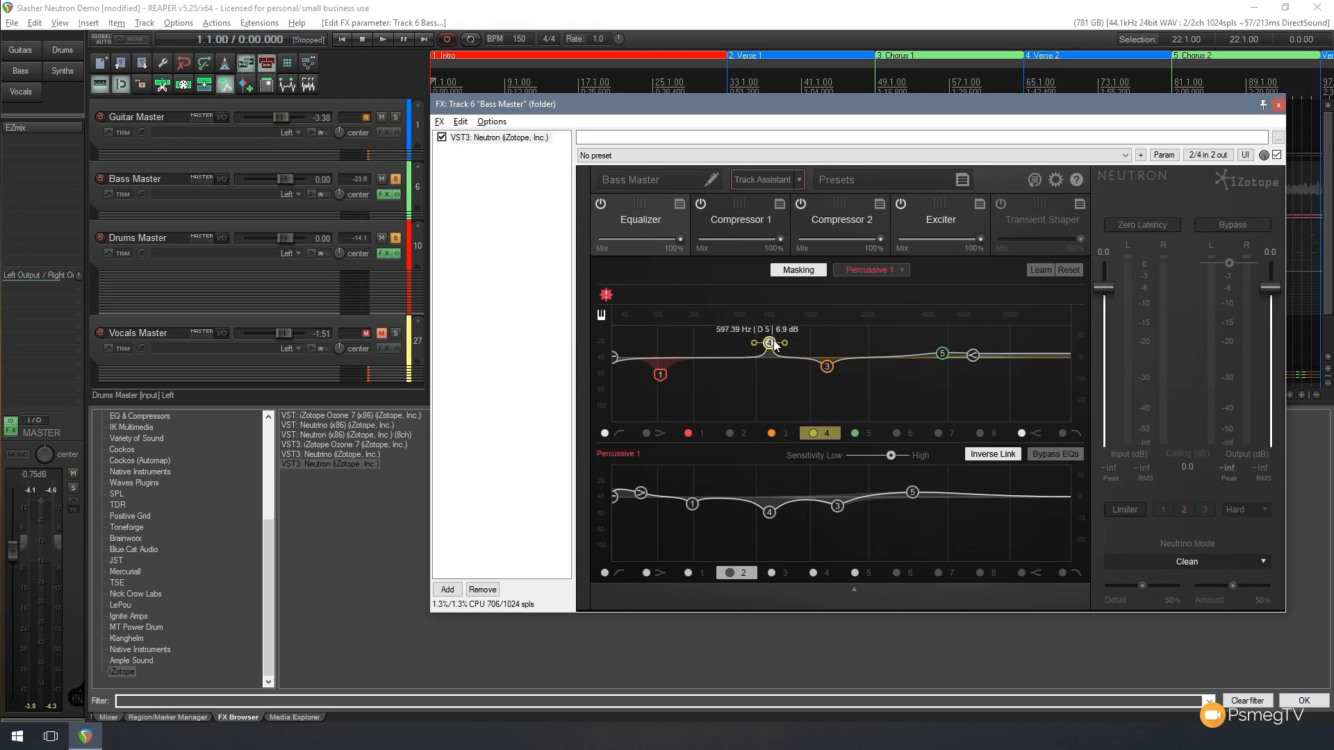
{"action": "left_click_drag", "start_coordinate": [769, 344], "coordinate": [766, 338]}
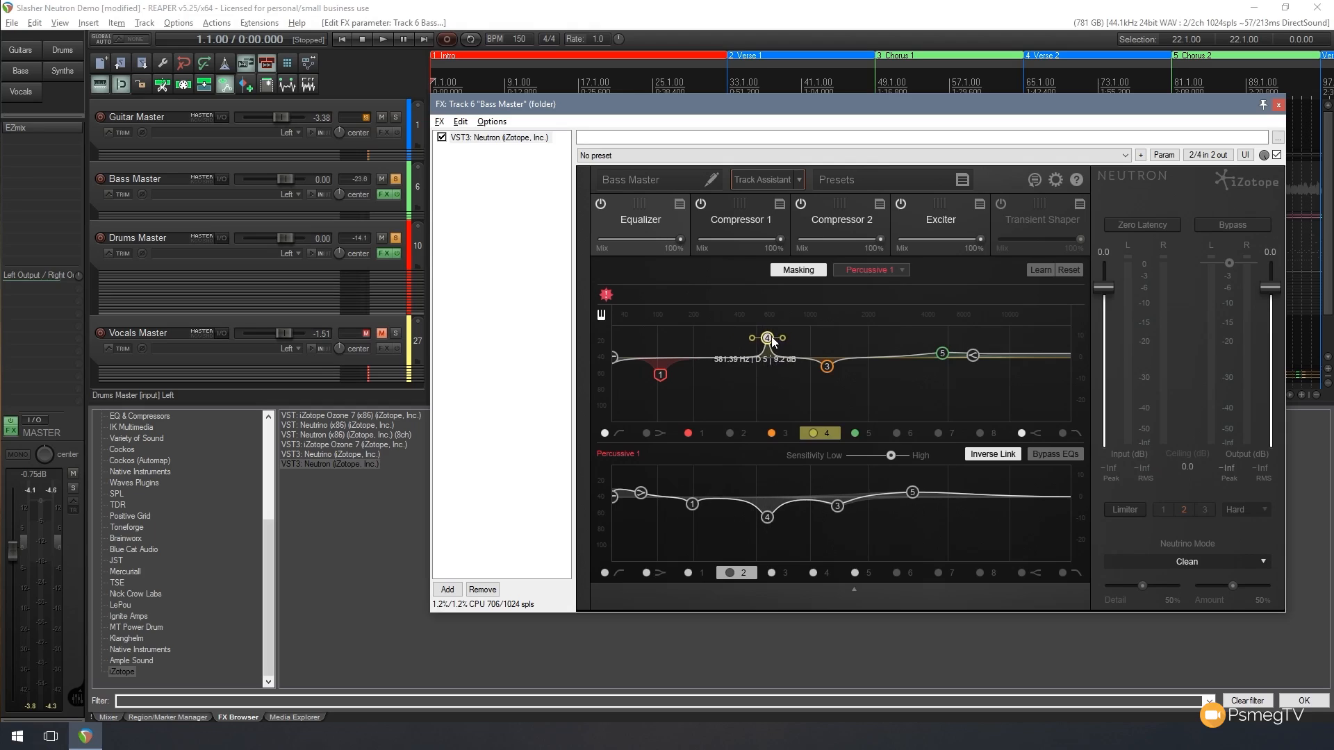
{"action": "left_click_drag", "start_coordinate": [766, 338], "coordinate": [766, 387]}
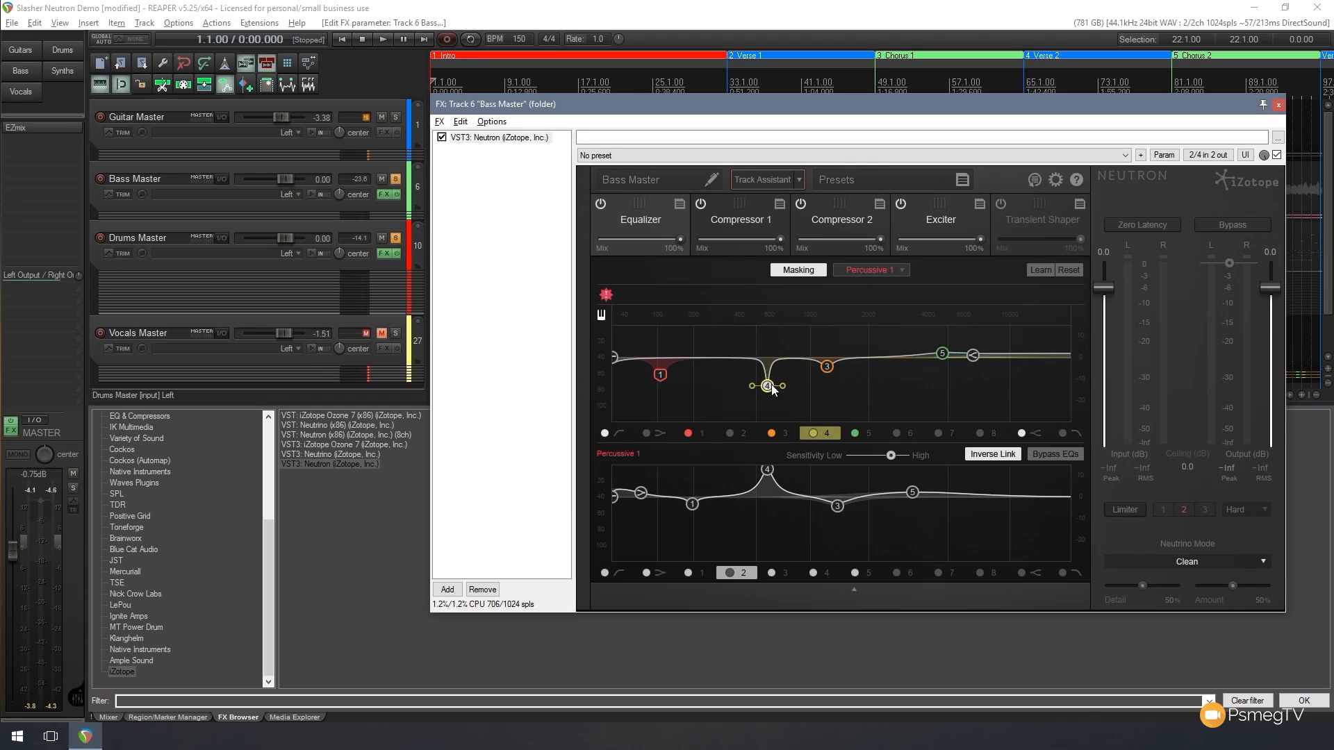
{"action": "mouse_move", "coordinate": [769, 487]}
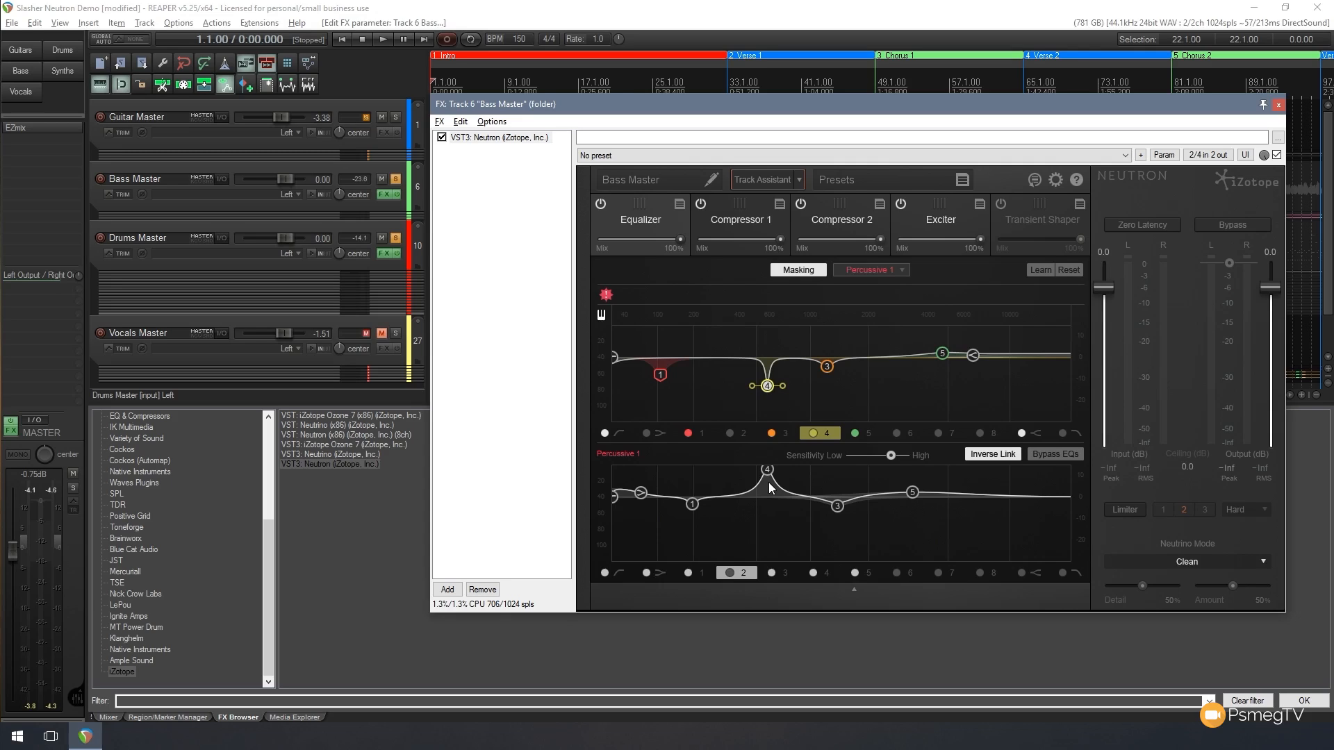
{"action": "mouse_move", "coordinate": [645, 287]}
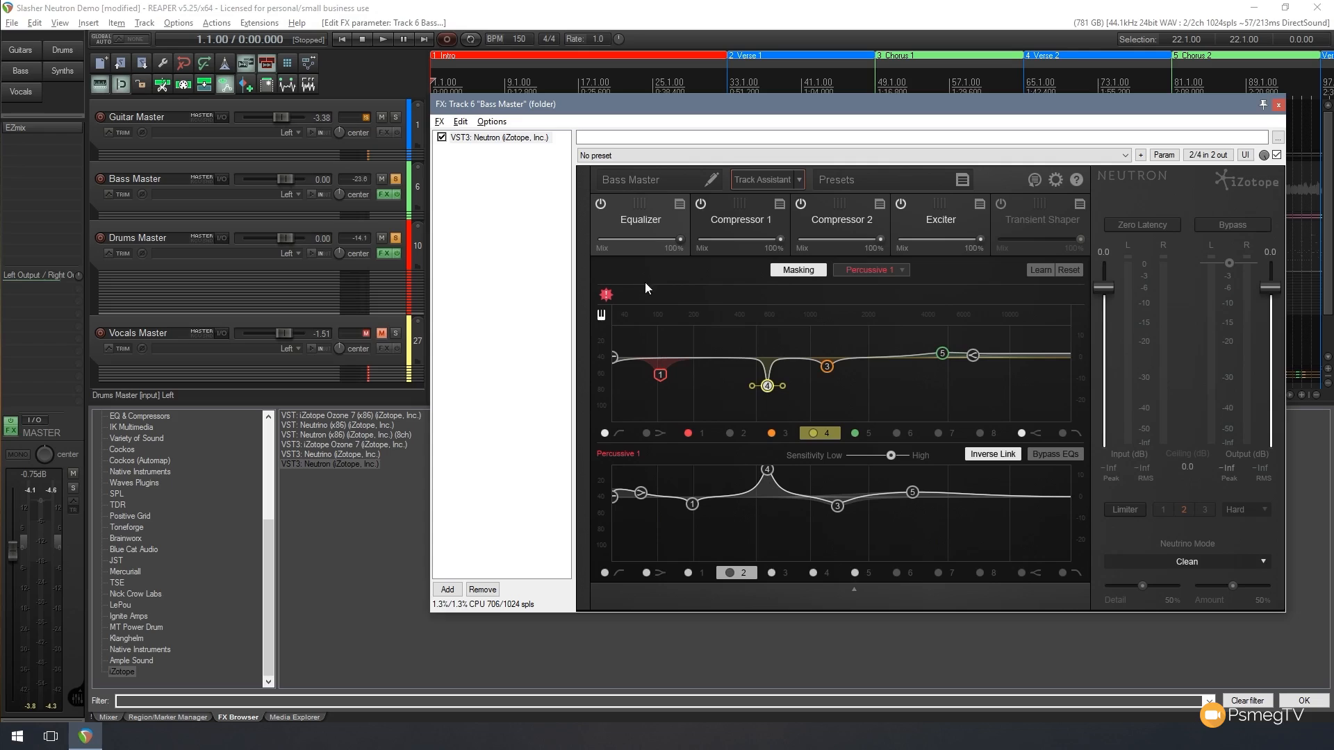
{"action": "mouse_move", "coordinate": [713, 304]}
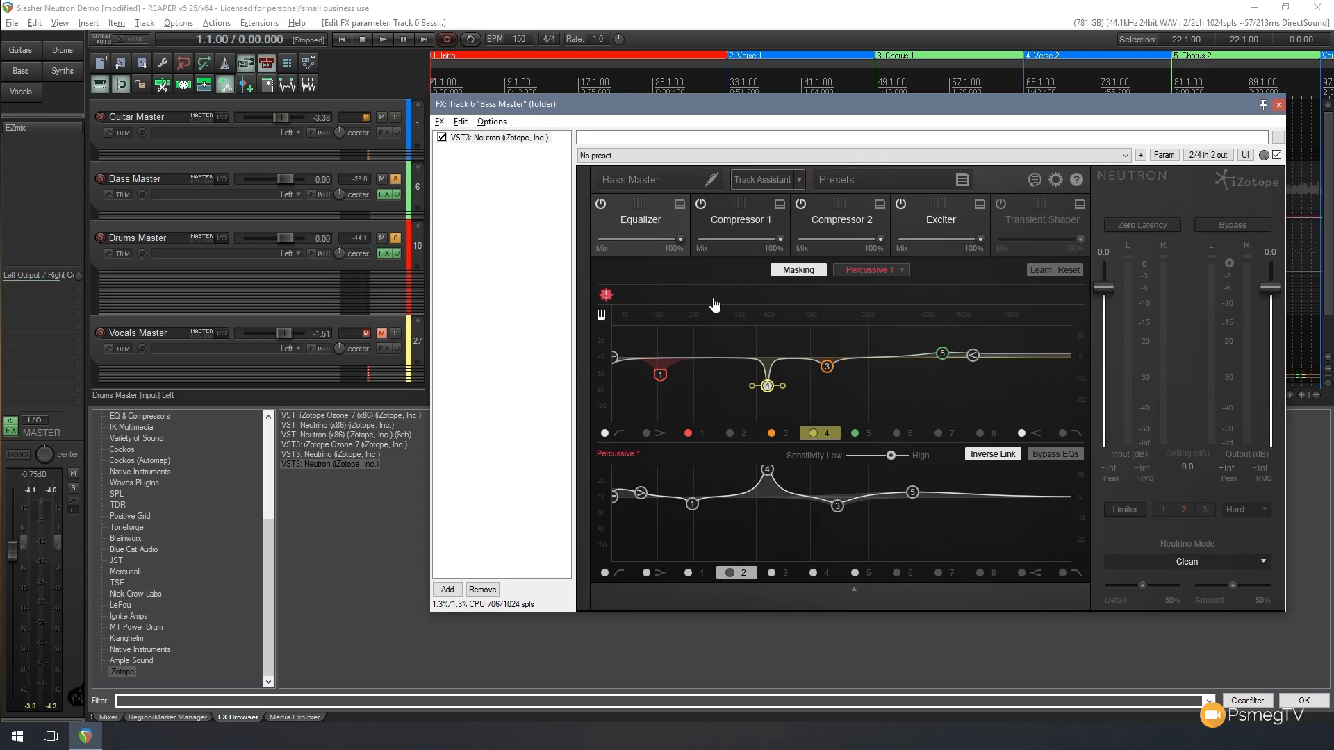